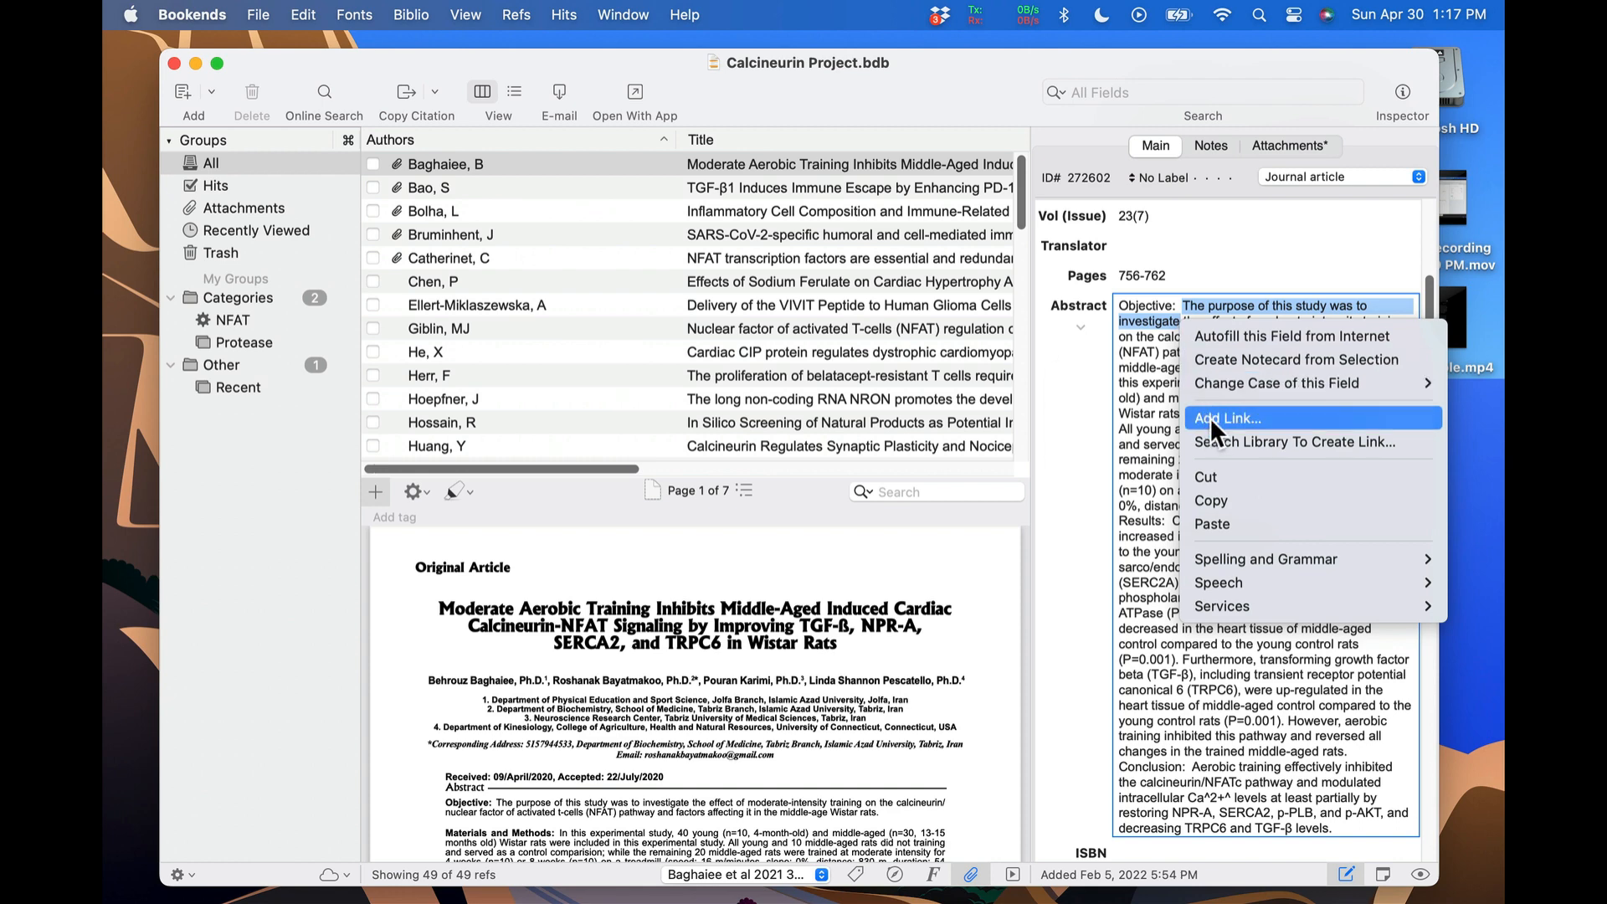
- Link "The purpose of this study was to investigate" to its PubMed URL, test it and review link options
left_click(1226, 417)
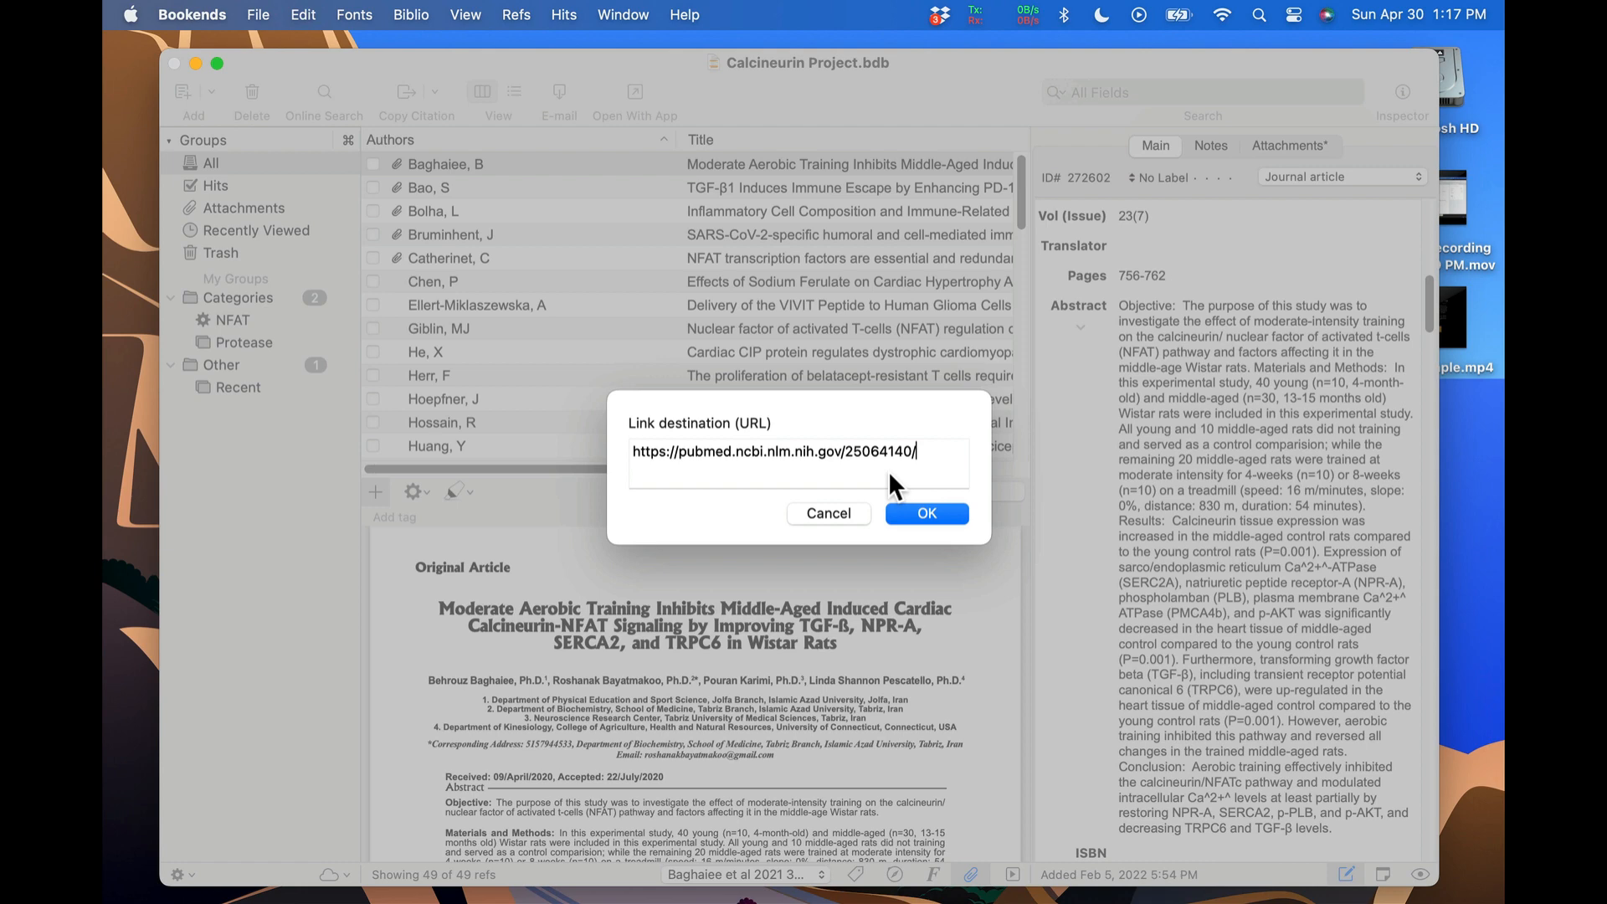
left_click(924, 512)
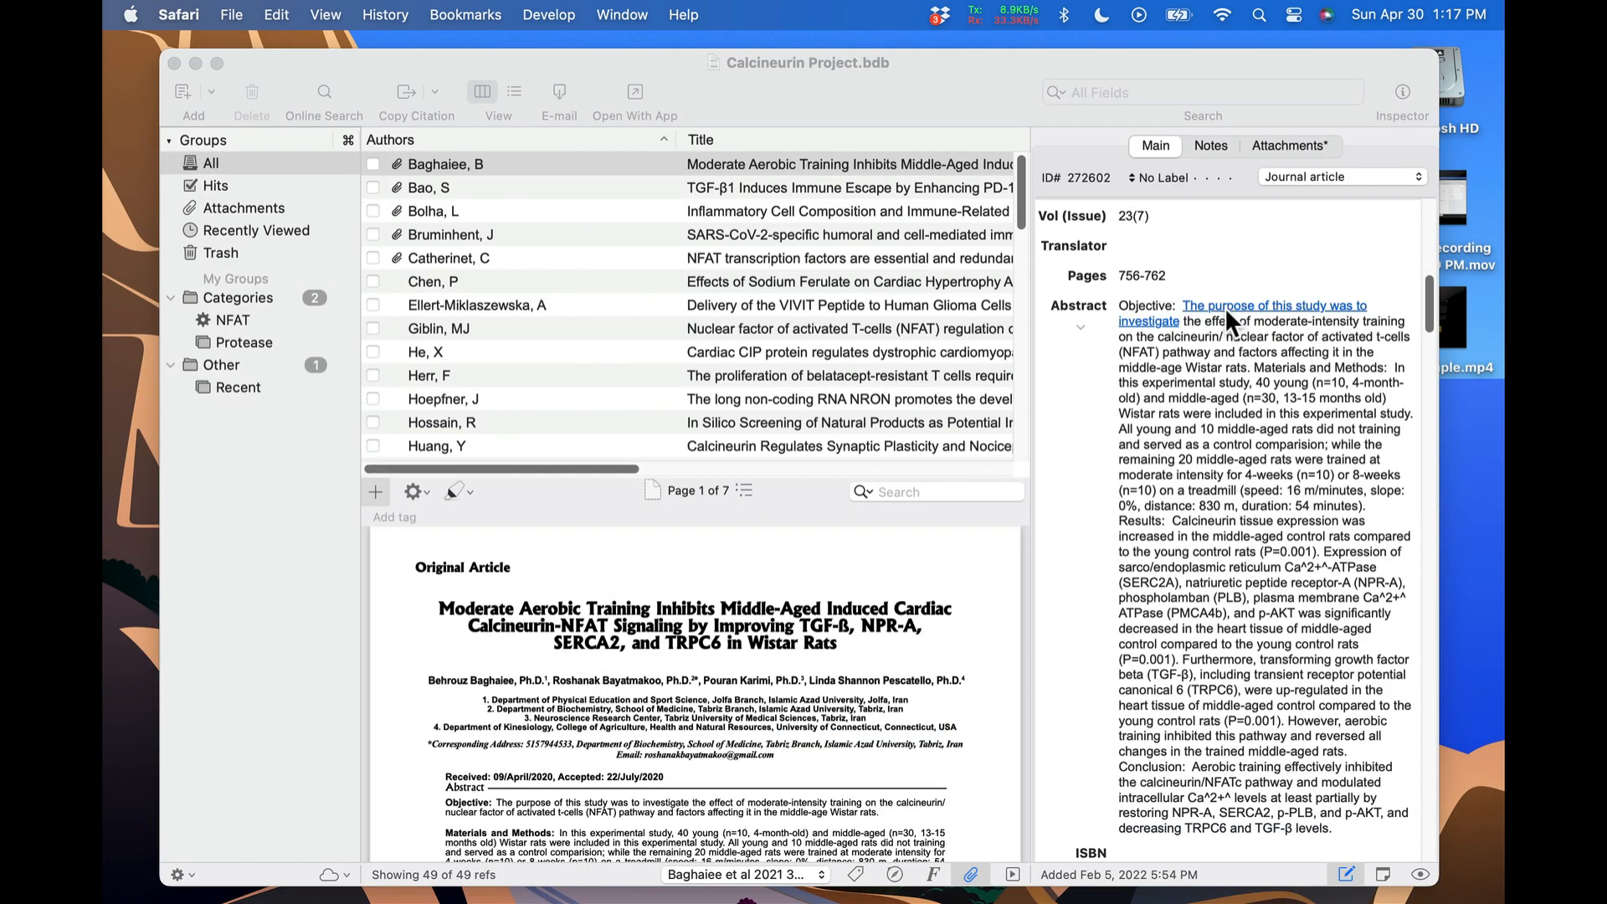
left_click(1231, 322)
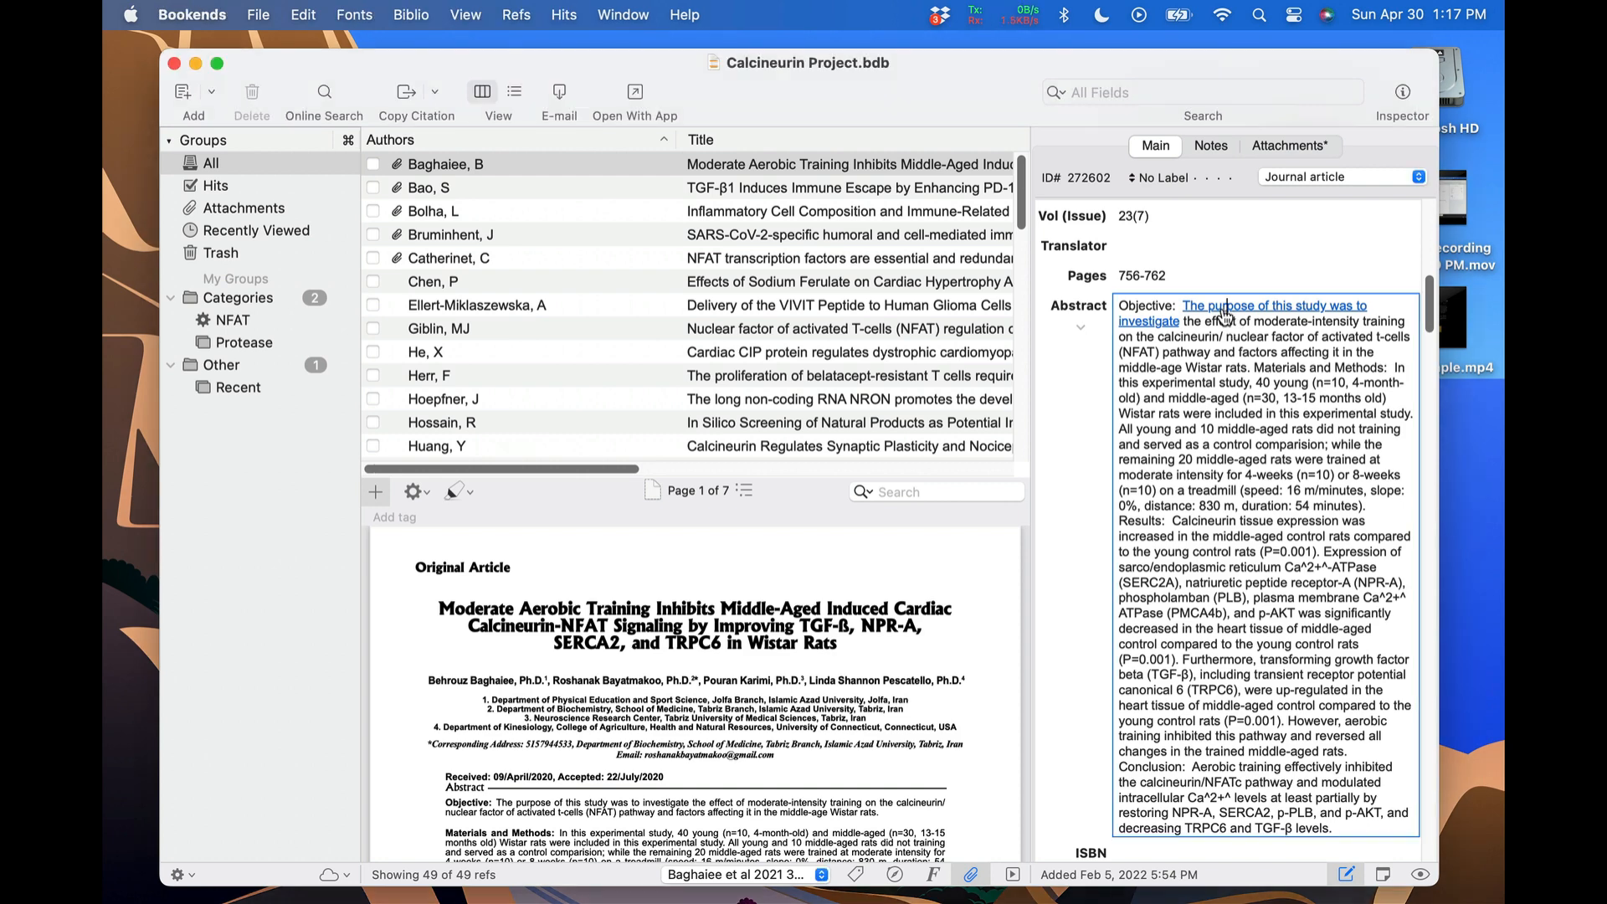
right_click(1224, 313)
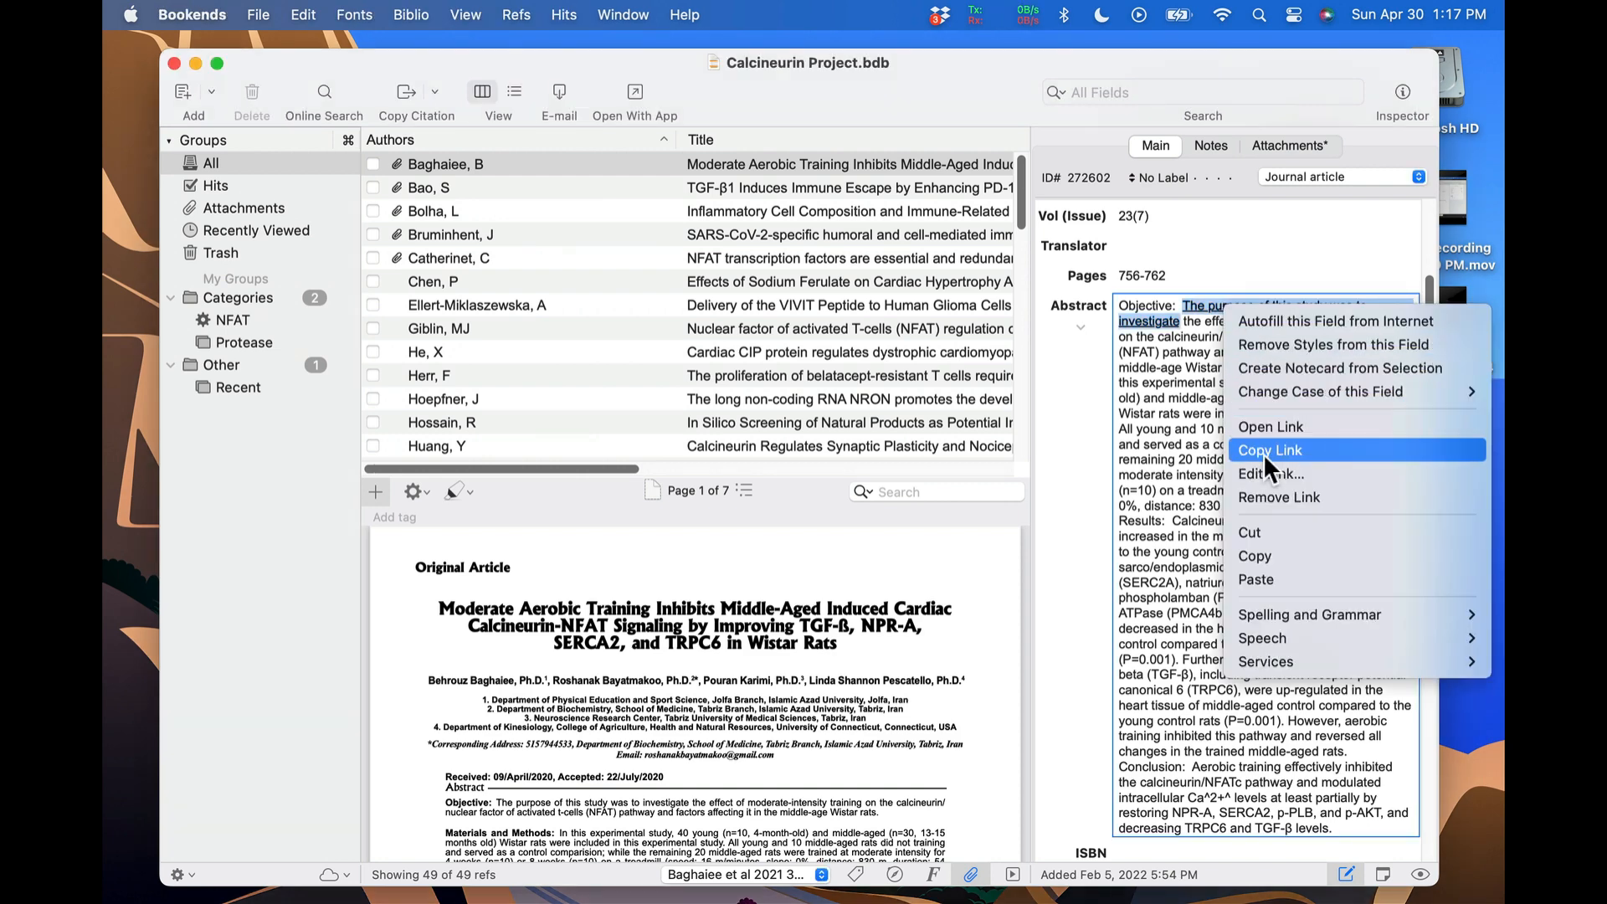
mouse_move(1284, 502)
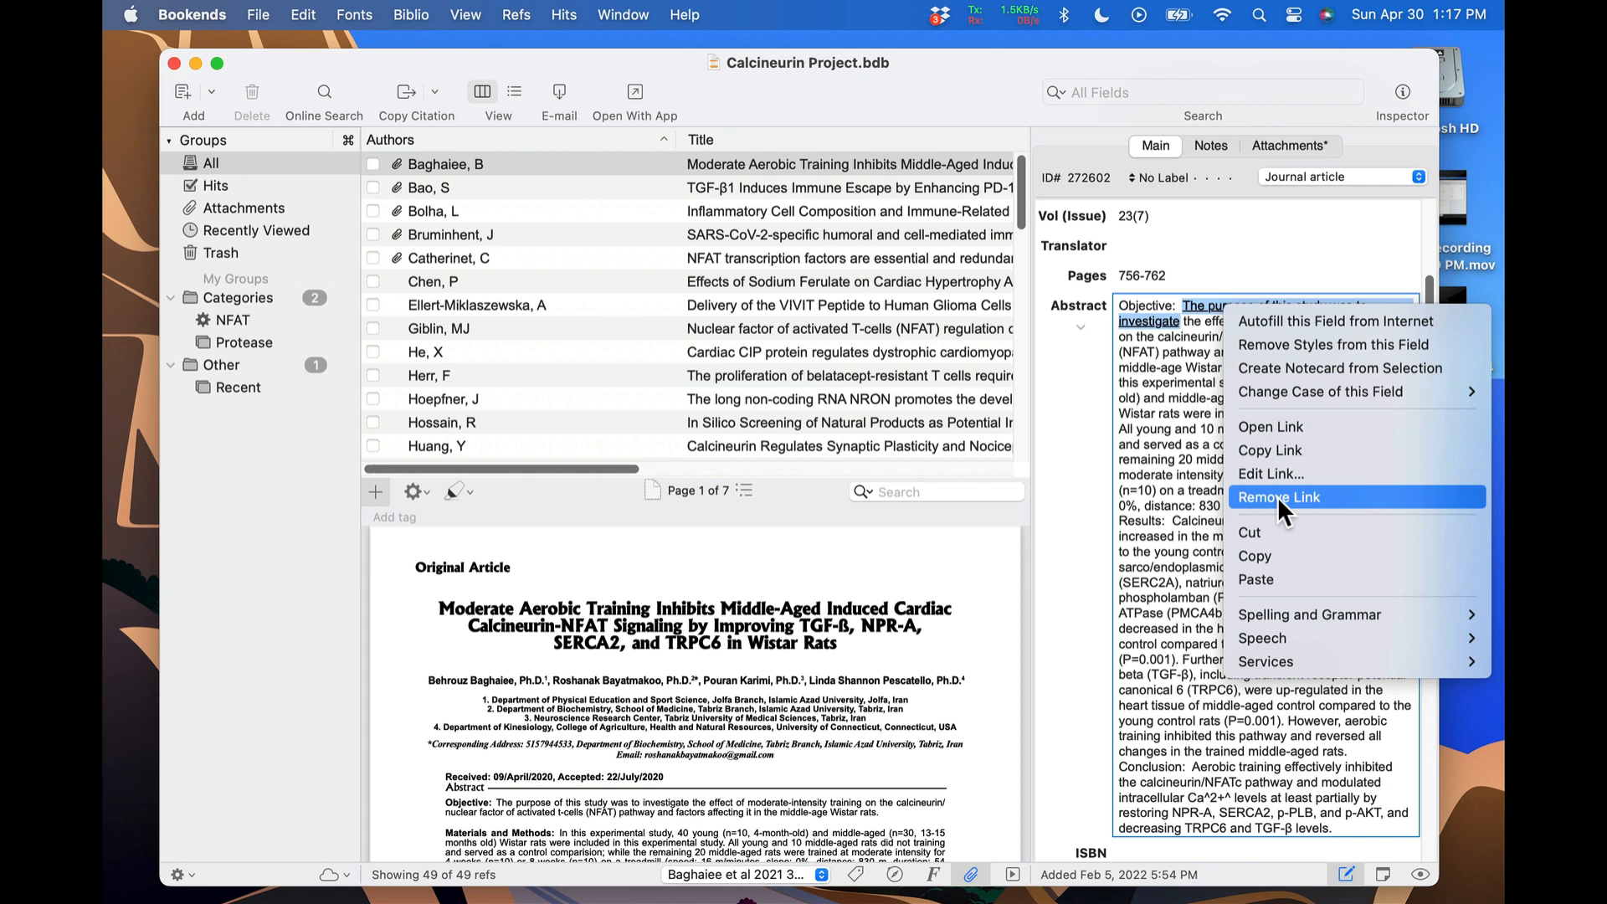
left_click(1277, 495)
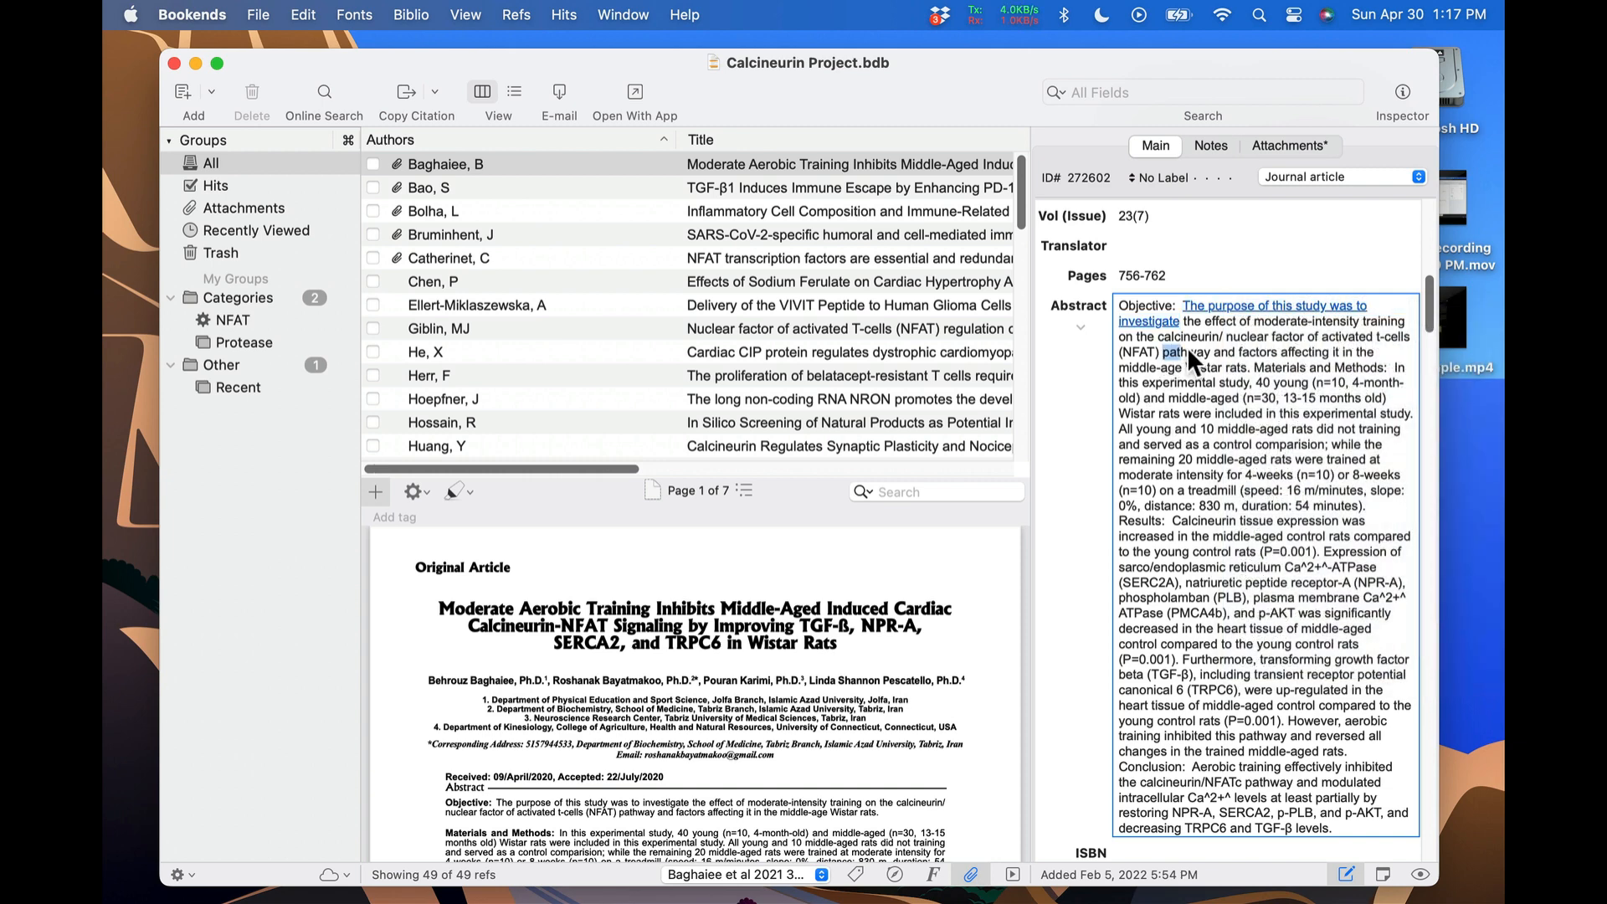
- Link the Wistar rats phrase to file:///Applications/Utilities on the Mac
right_click(1179, 363)
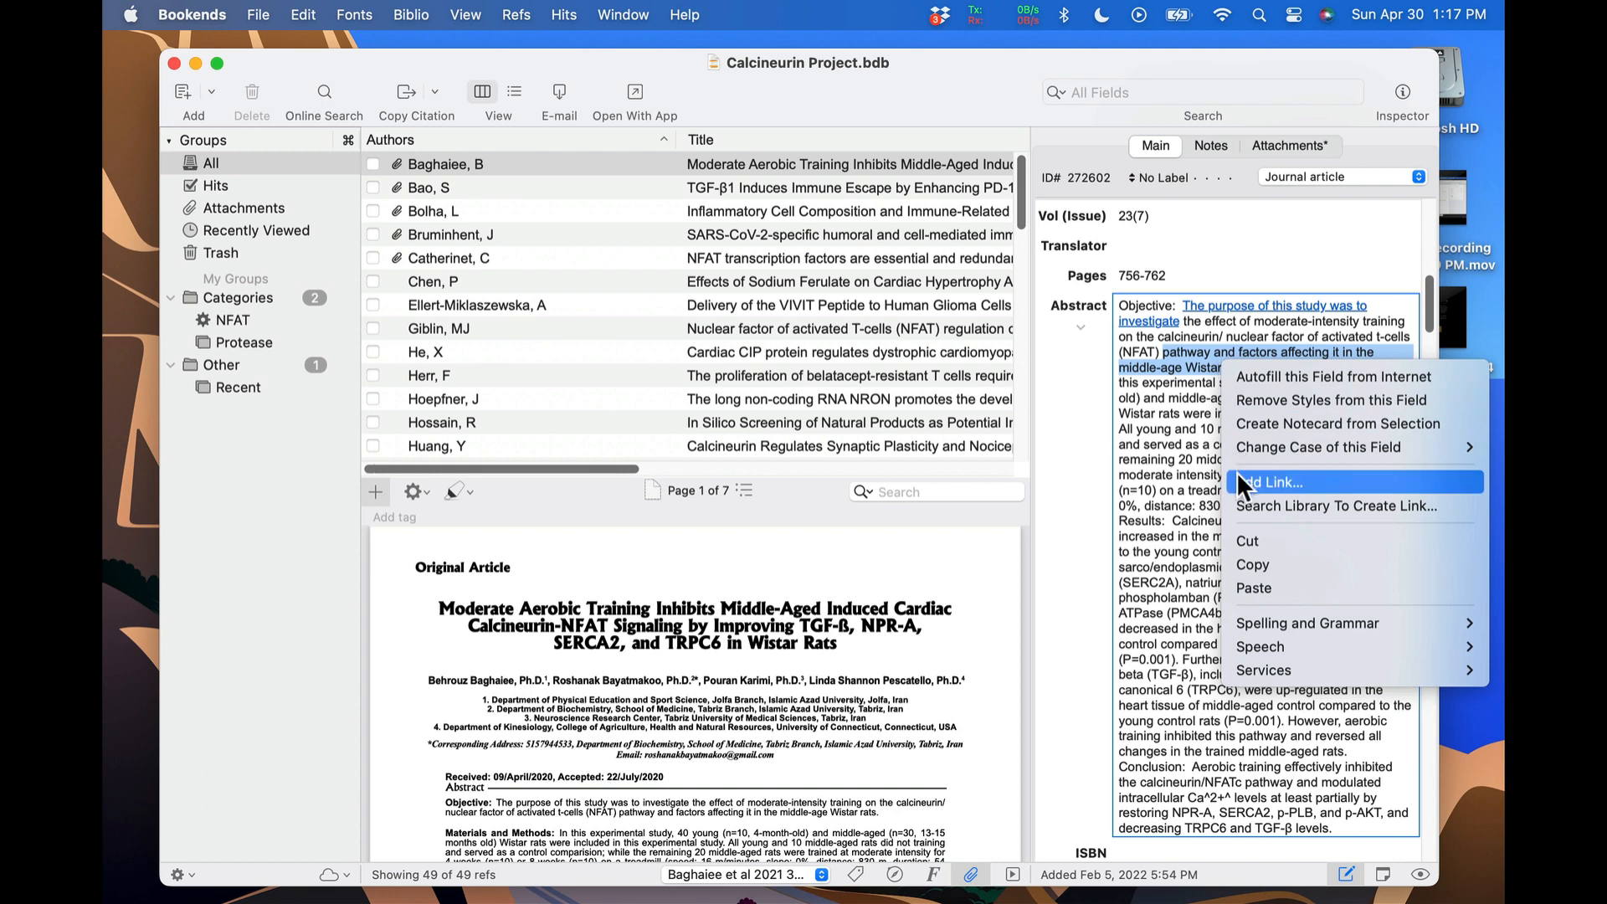
left_click(1269, 483)
type("file:///App")
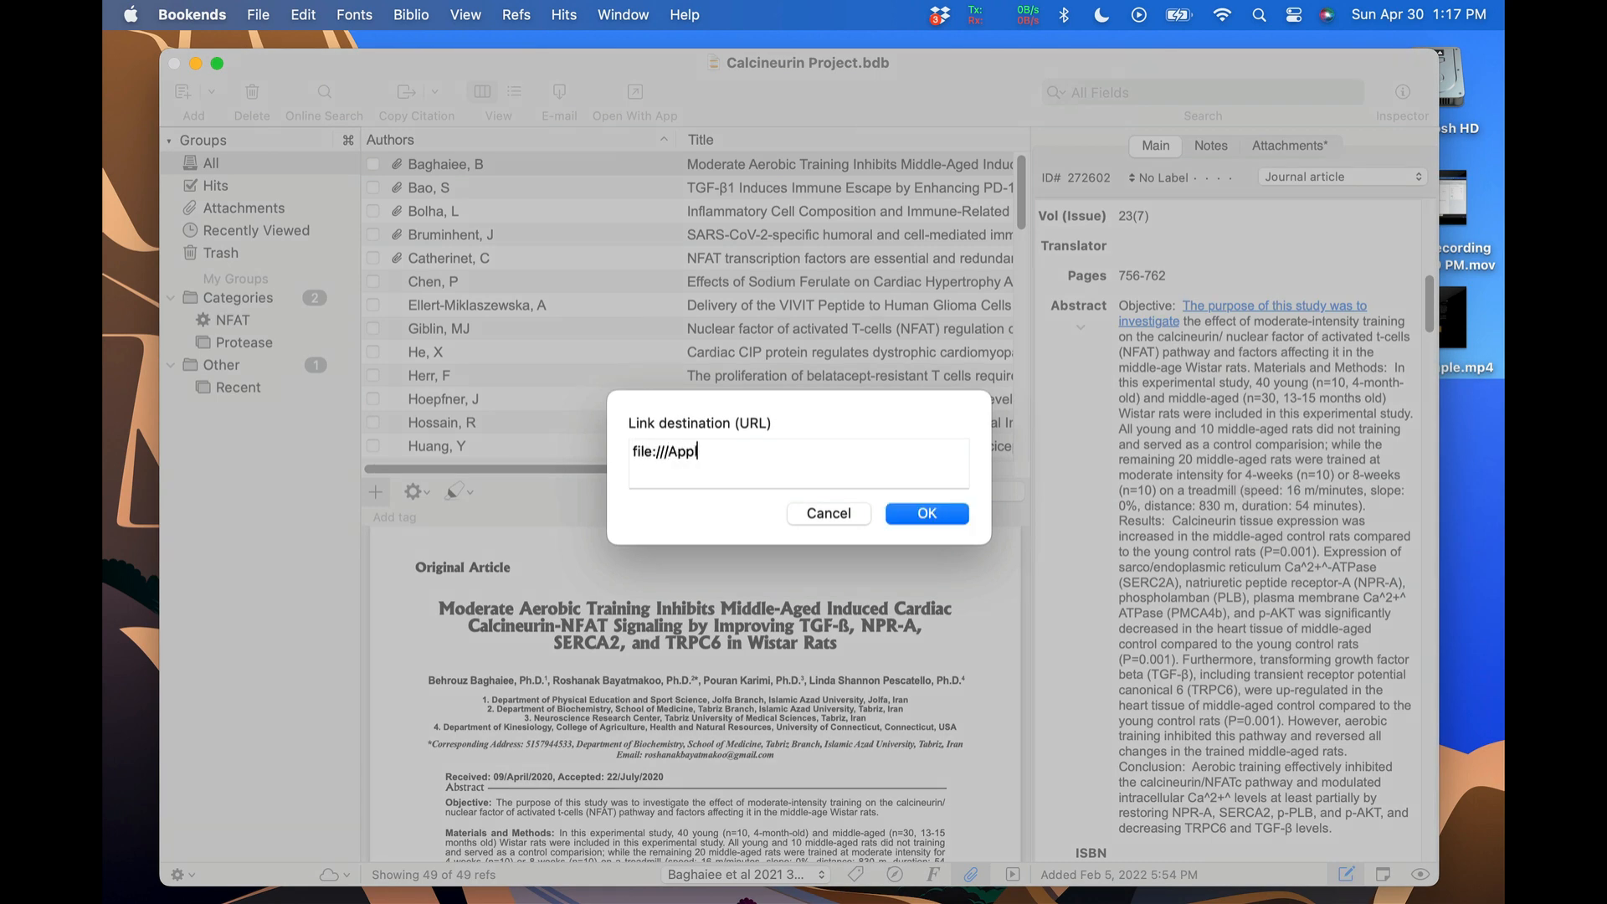
type("ications/")
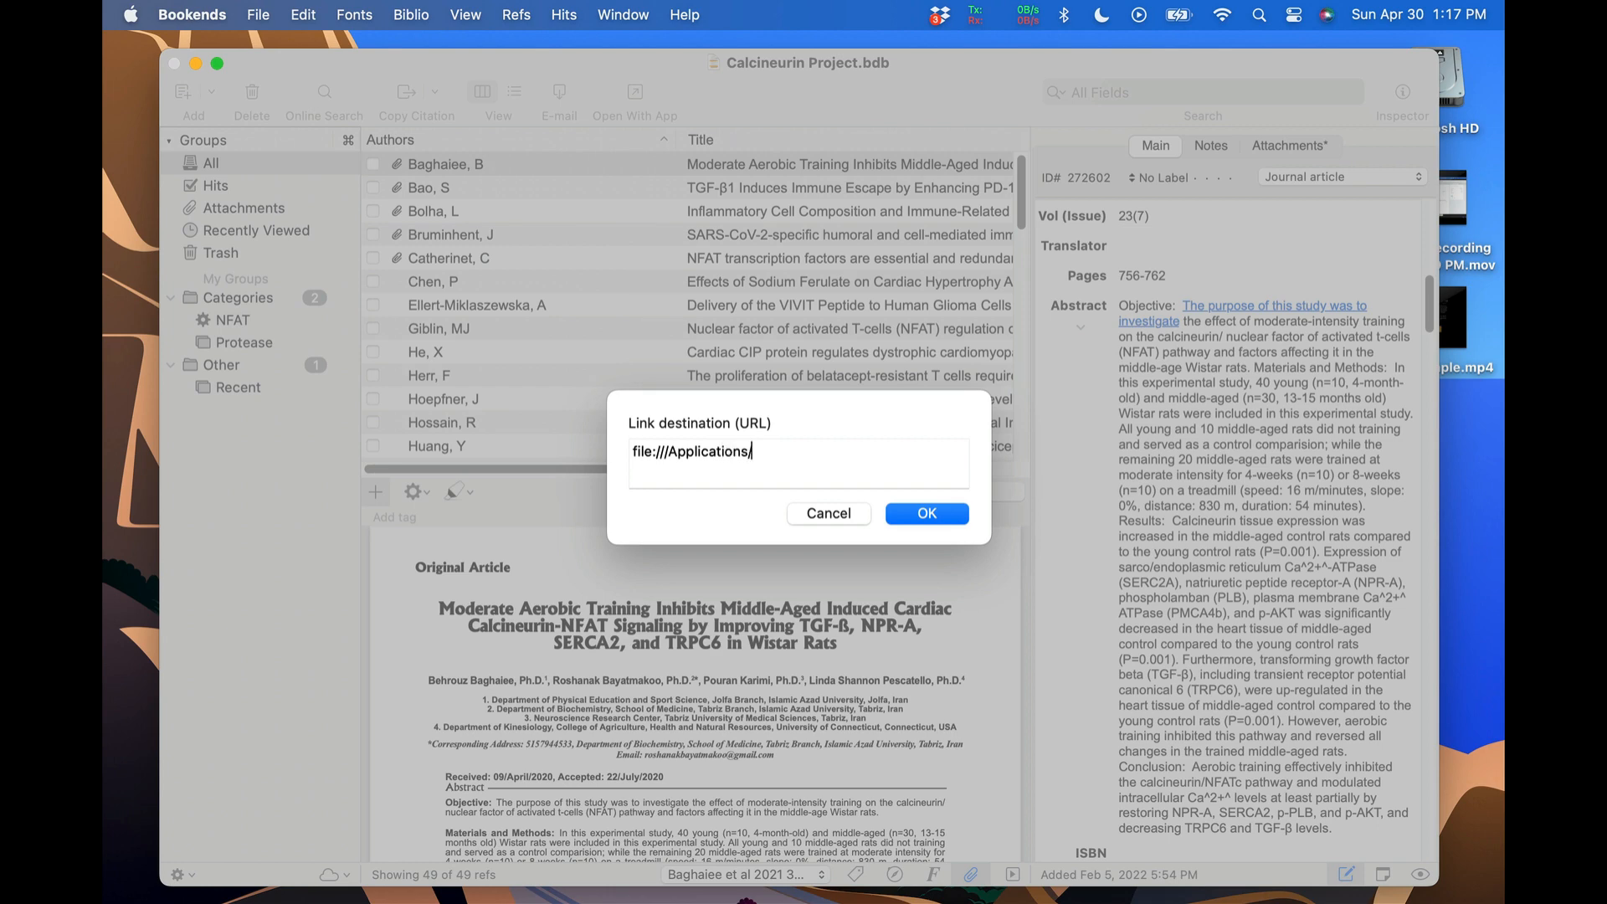
type("Utilities")
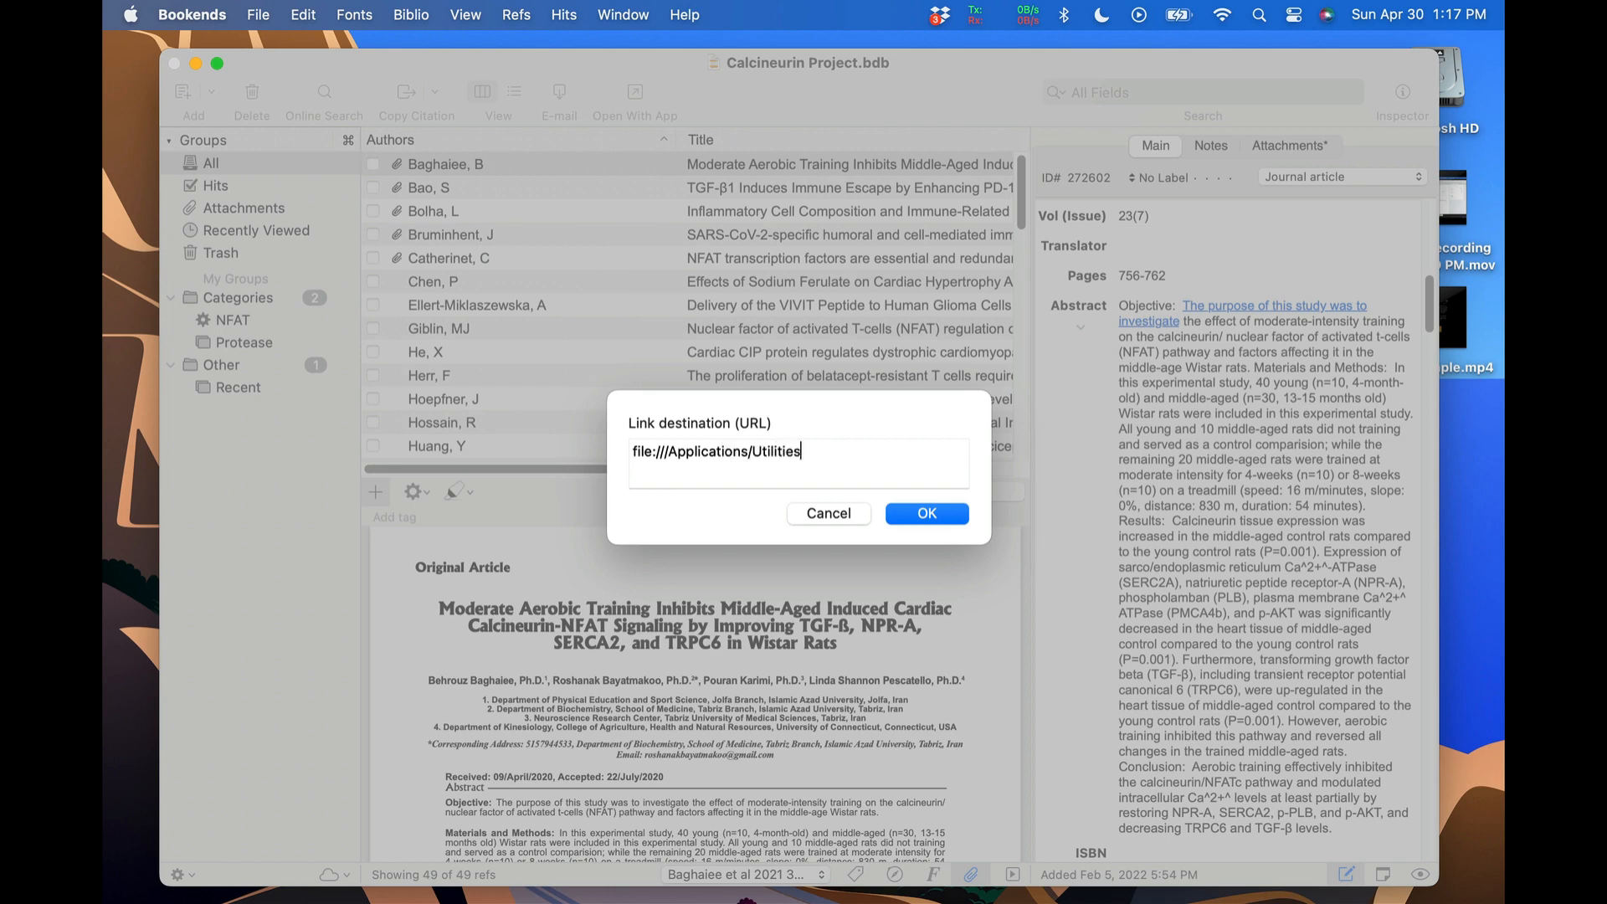
left_click(924, 512)
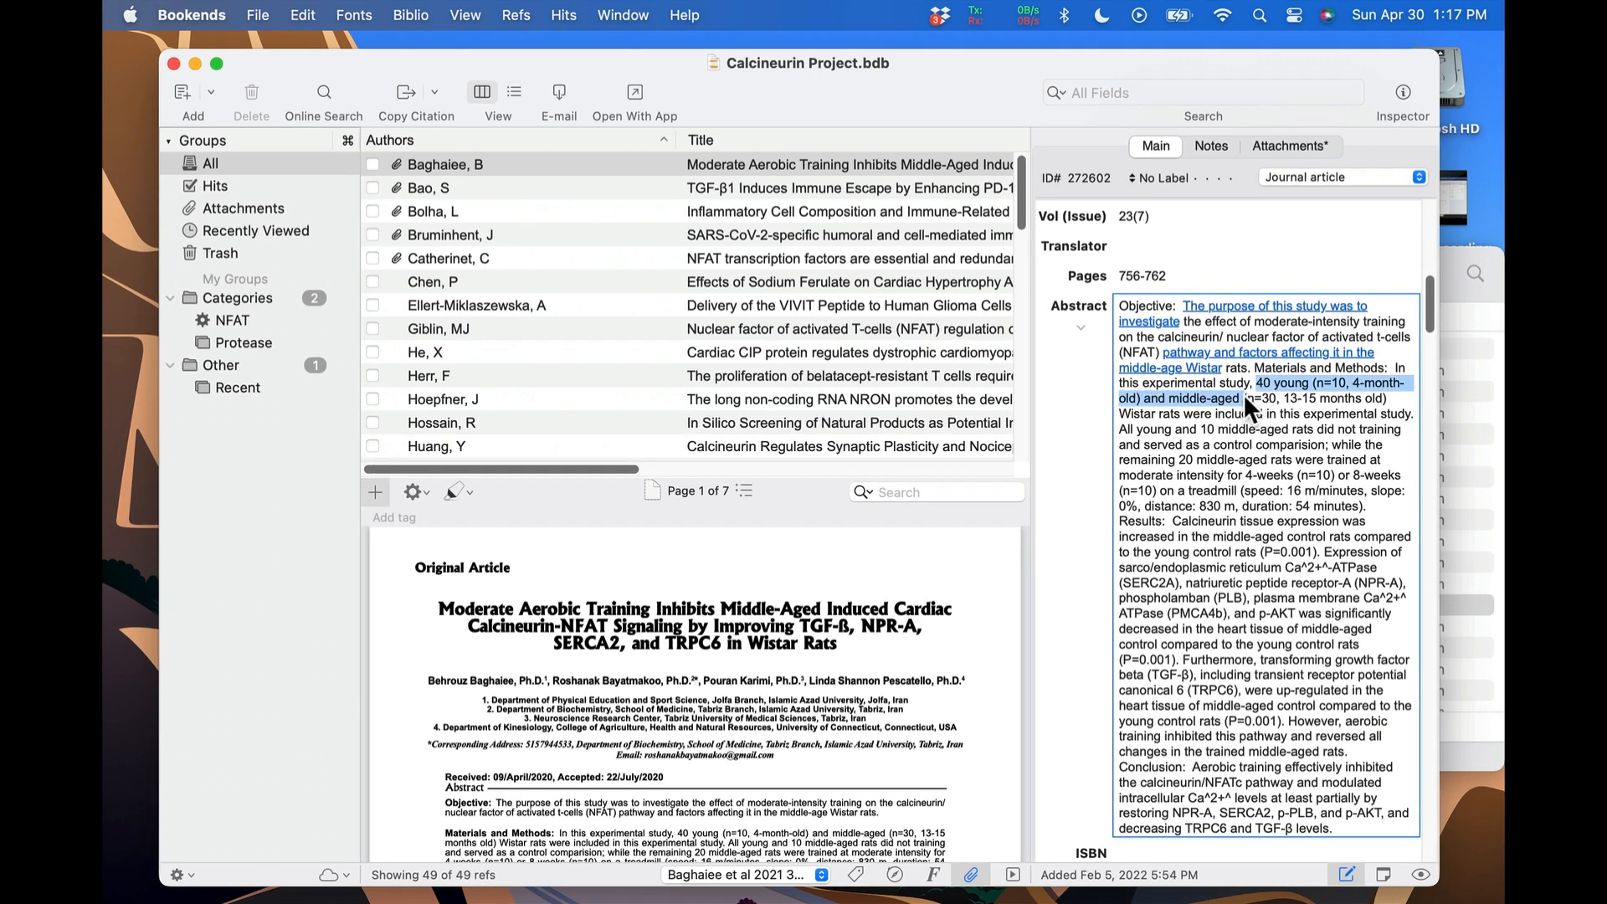
- Link the "40 young (n=10, 4-month-old)" phrase via a library search for "chen"
right_click(1251, 400)
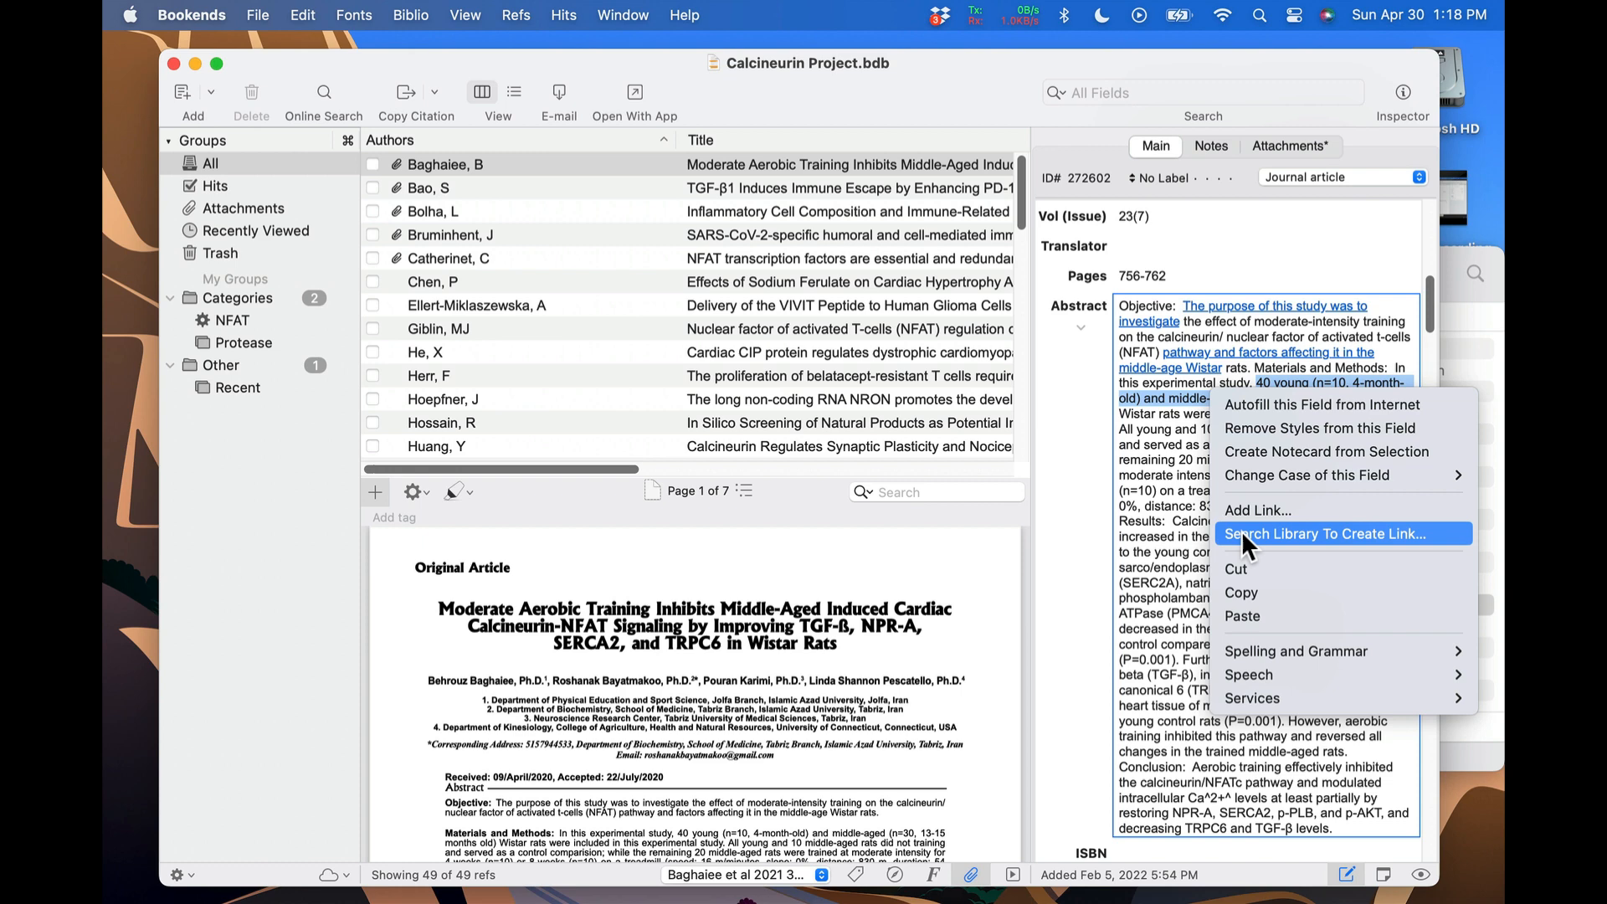
left_click(1328, 532)
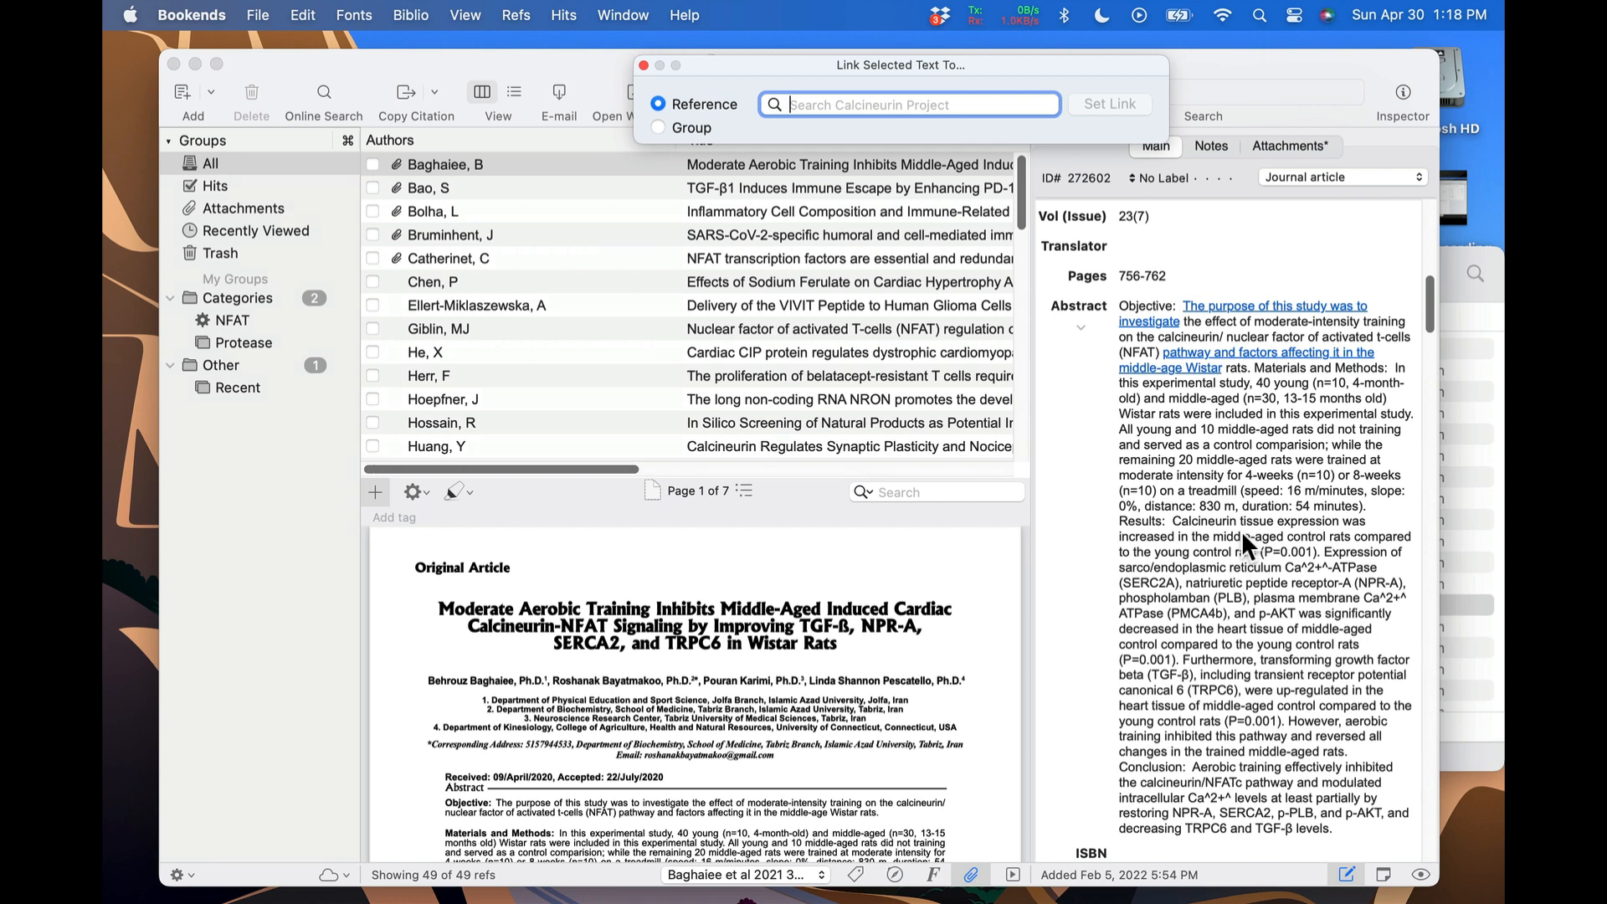
type("c")
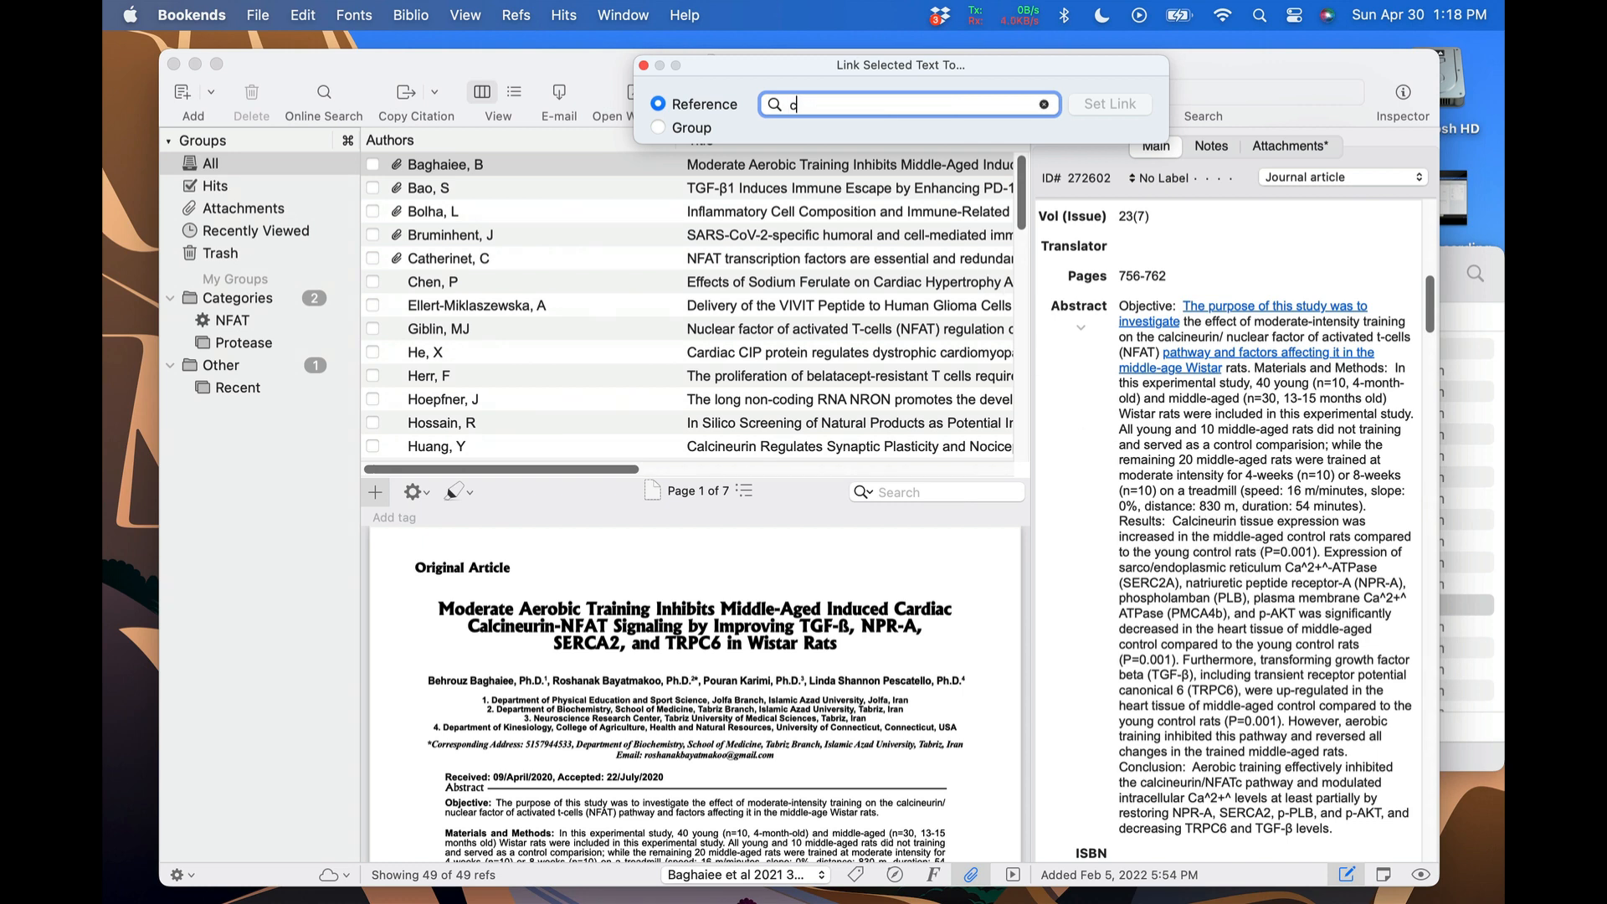
type("hen")
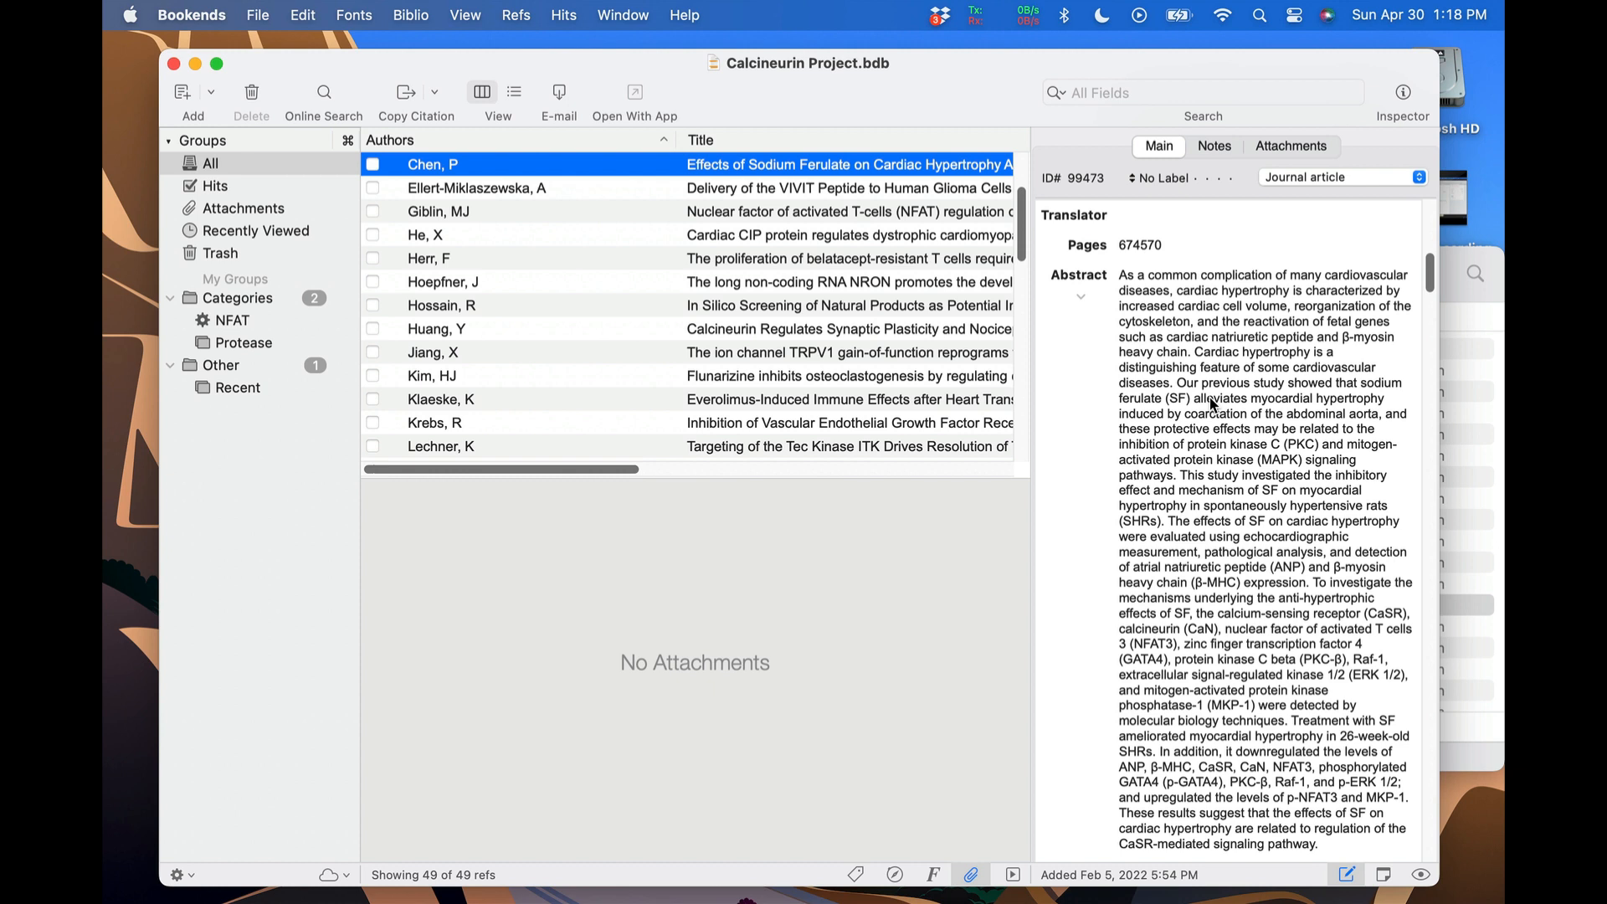
mouse_move(518, 10)
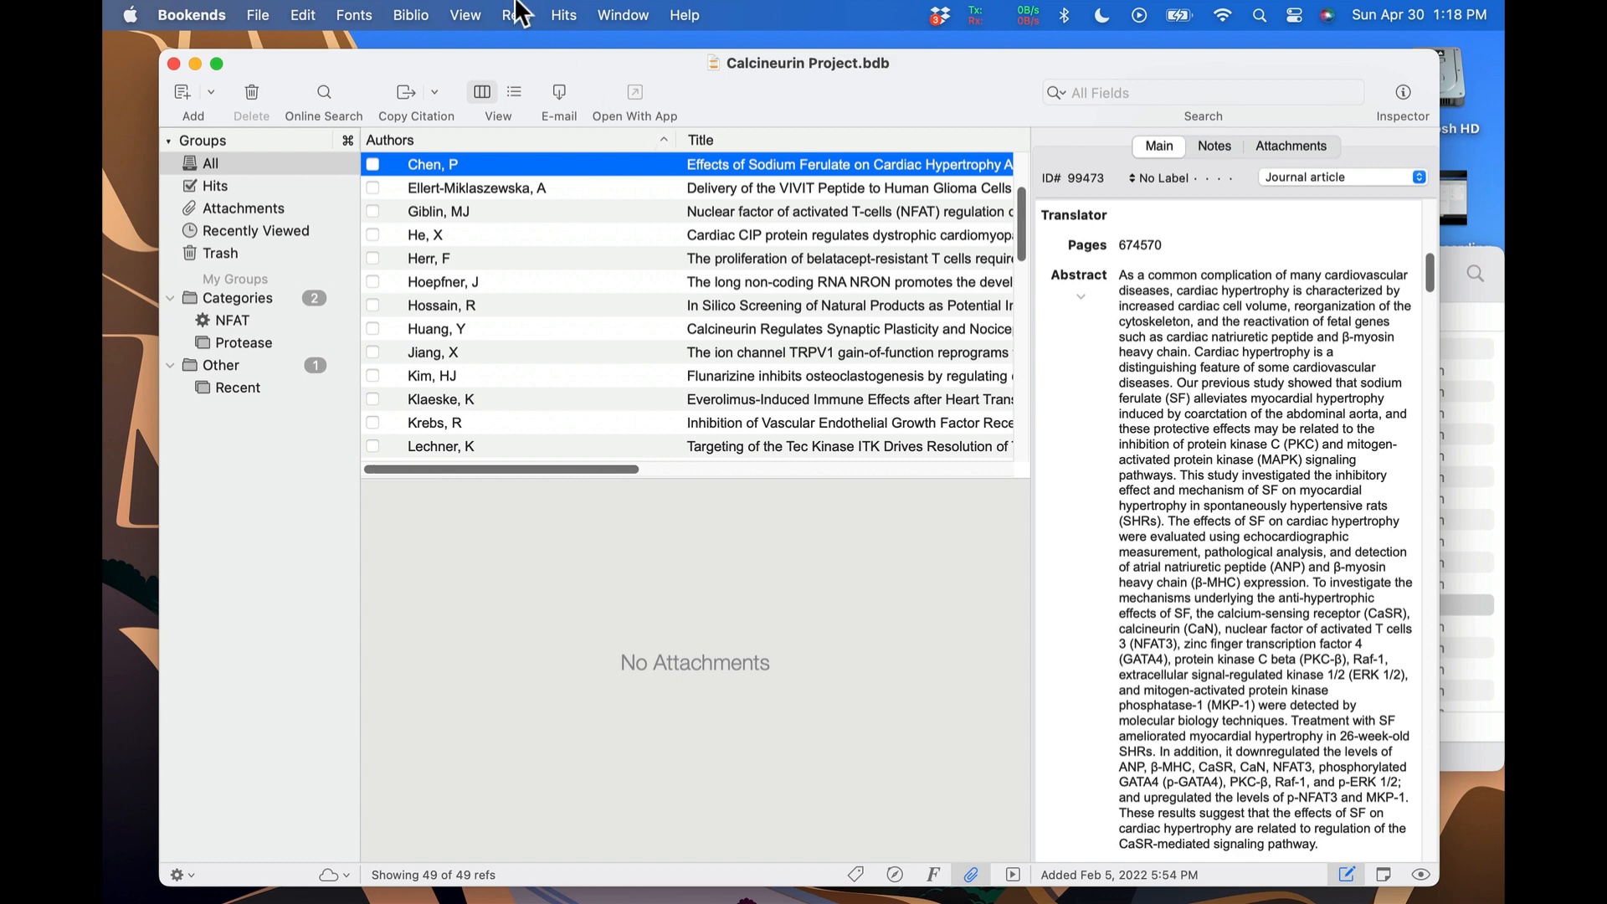
- Return to the aerobic training article, review Recently Viewed, then show All references again
left_click(517, 15)
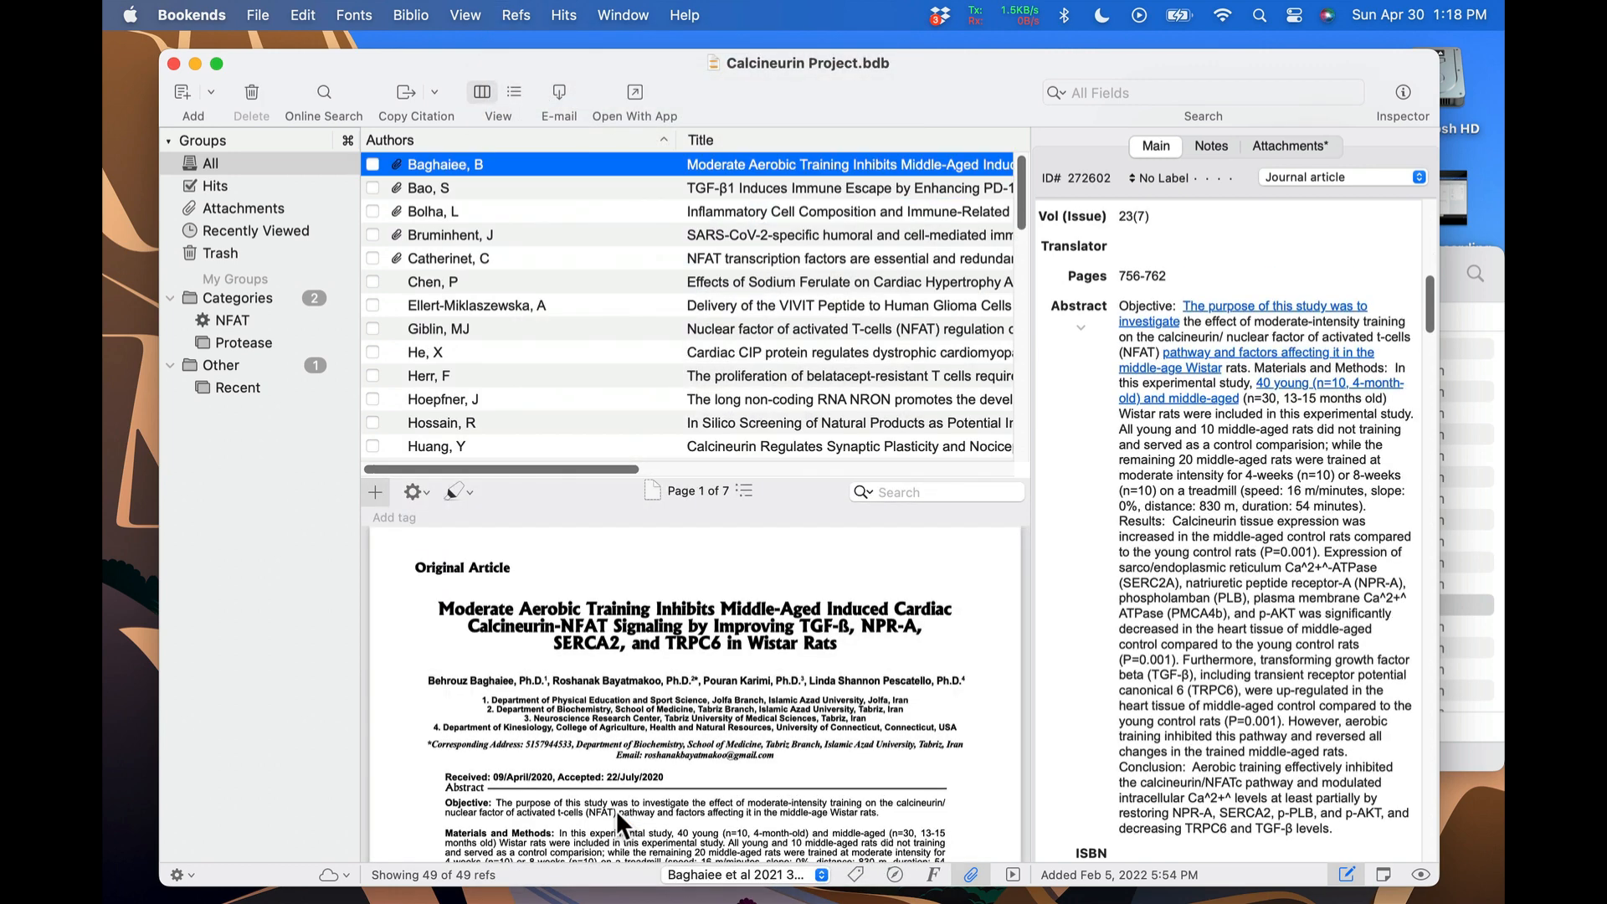
mouse_move(600, 298)
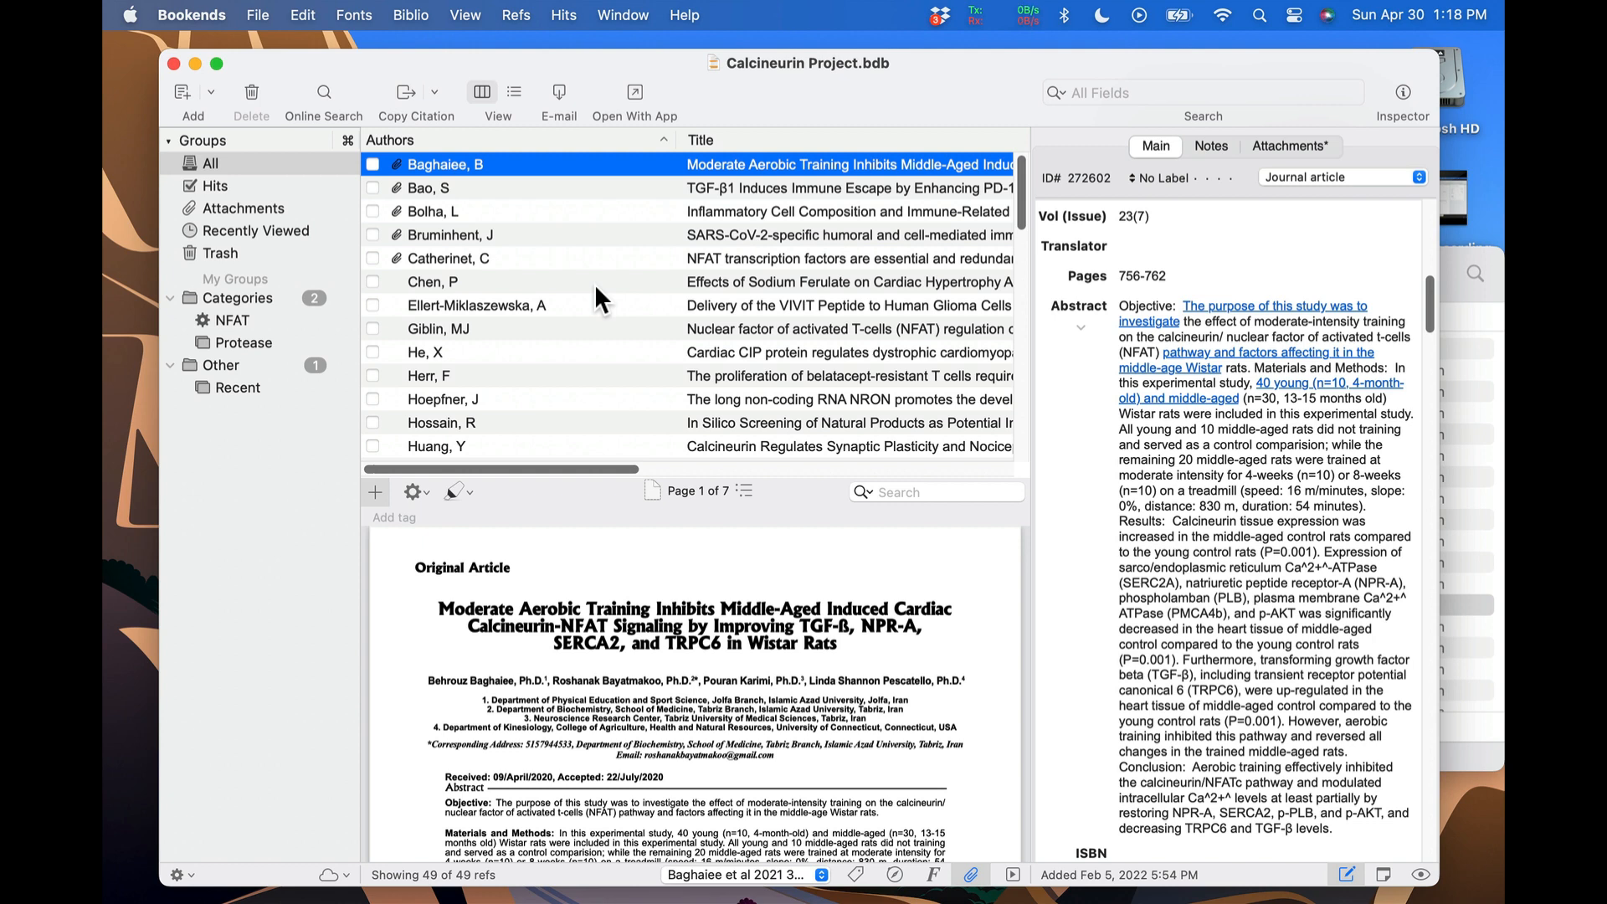
left_click(257, 229)
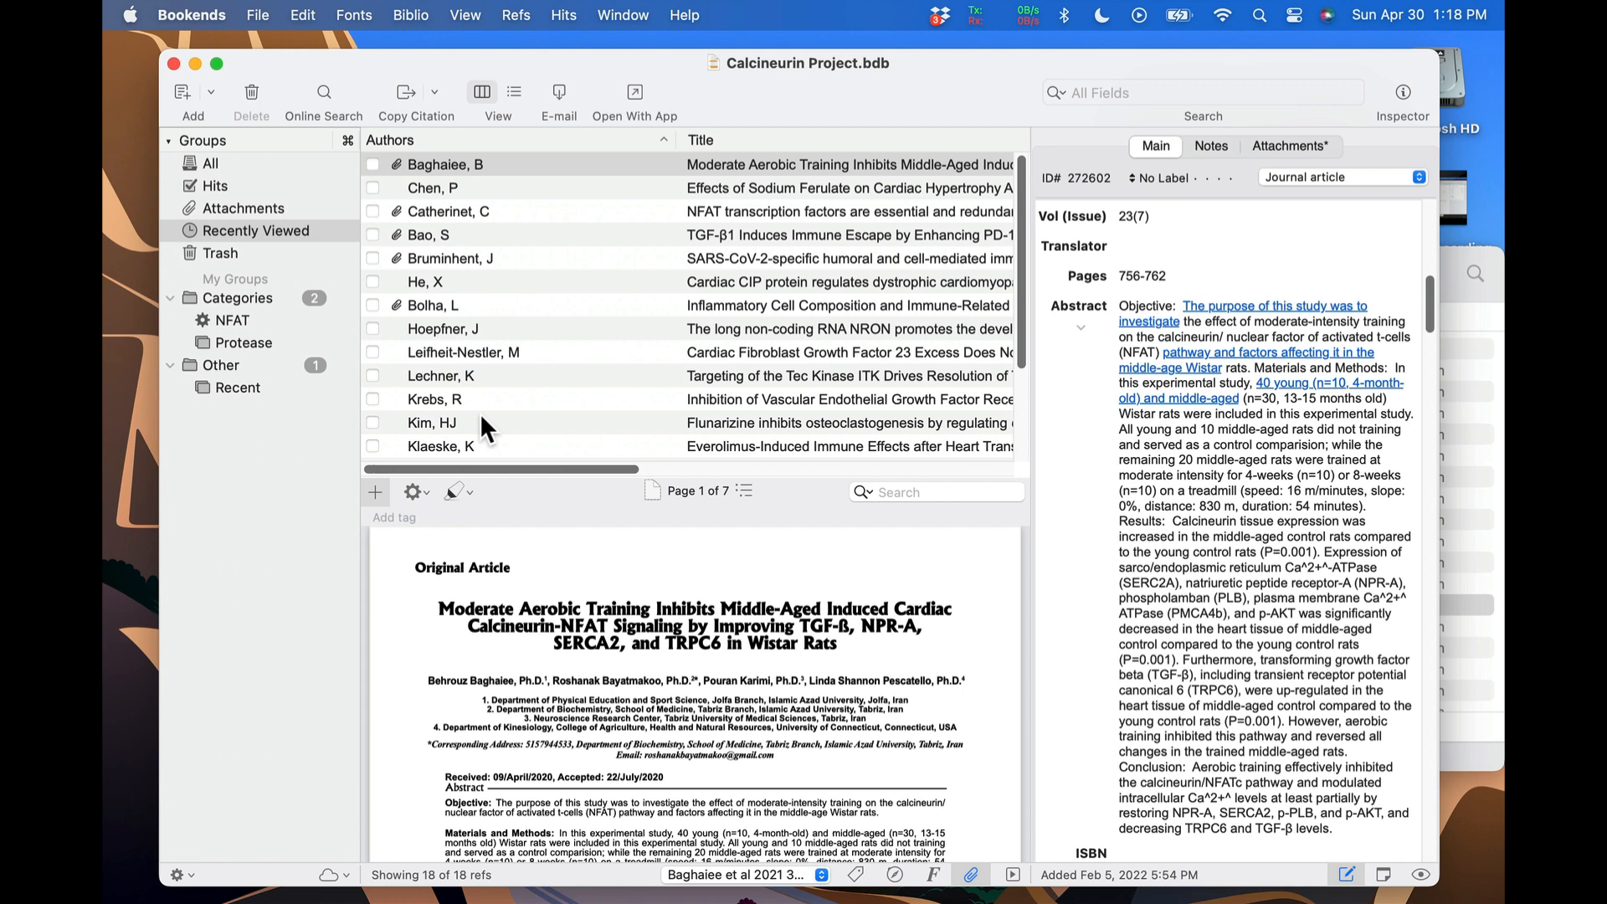
left_click(211, 162)
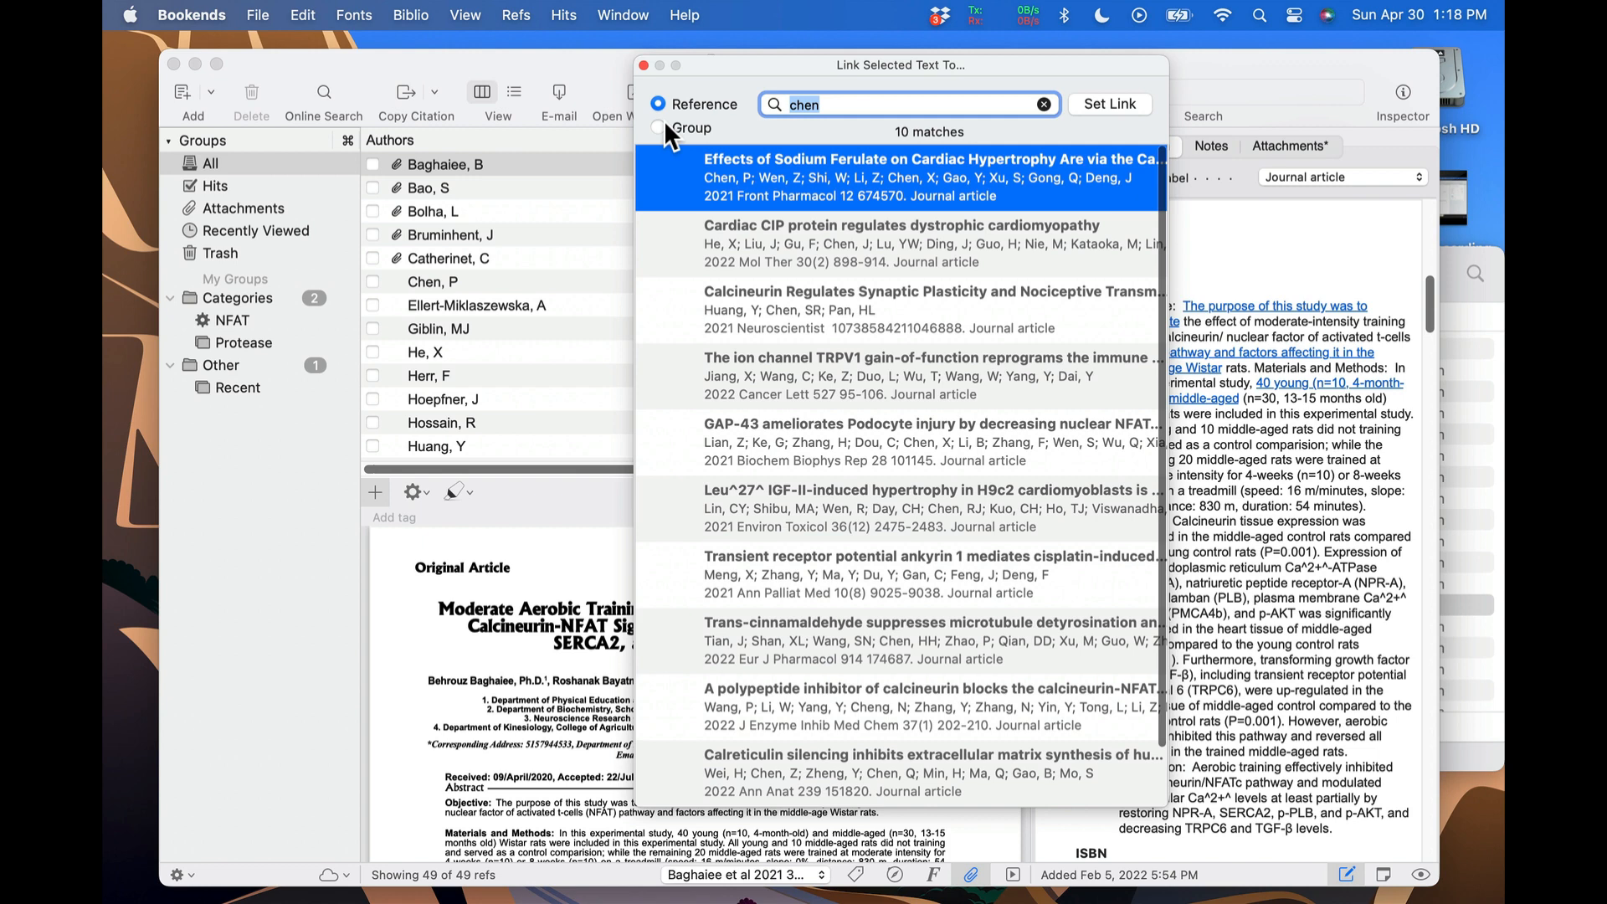
- Set the selected abstract passage's link target to the Protease group
left_click(660, 127)
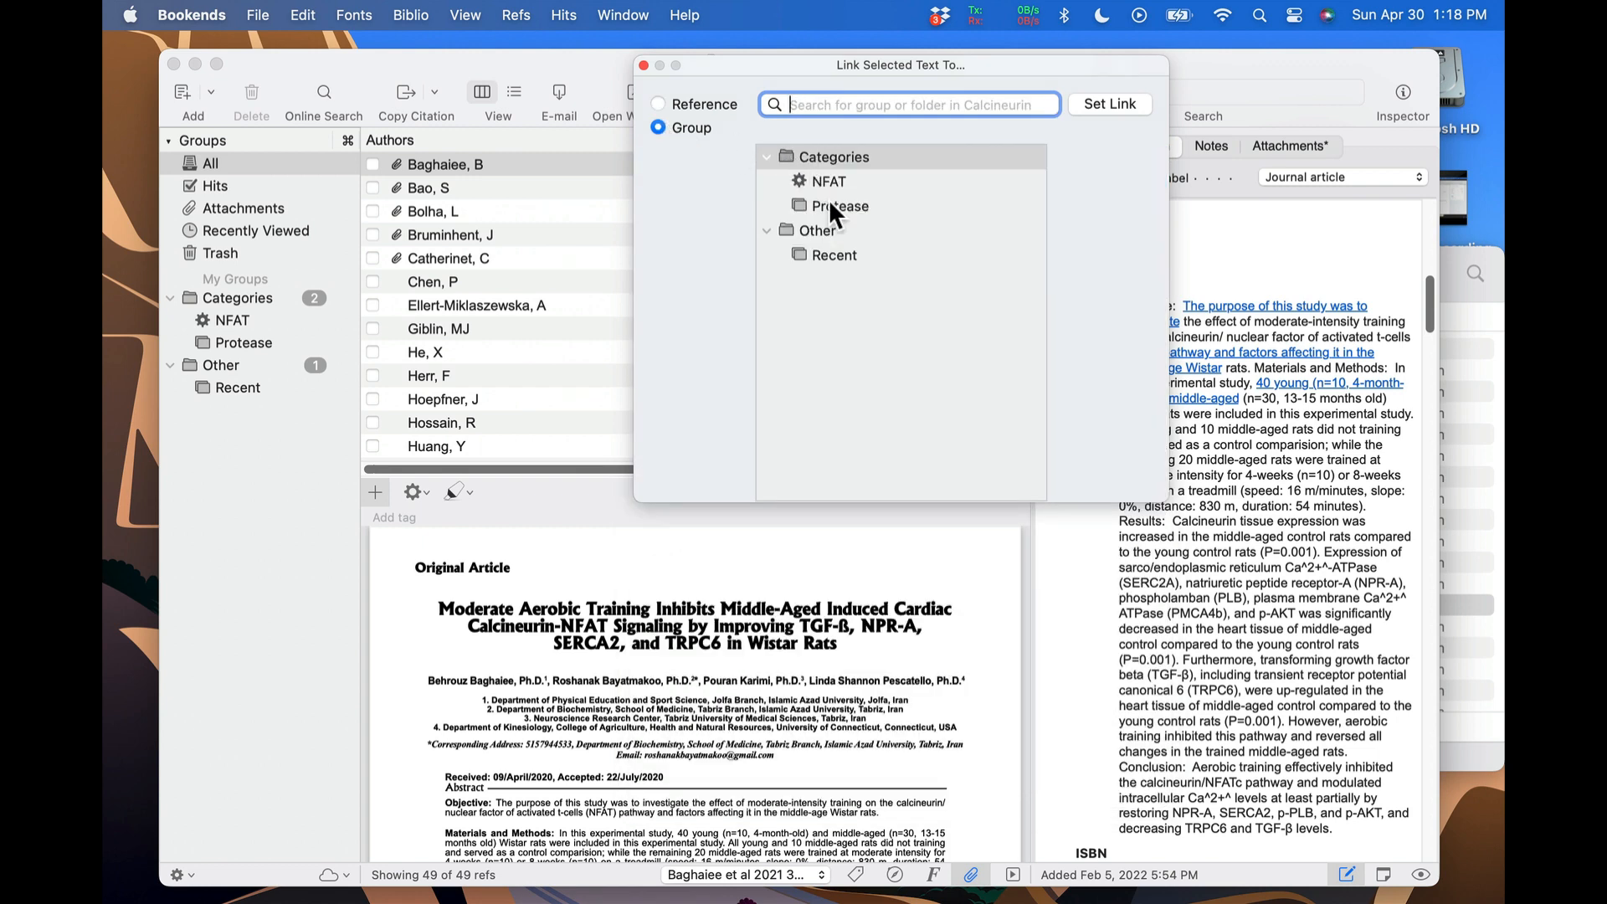
left_click(839, 206)
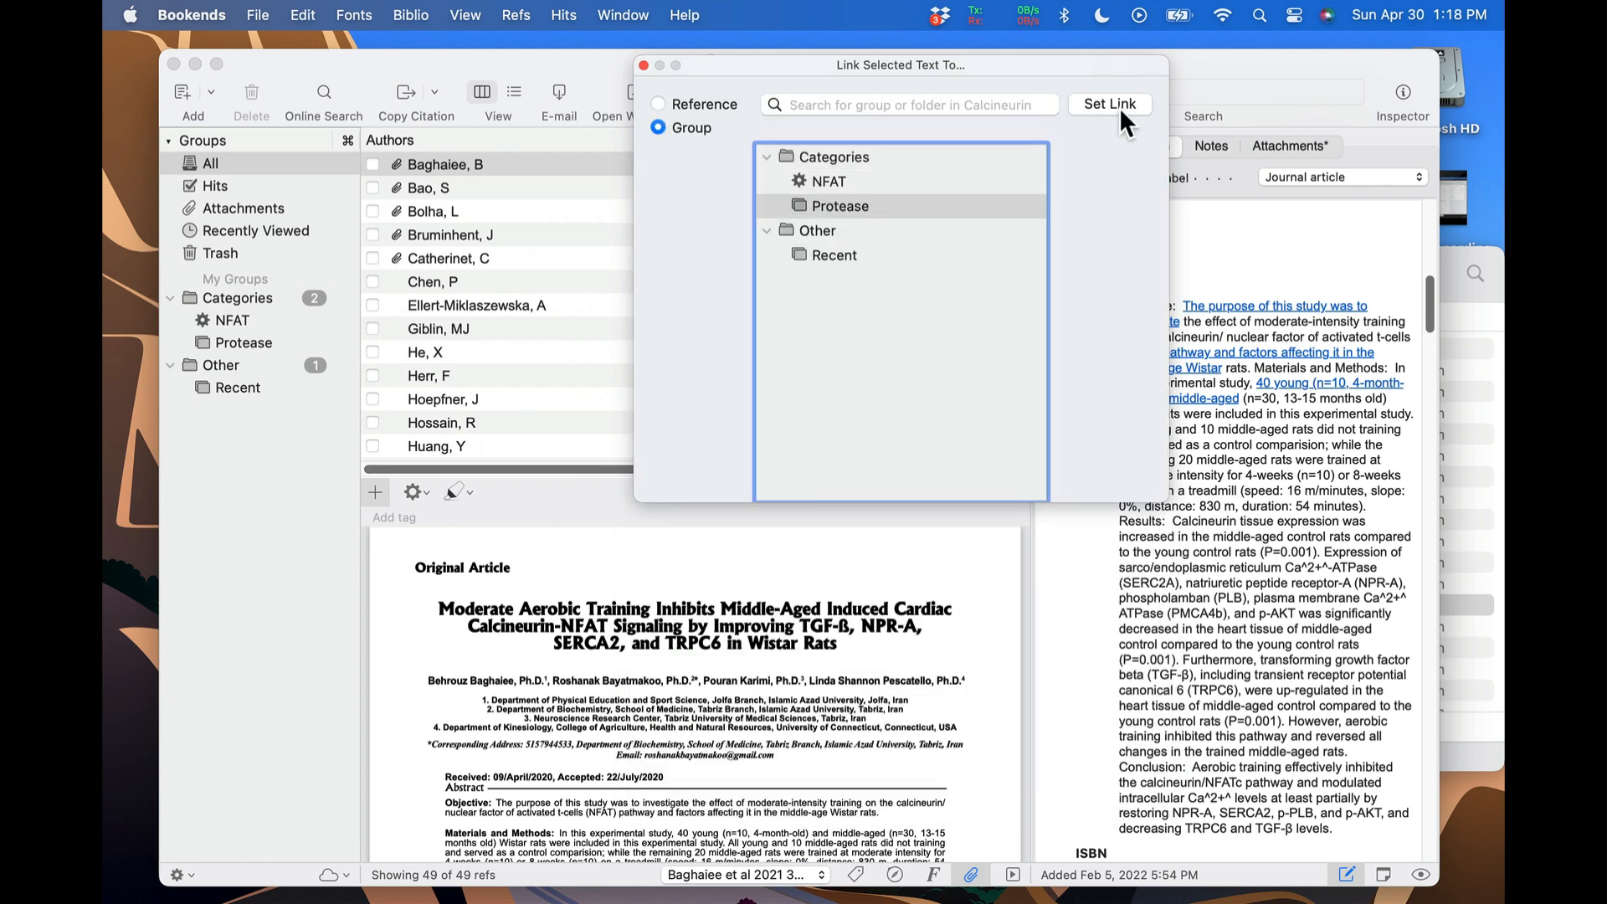
left_click(1108, 104)
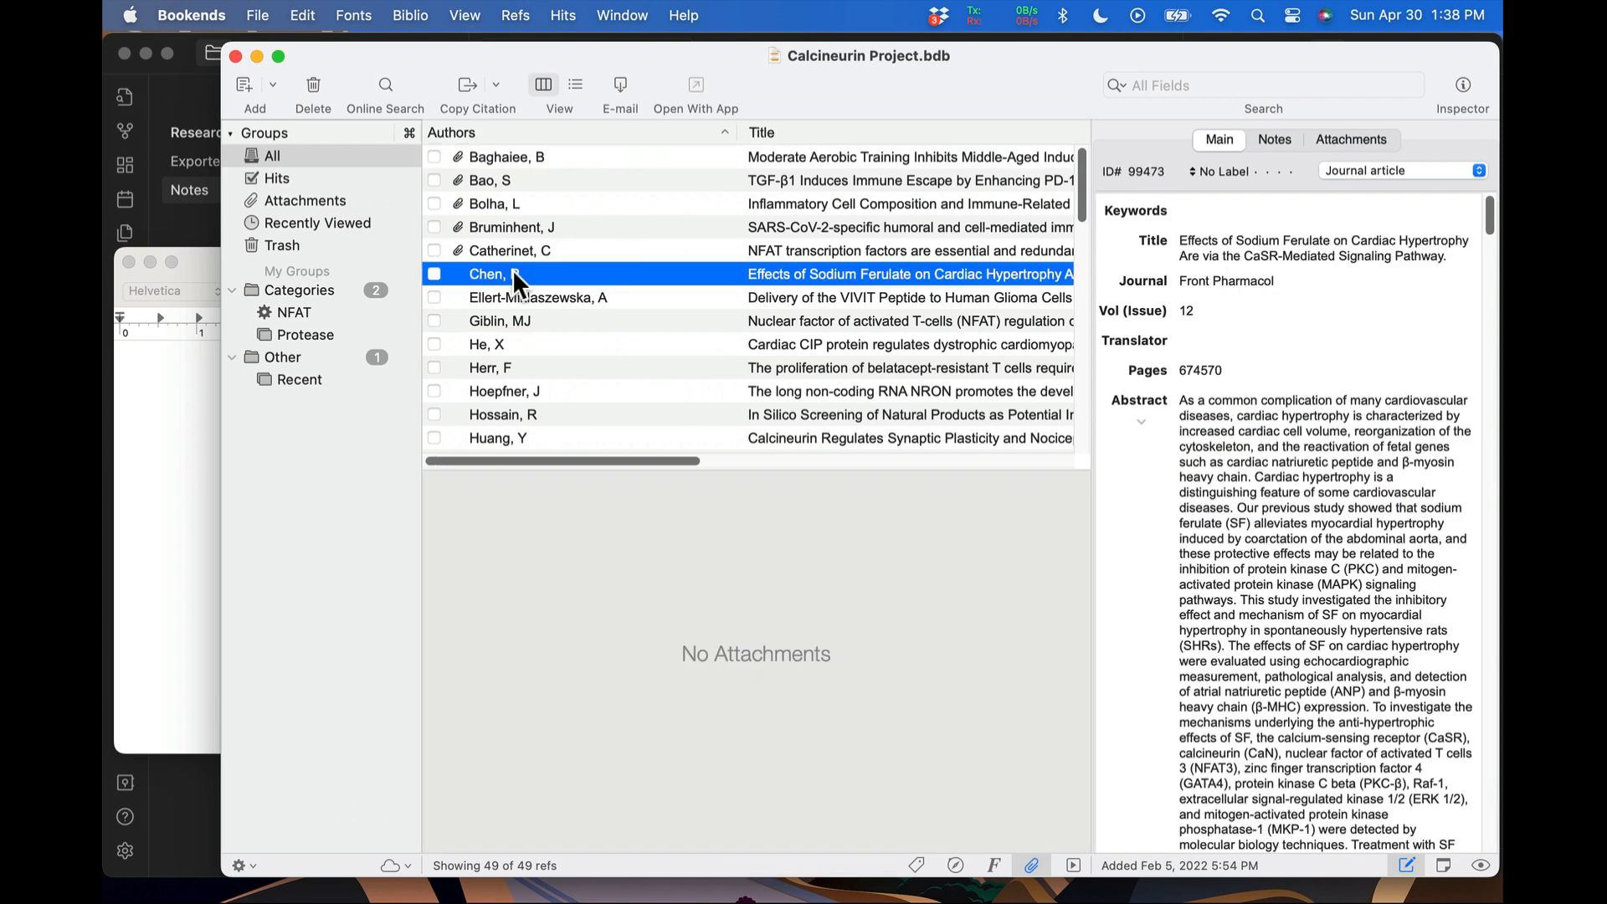
- Copy a link to the sodium ferulate cardiac hypertrophy reference from the list
right_click(513, 273)
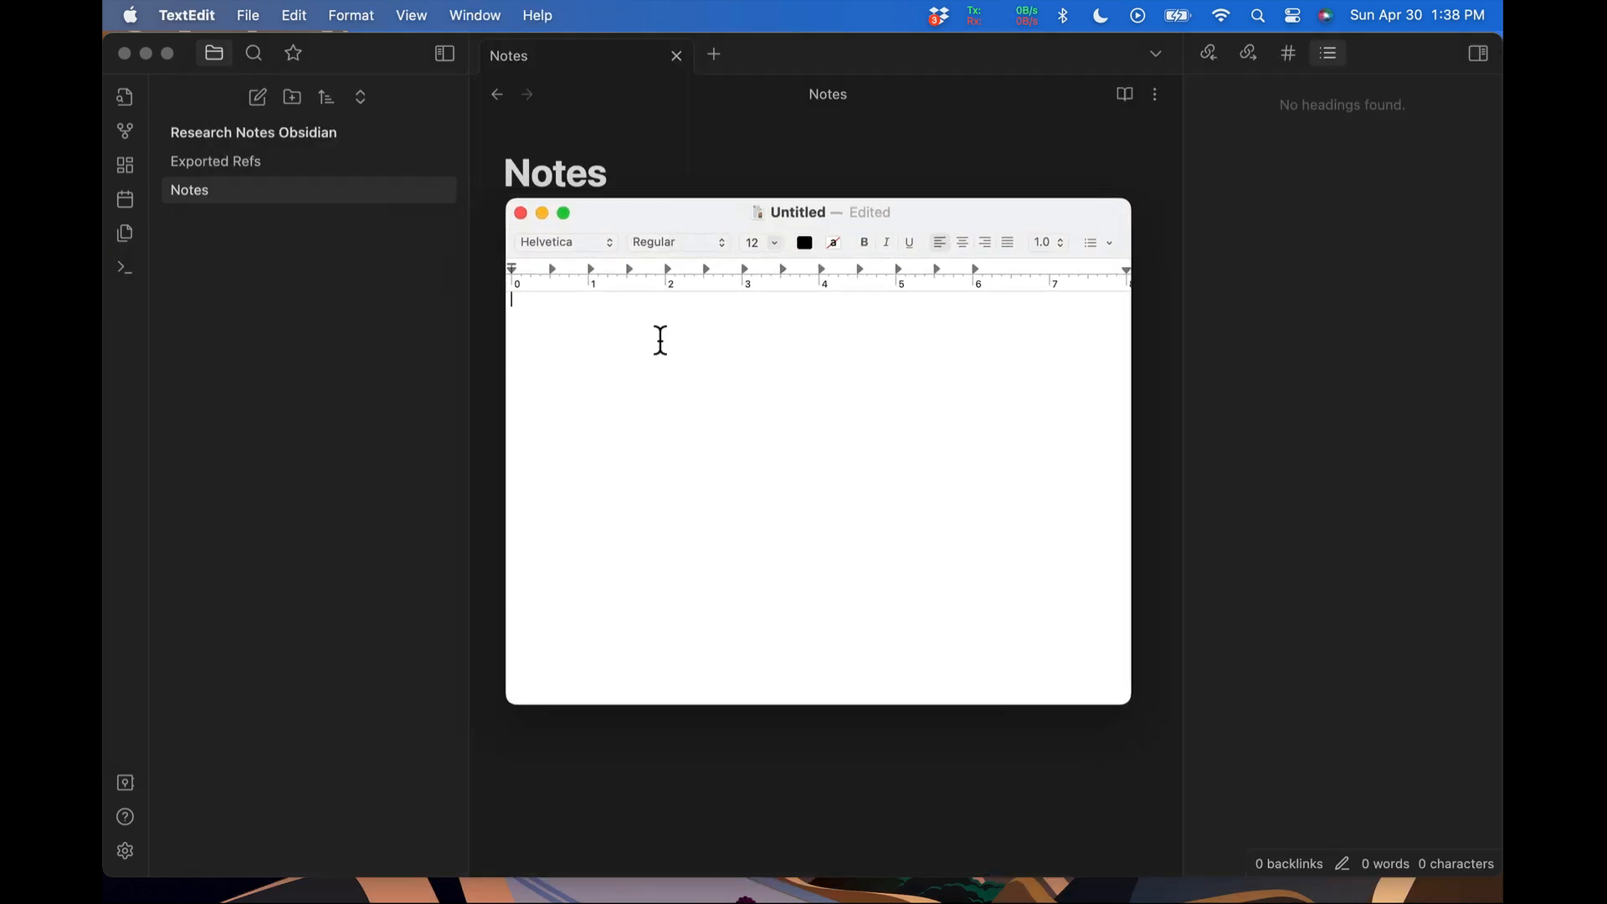
- Paste the sodium ferulate article link into the new TextEdit document
type("Effects of Sodium Ferulate on Cardiac Hypertrophy Are via the CaSR-Mediated Signaling Pathway.")
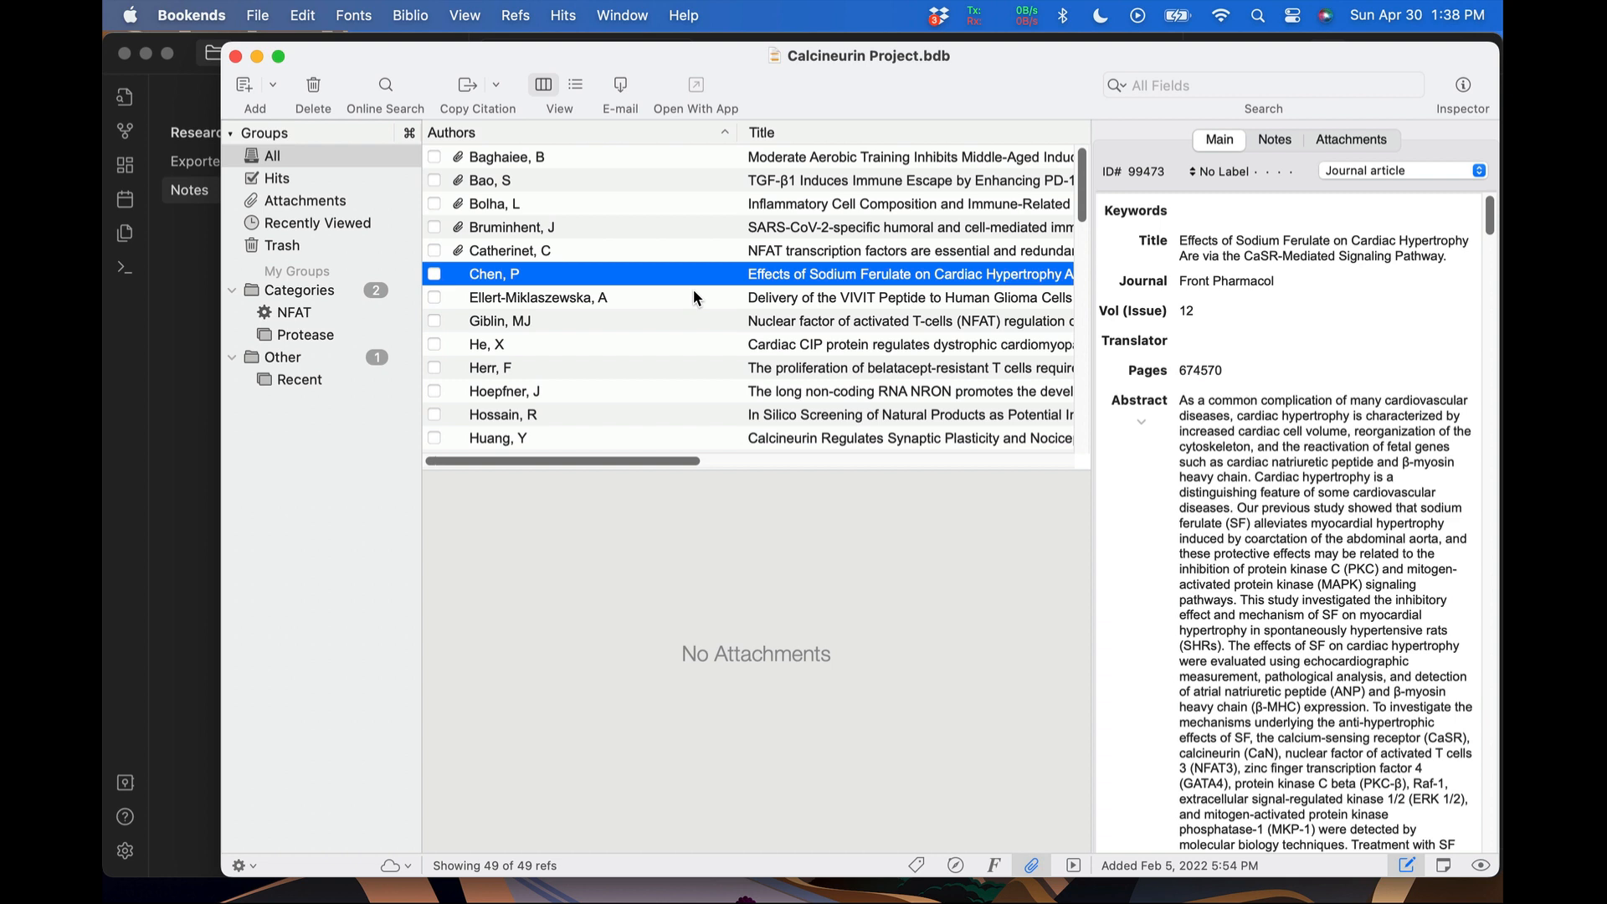
mouse_move(313, 345)
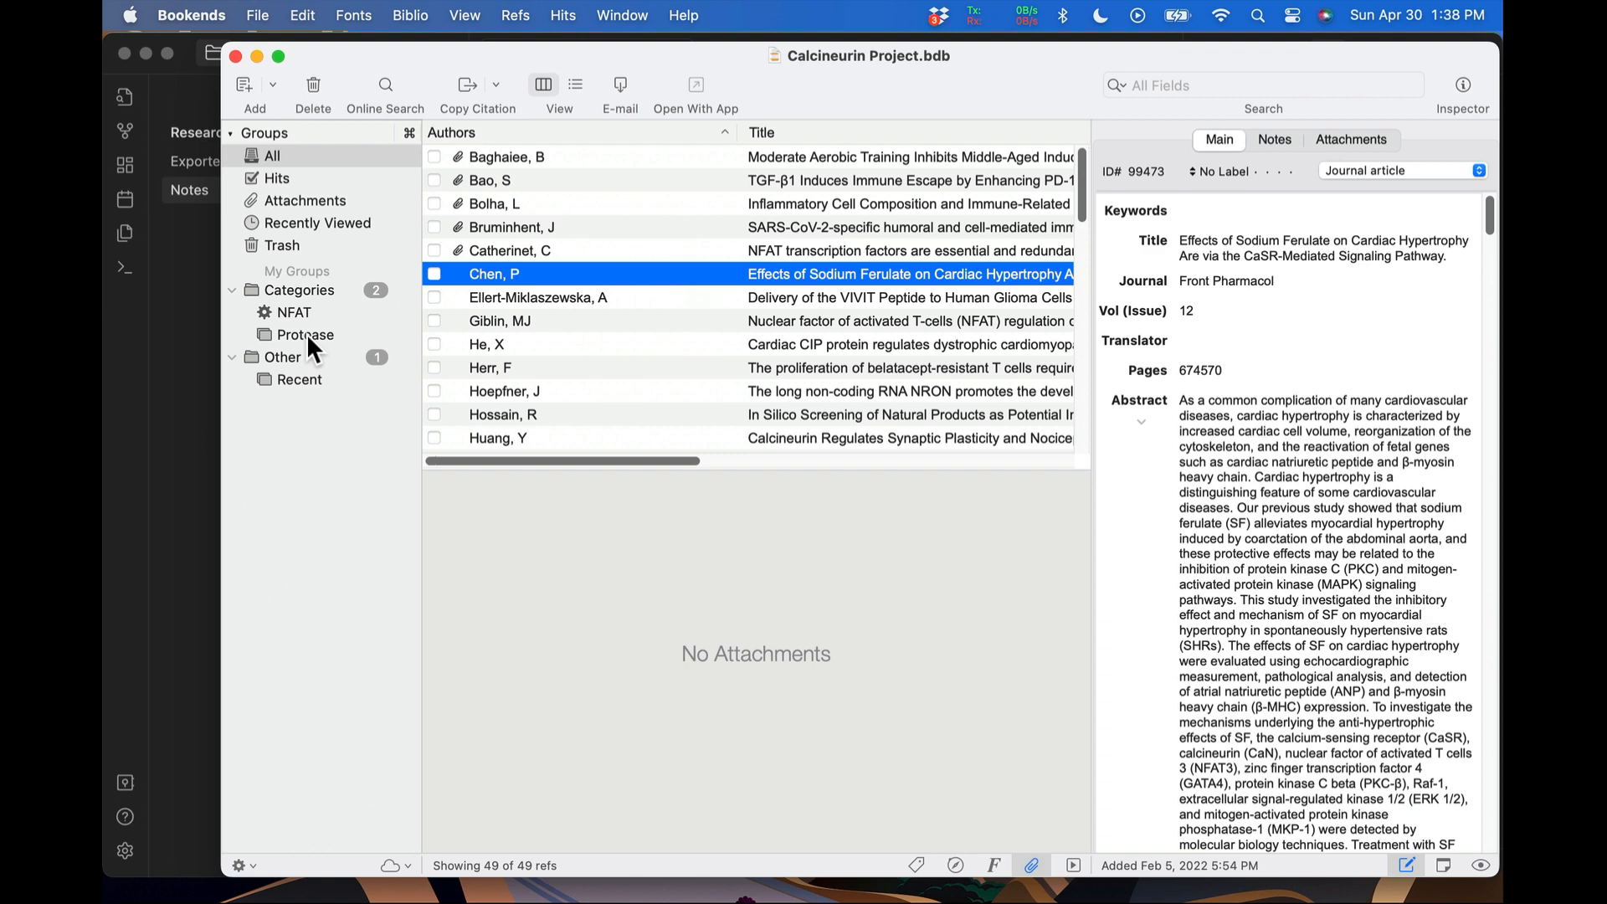
- Copy a hypertext link to the Protease group from the Groups sidebar
right_click(303, 335)
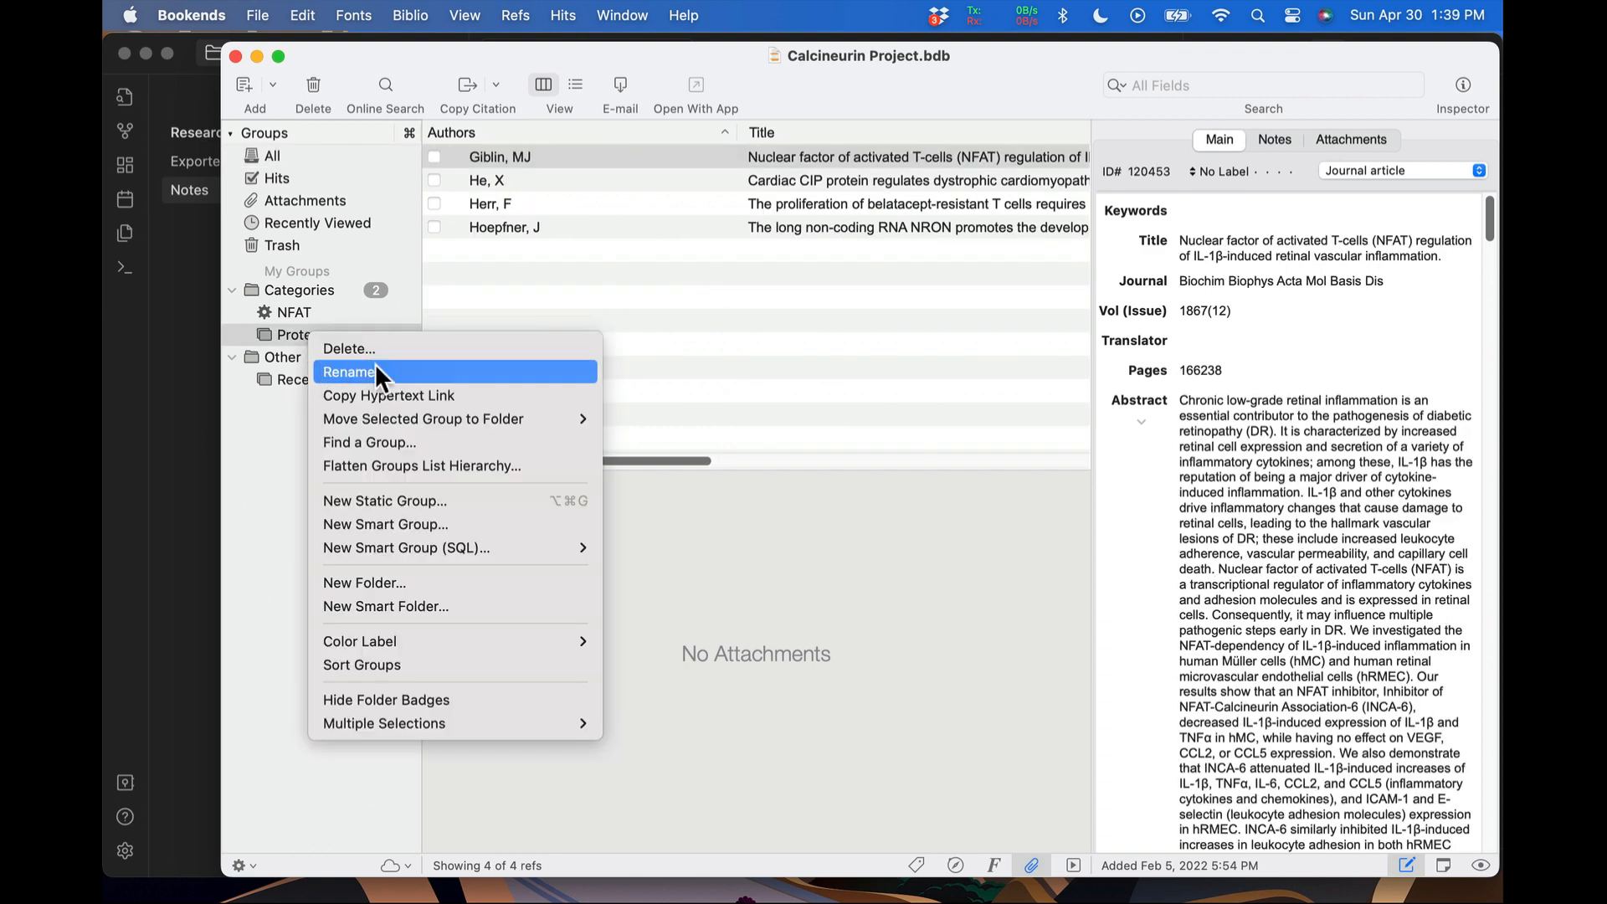
mouse_move(430, 395)
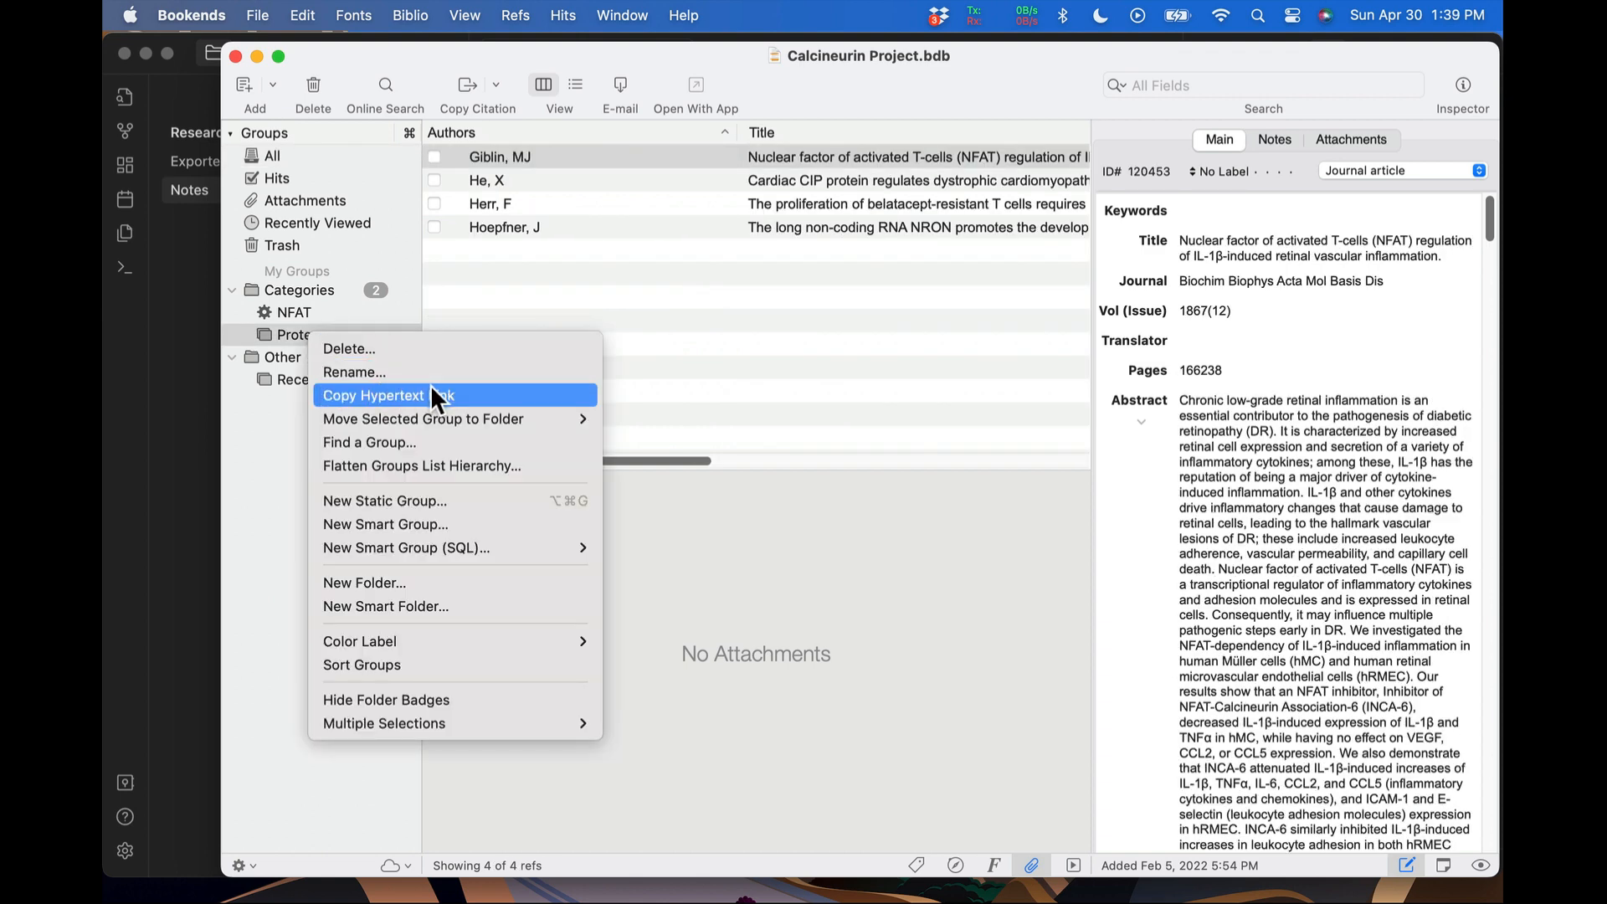
mouse_move(479, 398)
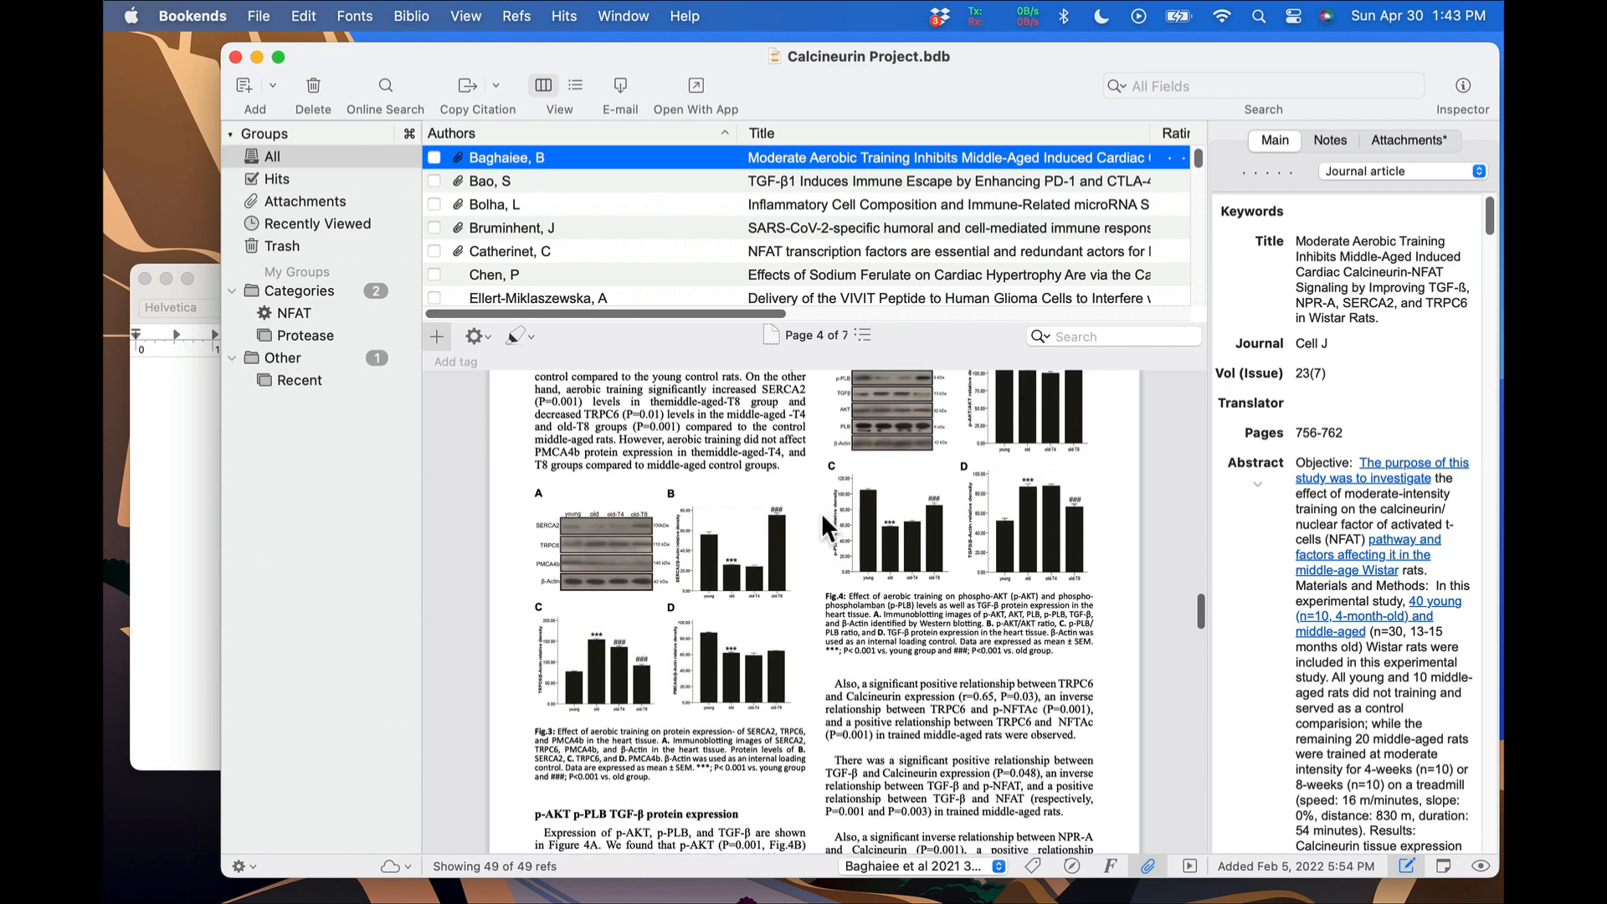
- Copy a link to the attached Baghaiee et al PDF via its gear menu
left_click(472, 336)
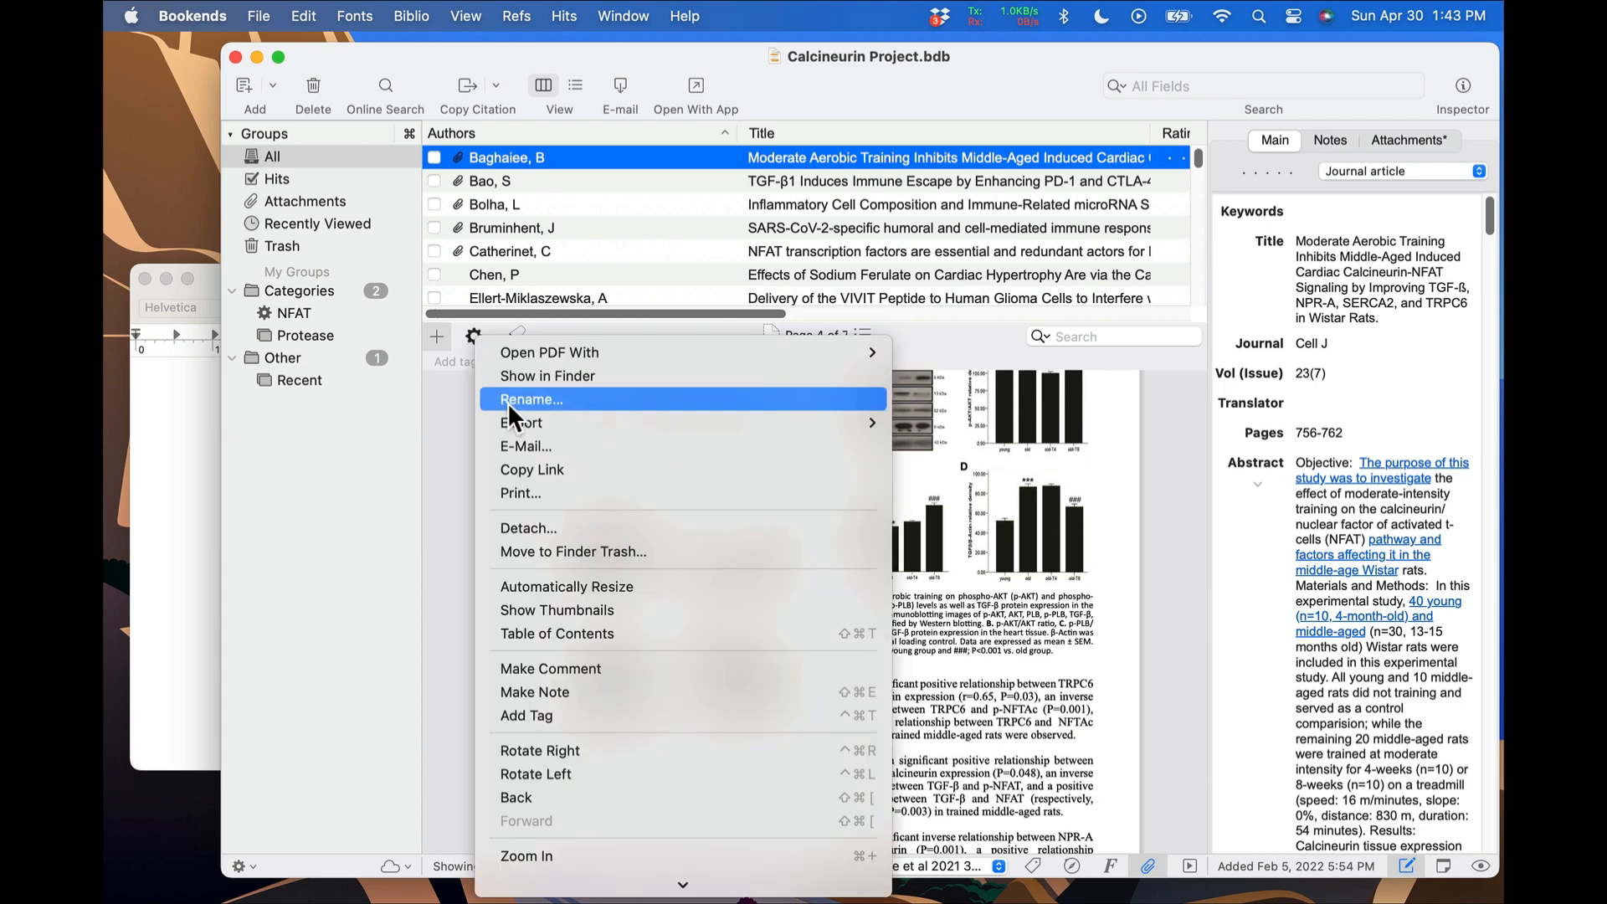
mouse_move(532, 469)
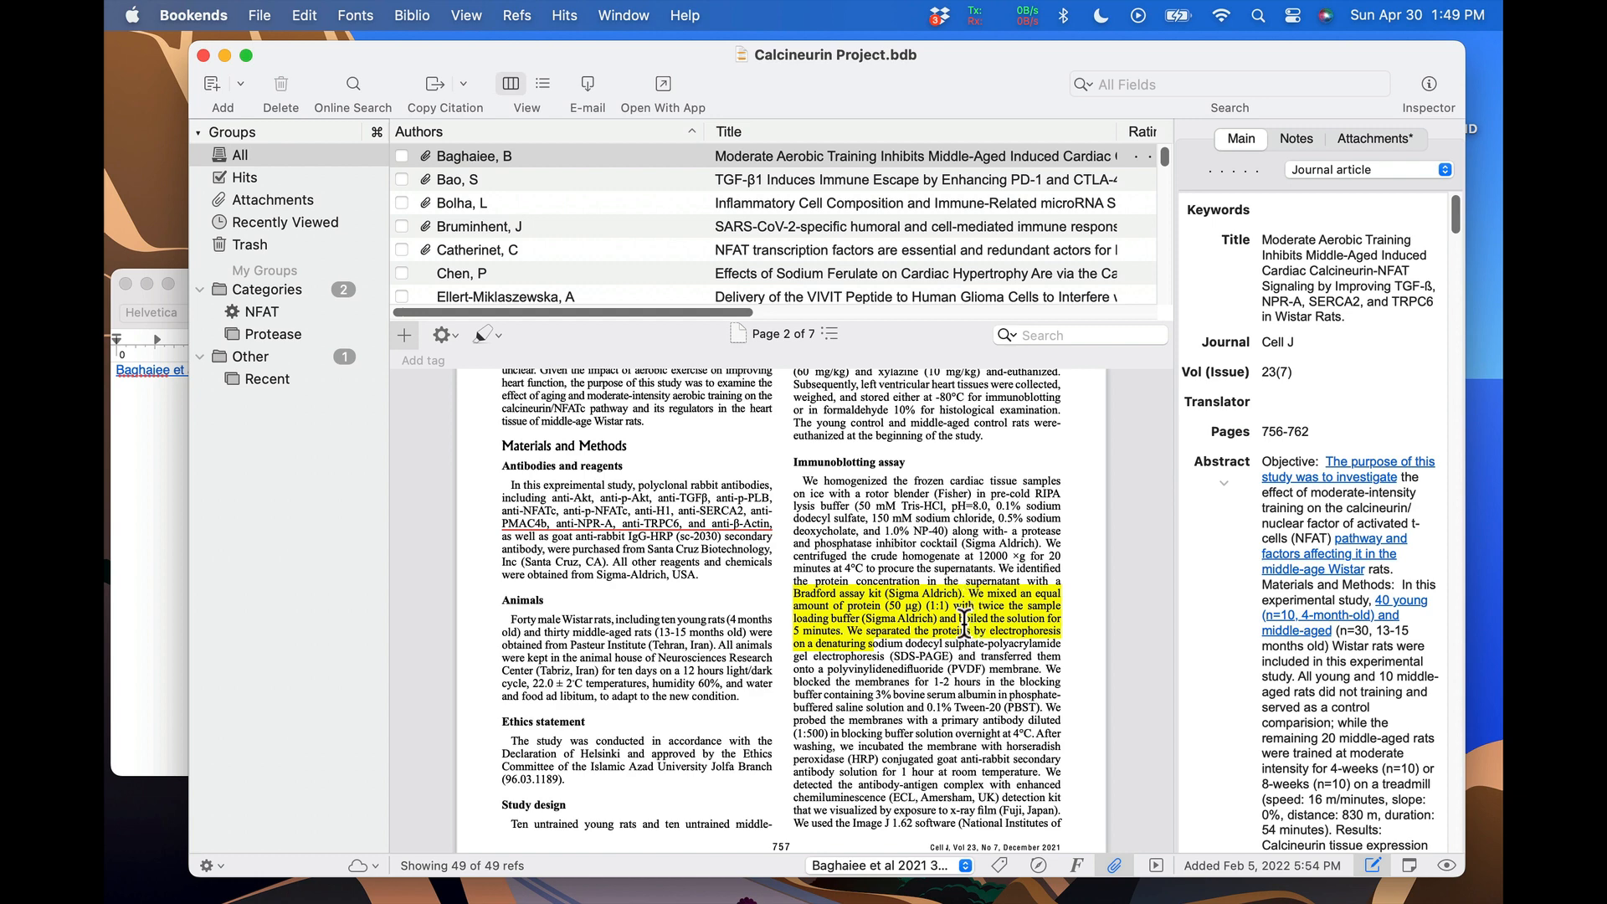
- Copy a link to the Bradford assay highlight and follow it back from TextEdit
right_click(962, 628)
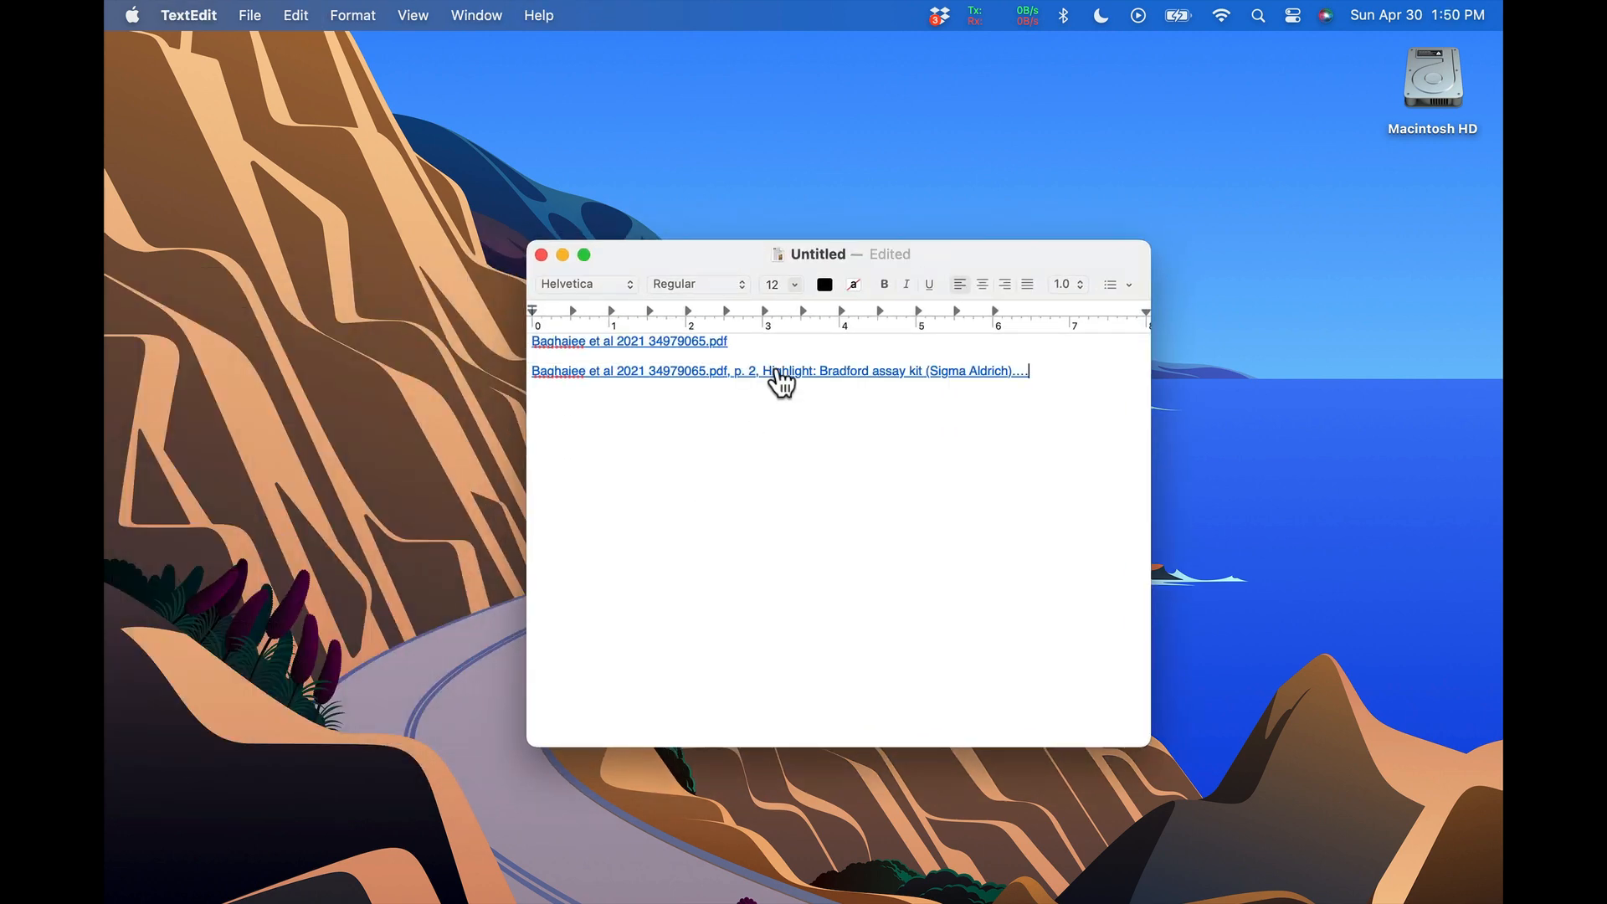
left_click(778, 370)
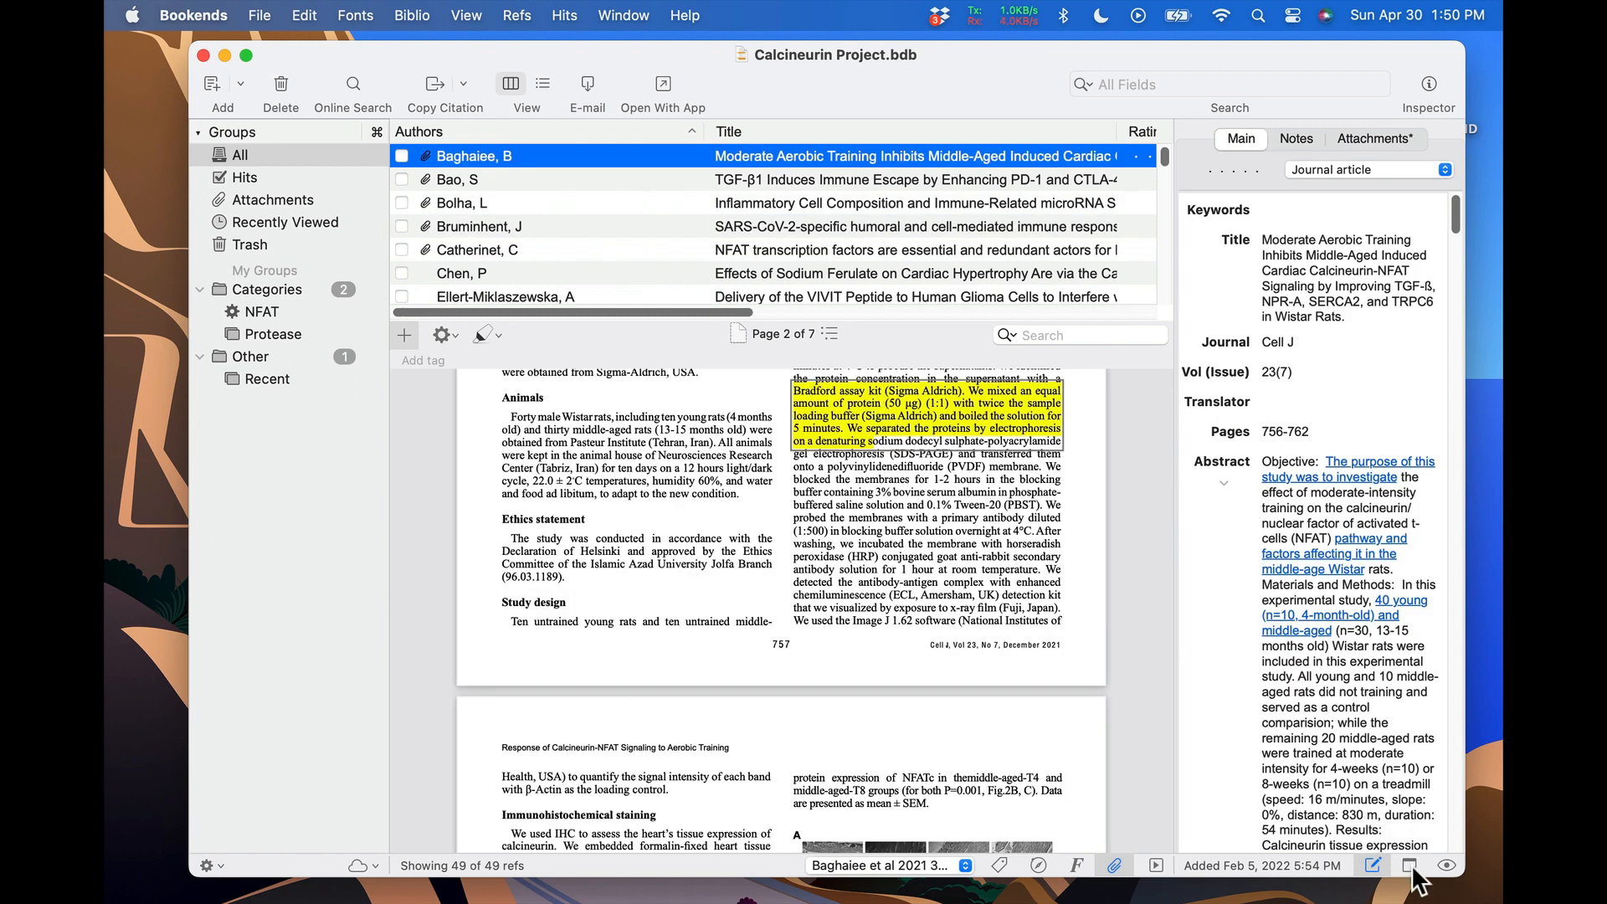
- Show the Baghaiee PDF highlights as notecards and copy a link to the cardiac hypertrophy notecard
left_click(1410, 865)
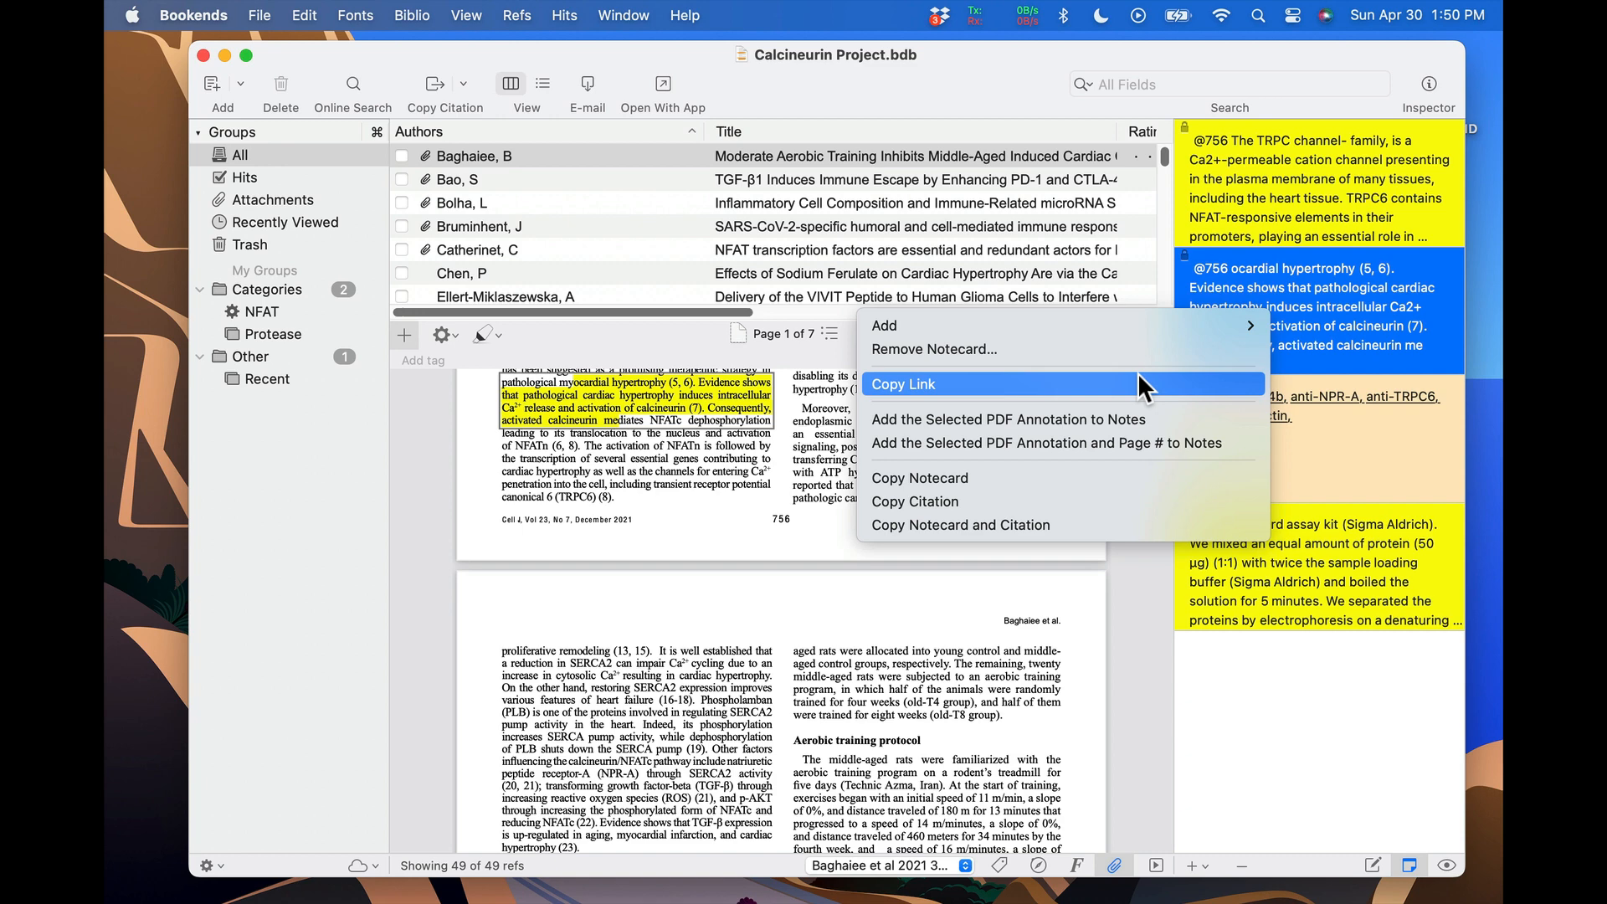
left_click(902, 384)
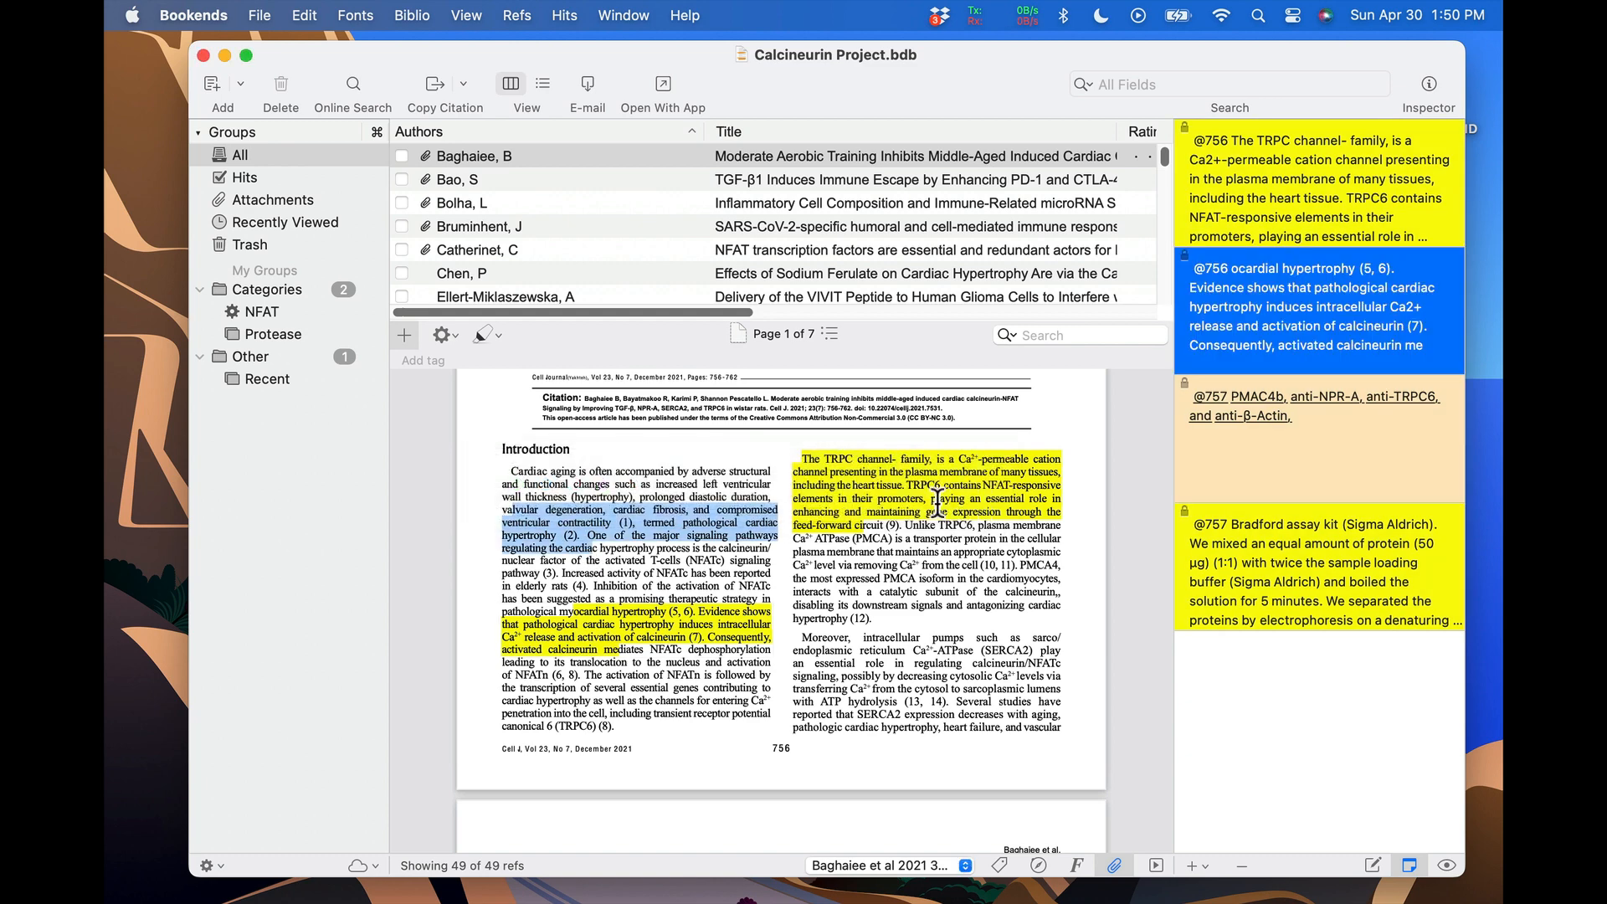
left_click(144, 705)
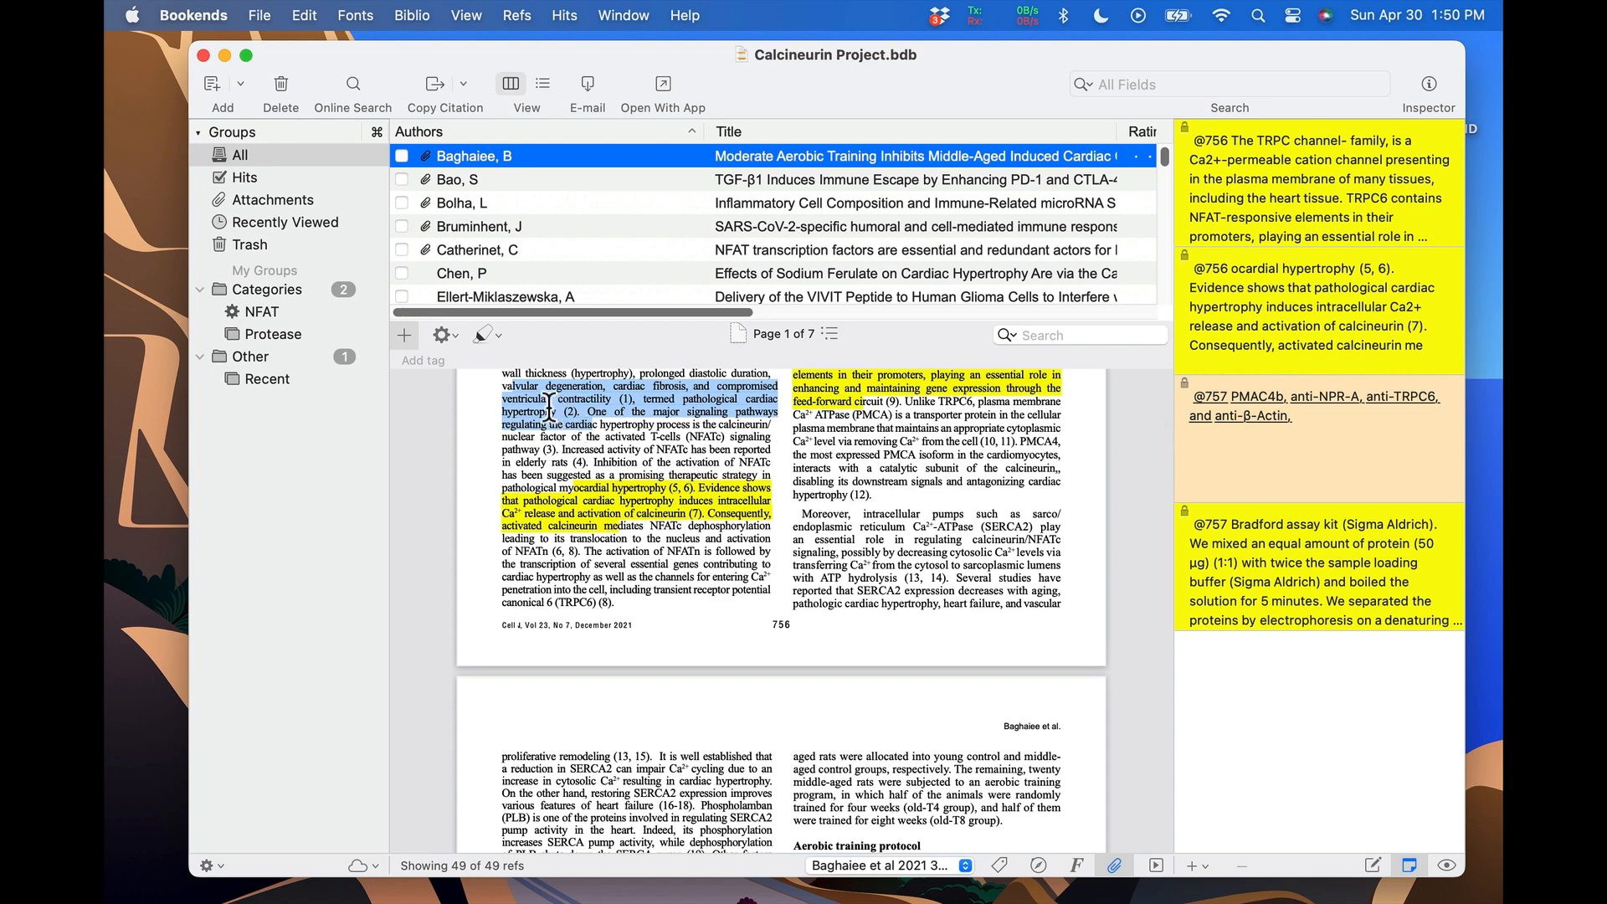
mouse_move(537, 426)
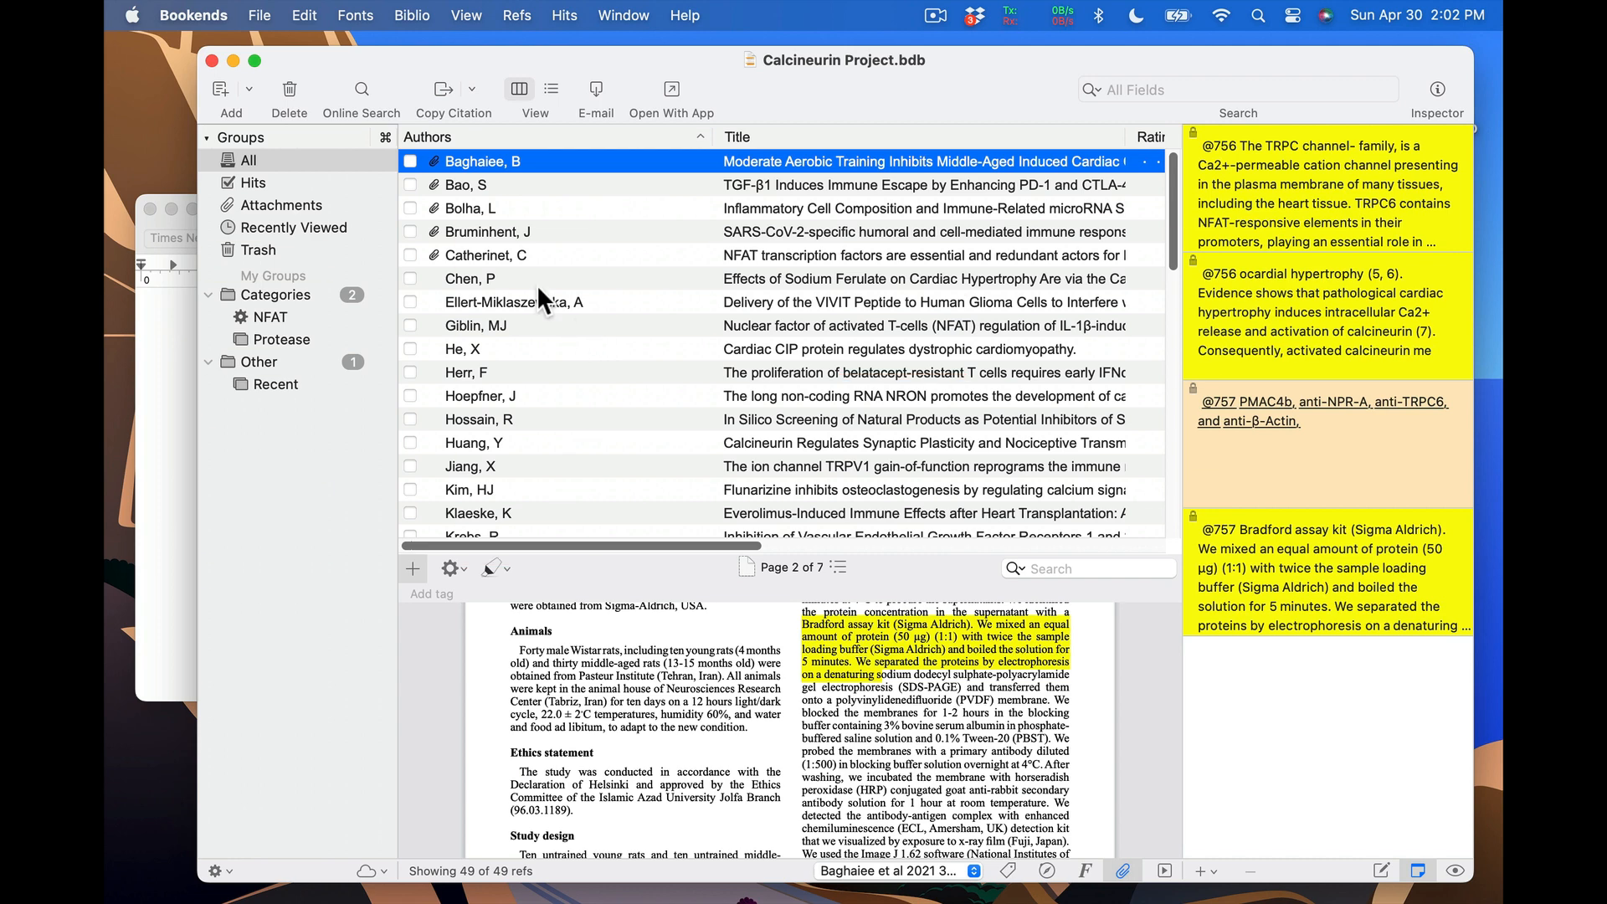
- Extract PDF annotations from the entire library into an Extracted Annotations document
left_click(259, 15)
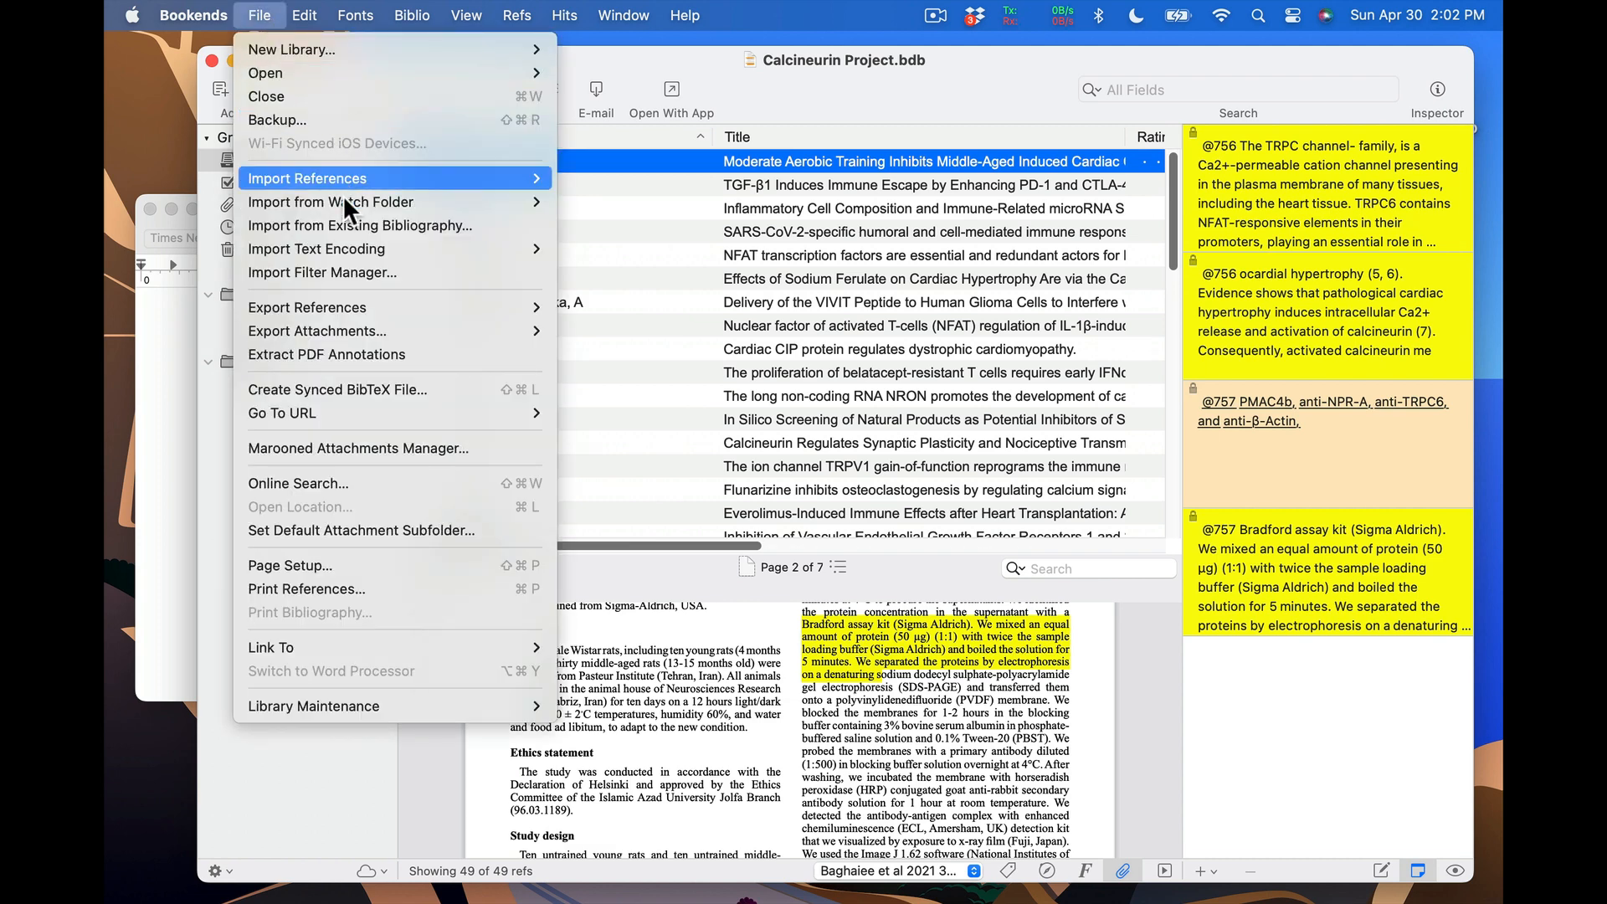
left_click(326, 355)
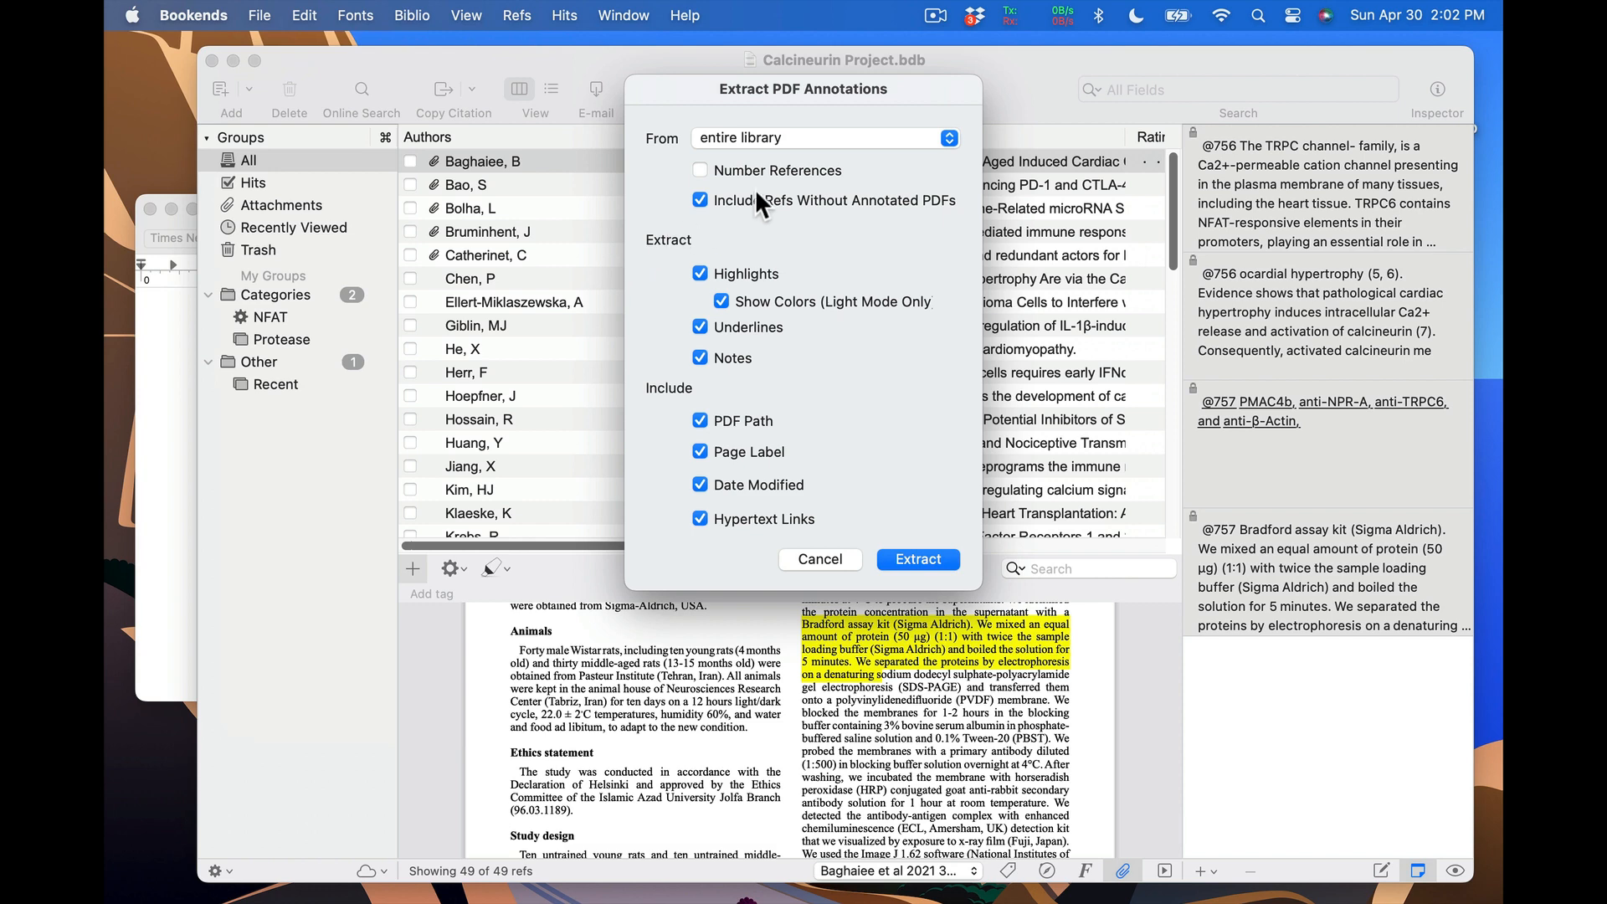
left_click(820, 137)
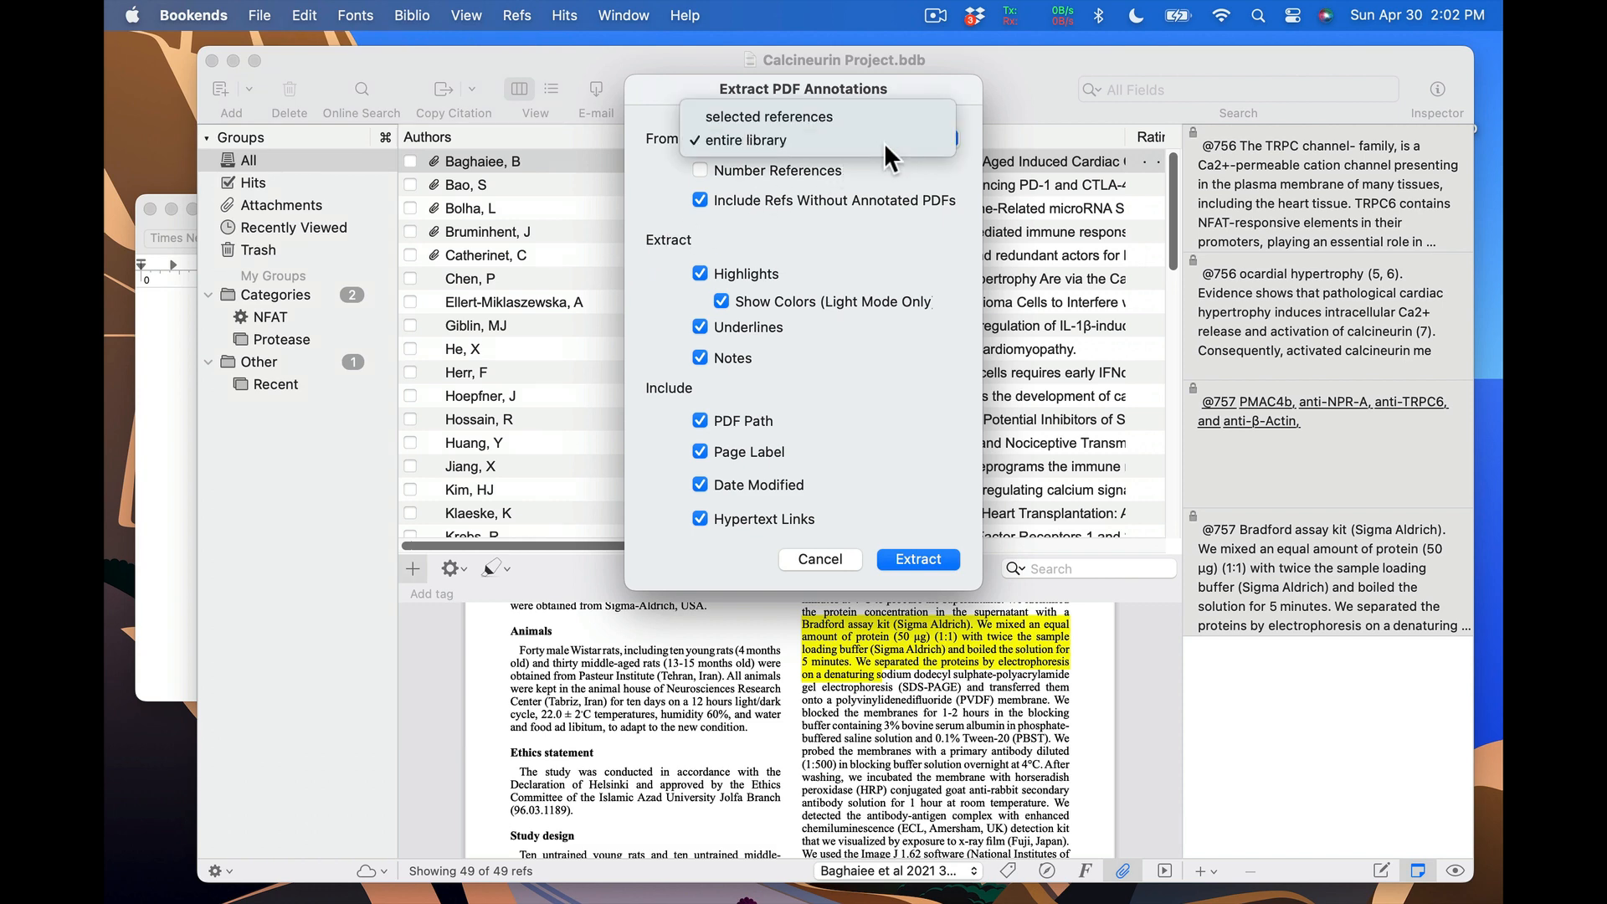
left_click(743, 139)
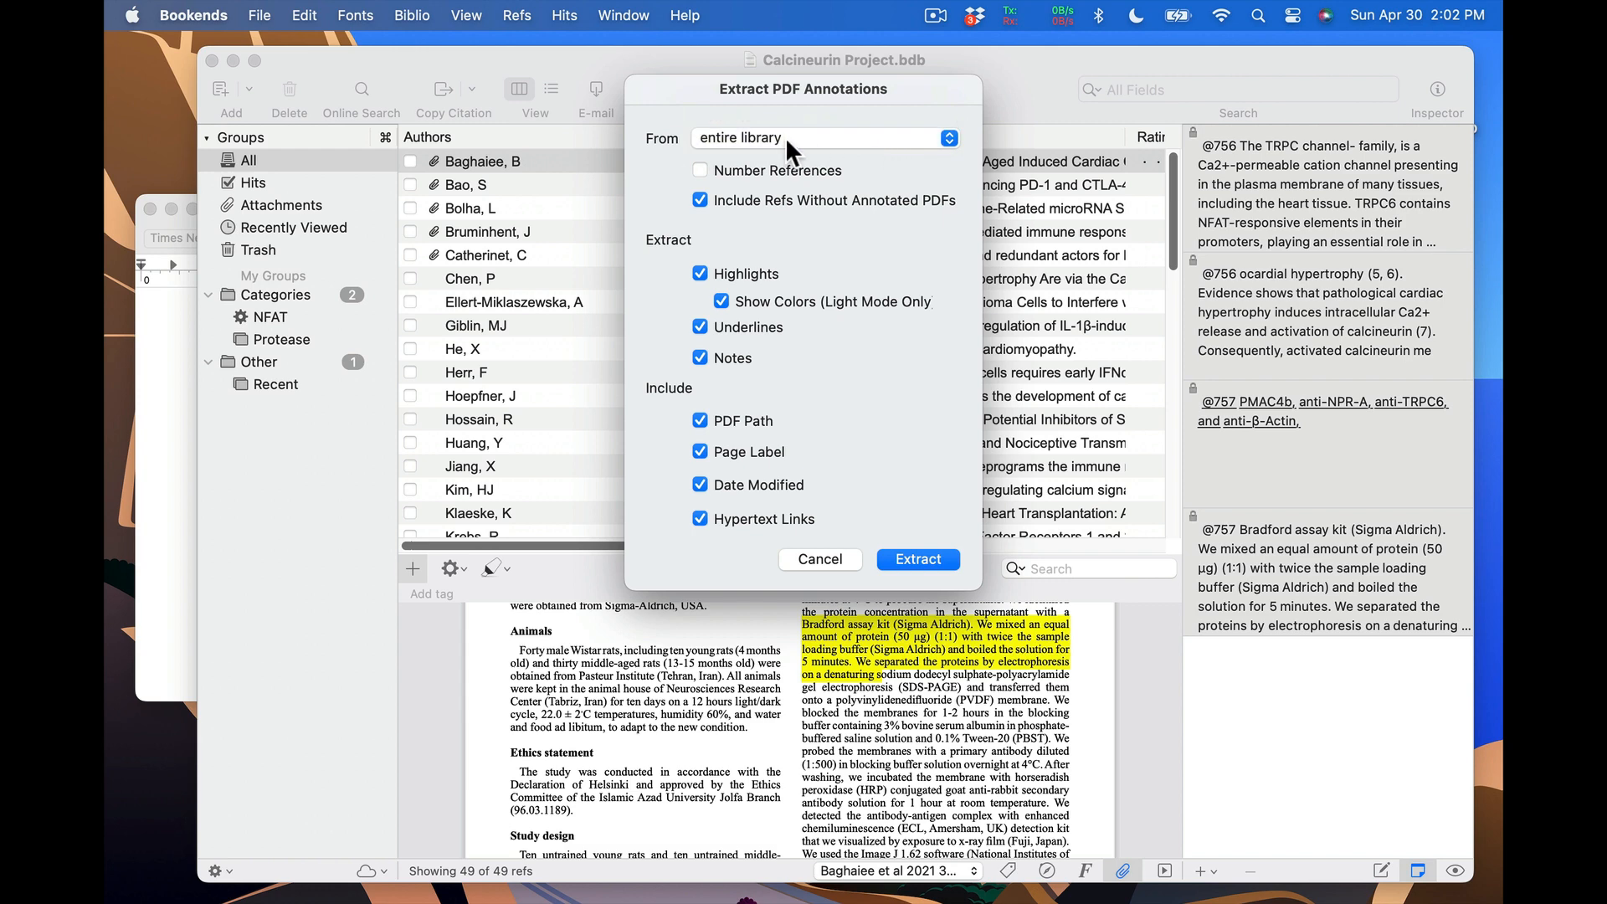
mouse_move(919, 401)
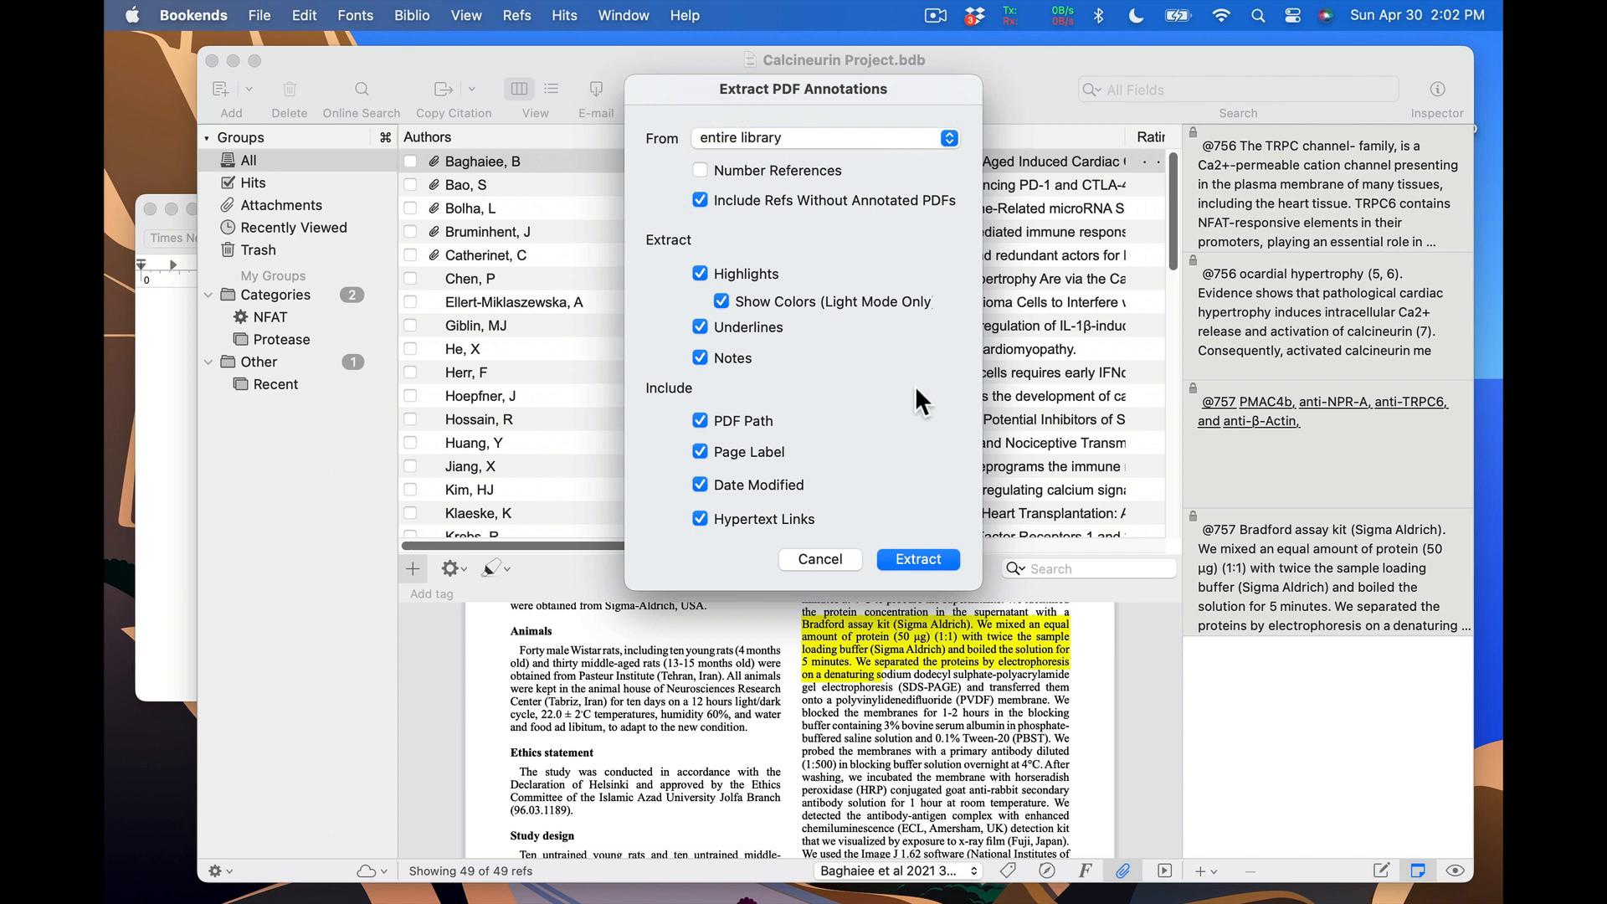
left_click(916, 559)
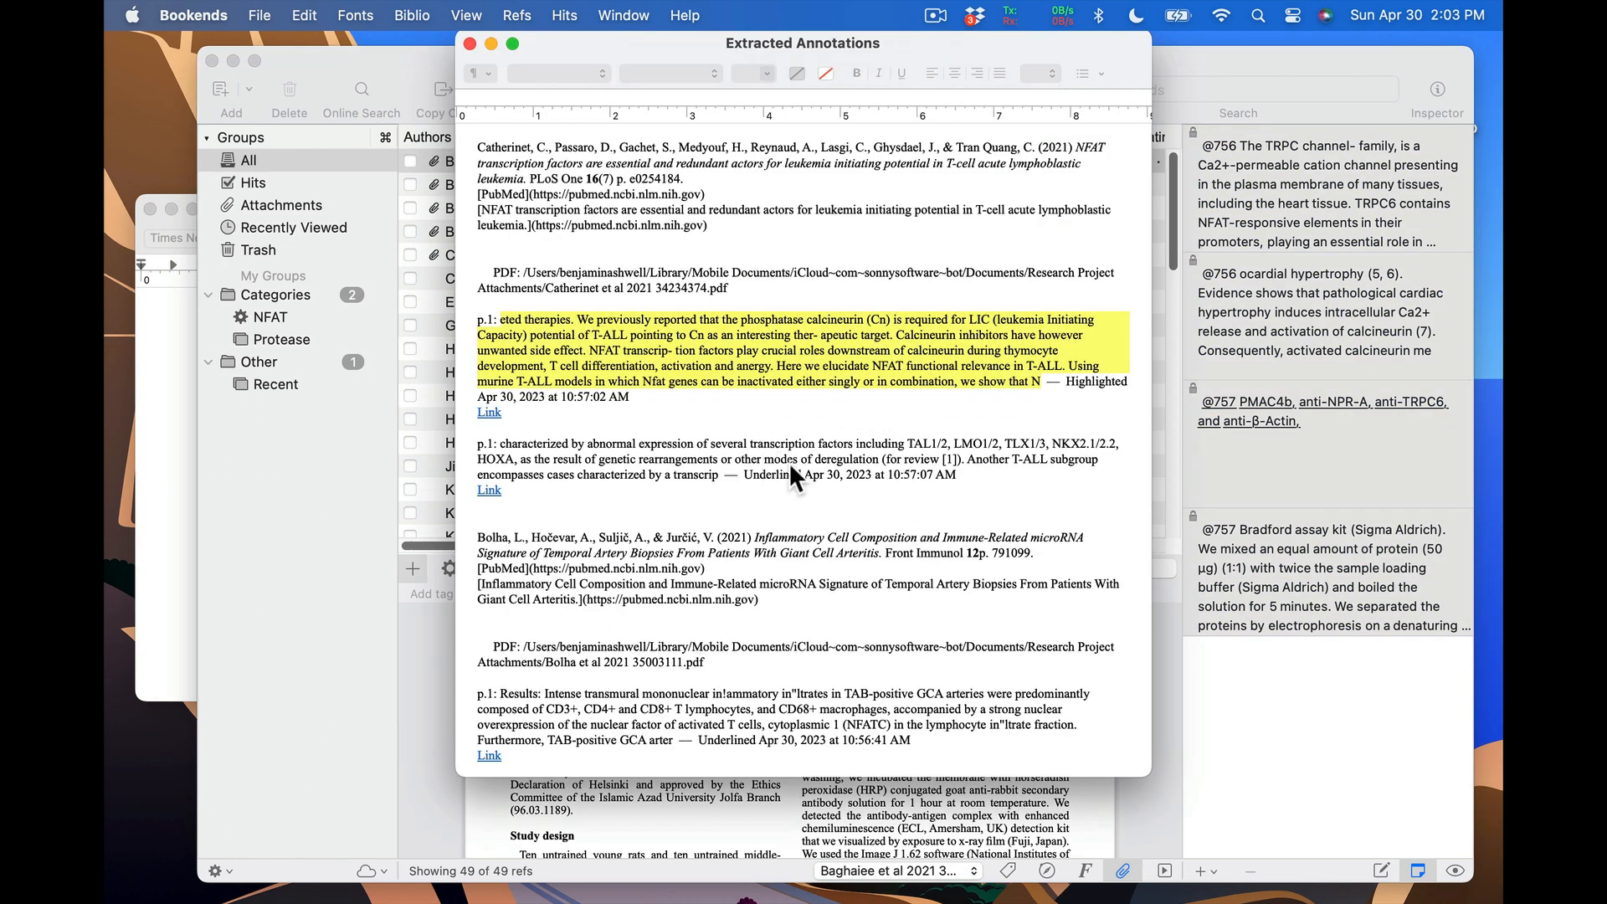
- Select all extracted annotations, save them via Save PDF Annotations, and browse the Biblio menu
key("cmd+a")
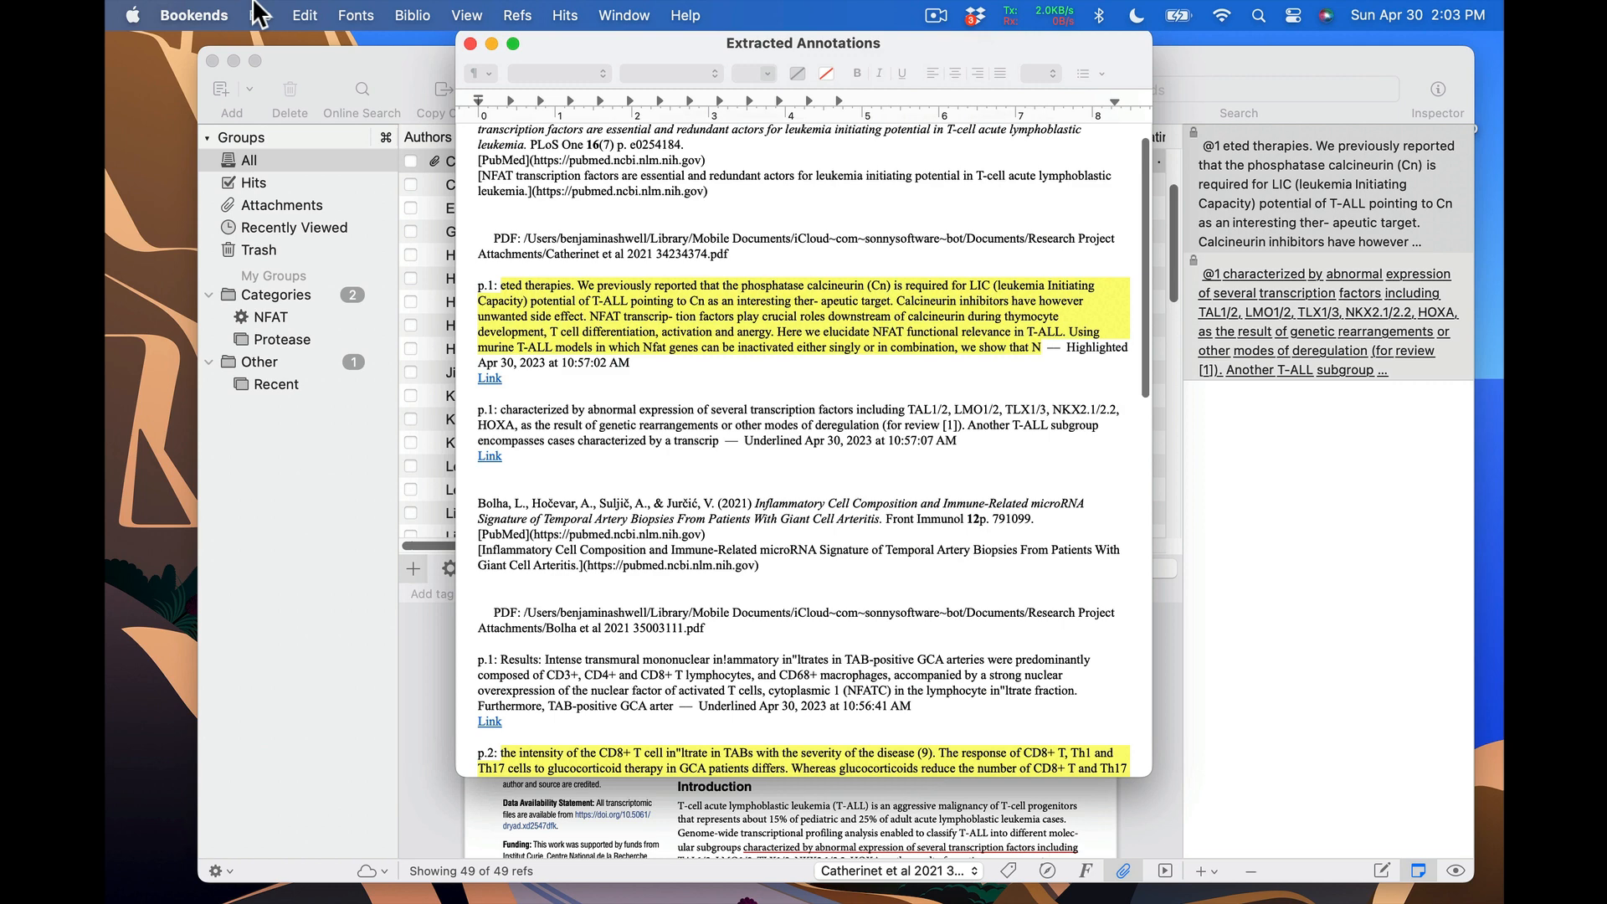
mouse_move(262, 18)
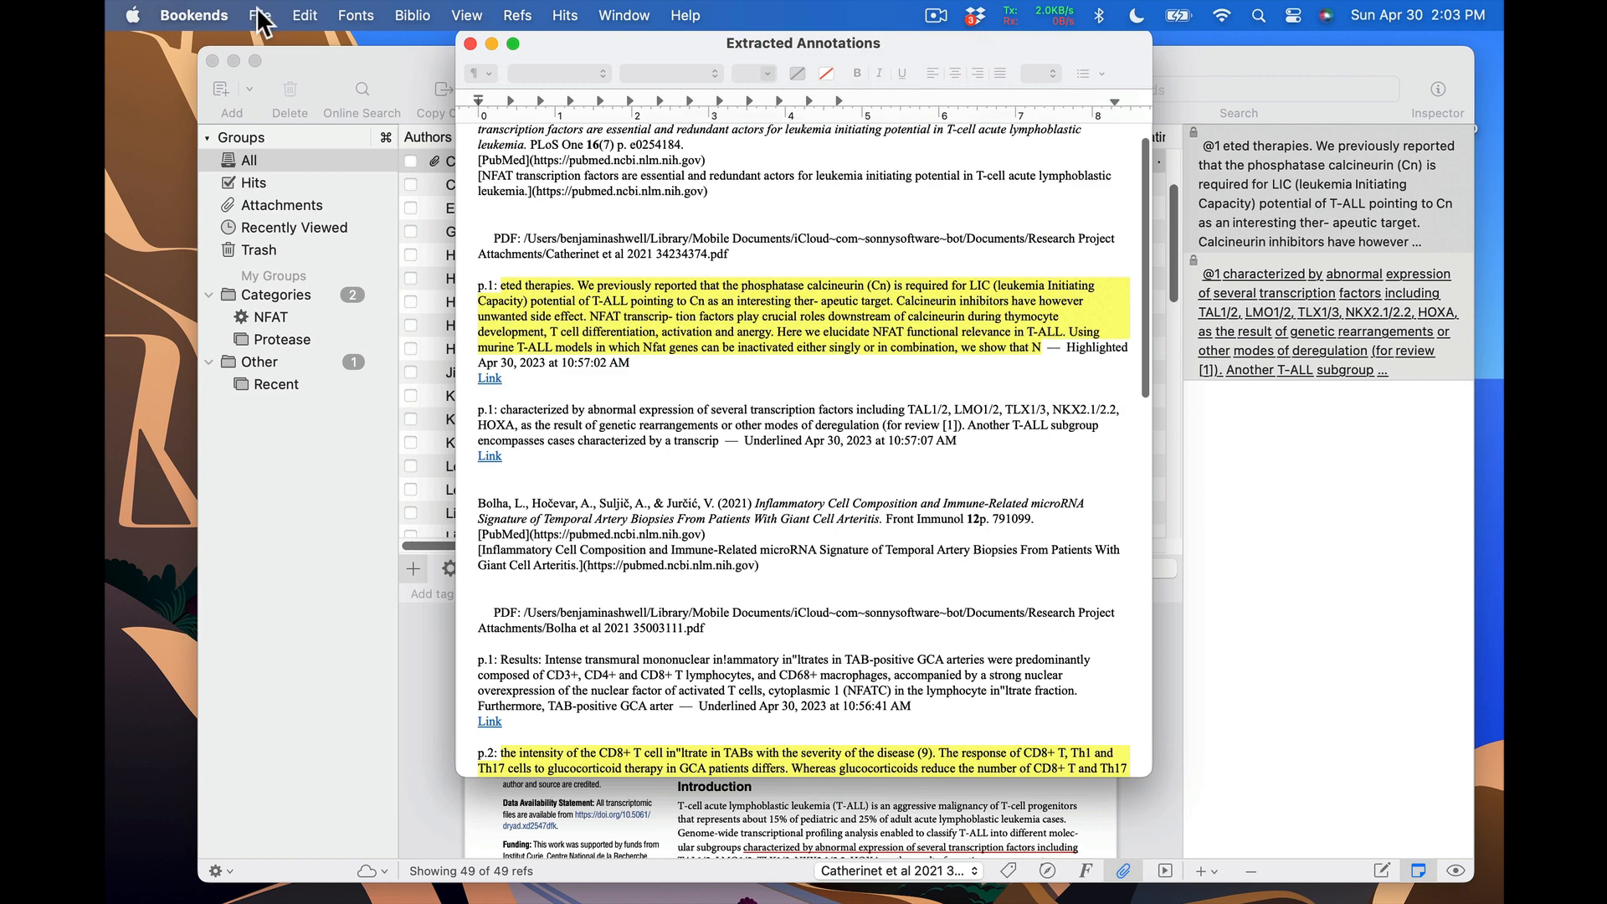
left_click(261, 15)
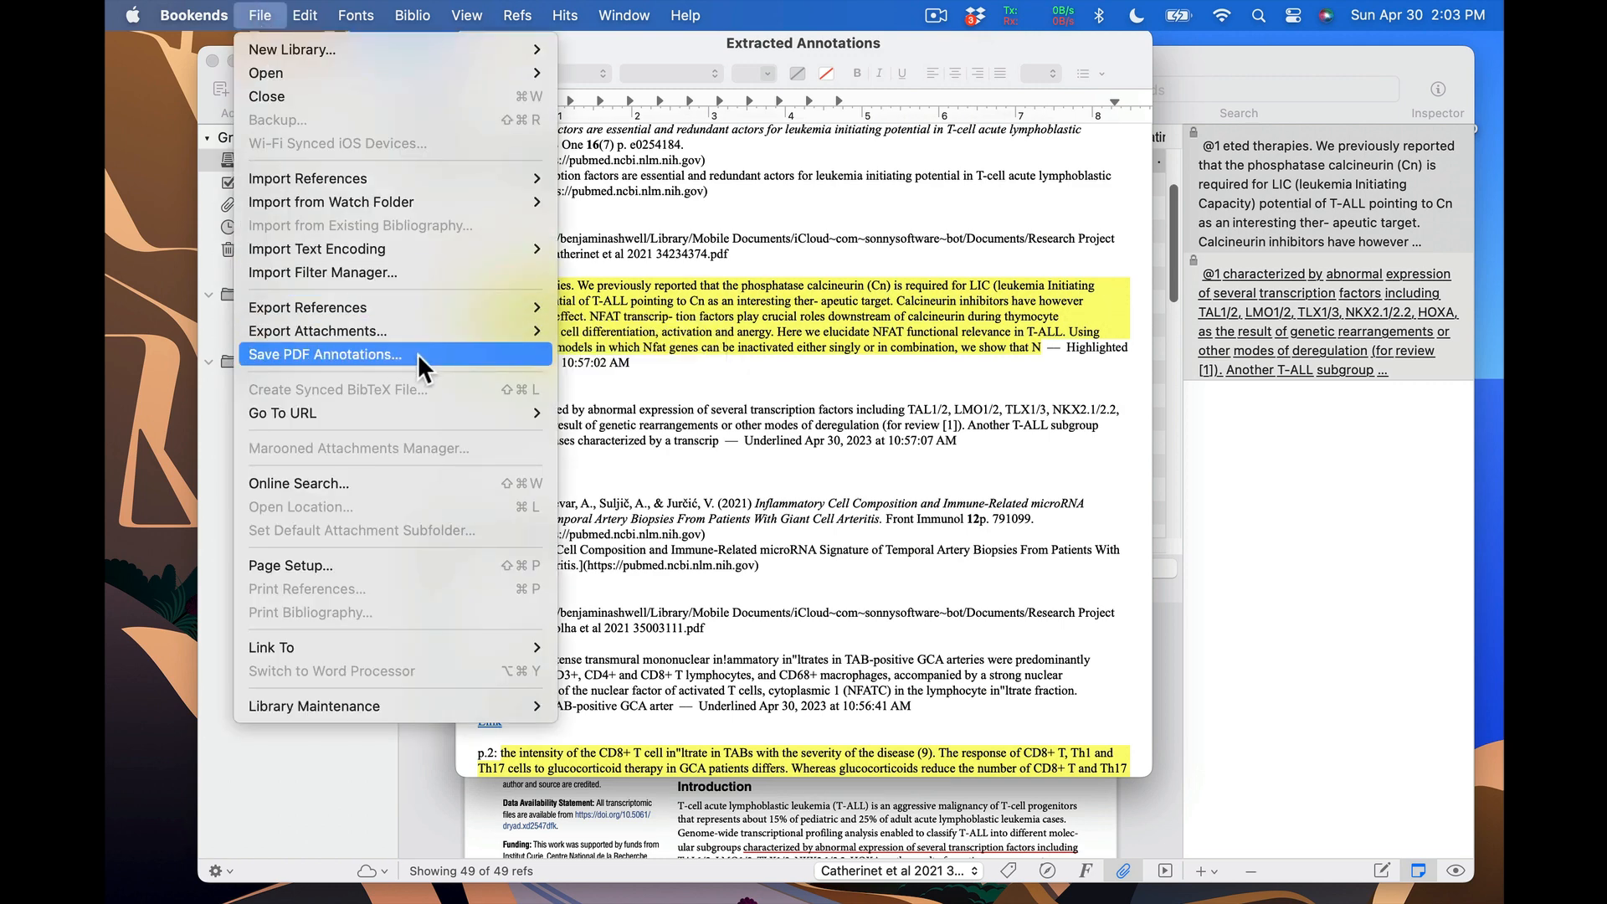
left_click(323, 355)
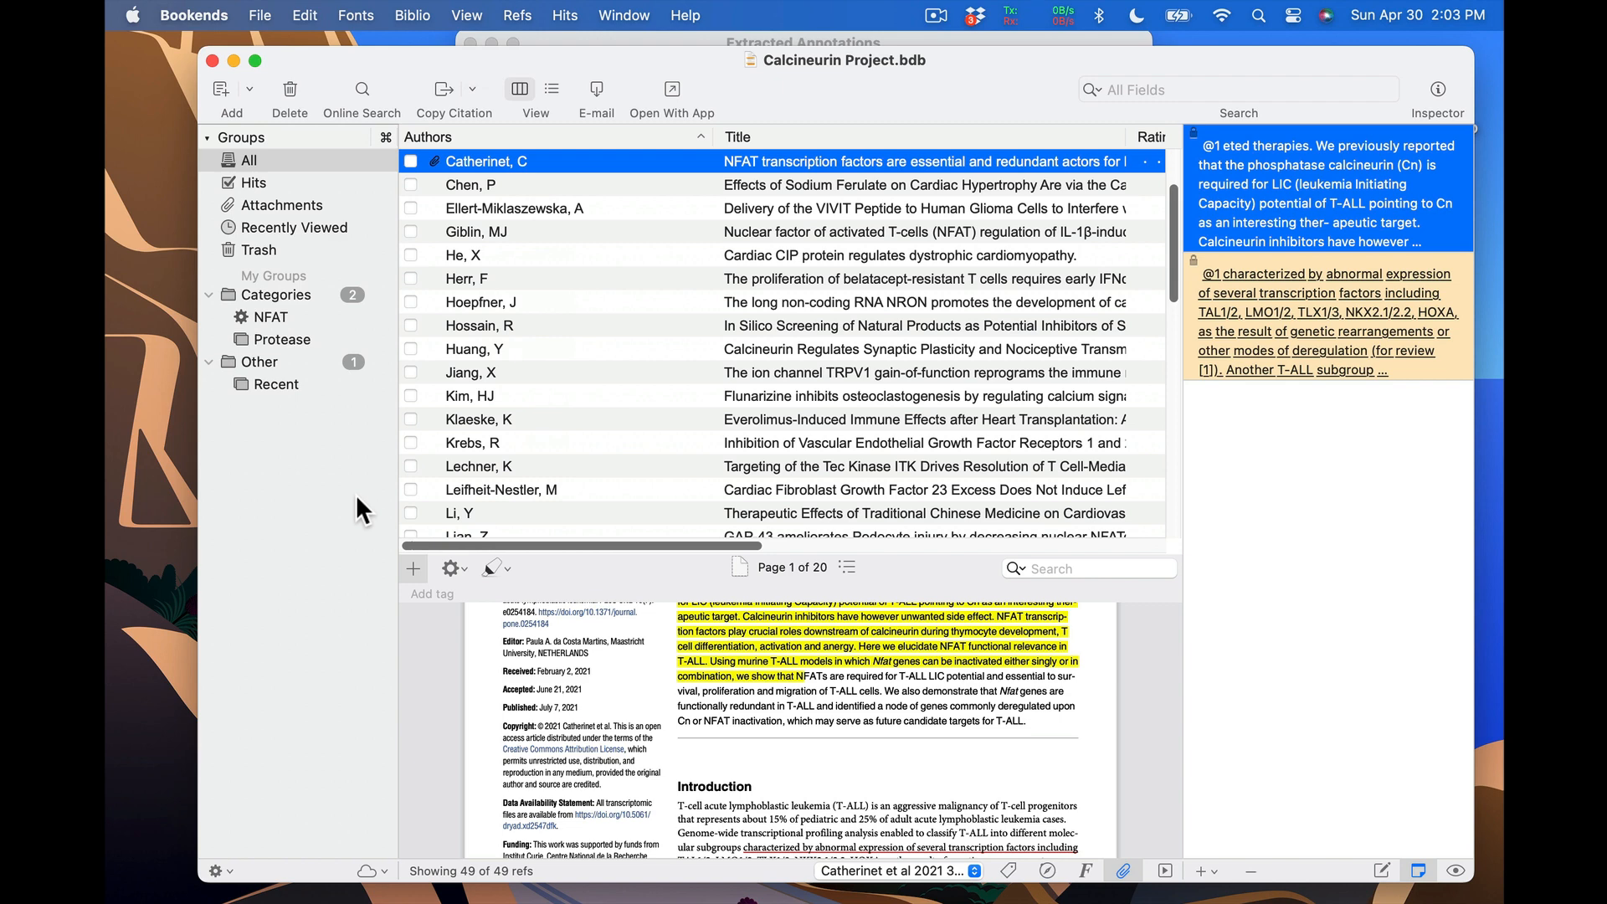
left_click(412, 15)
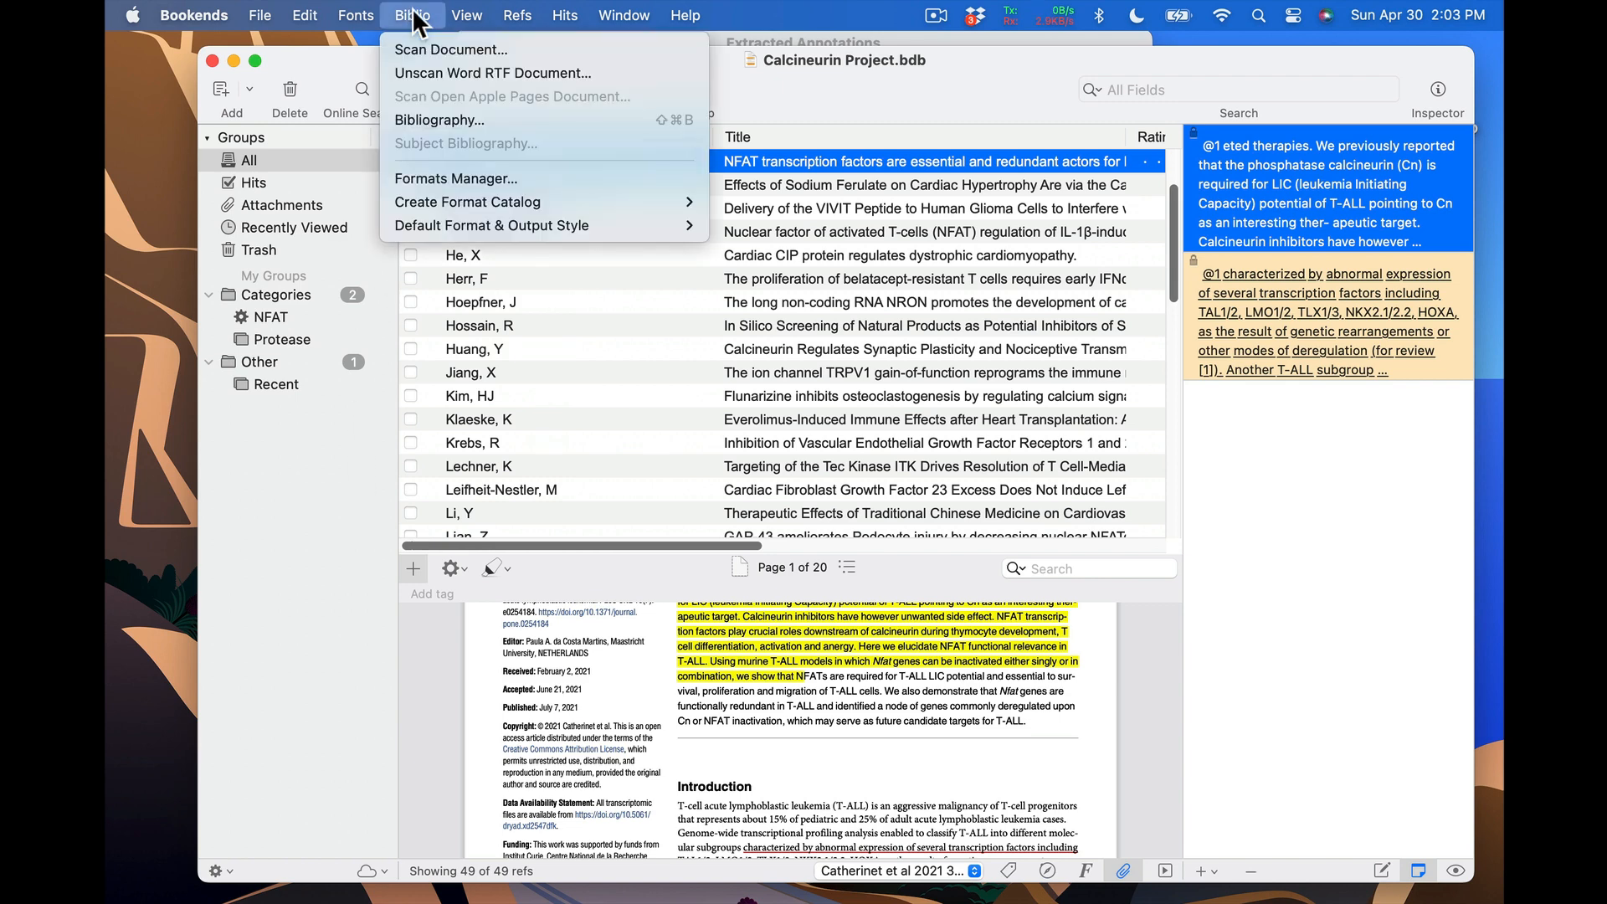